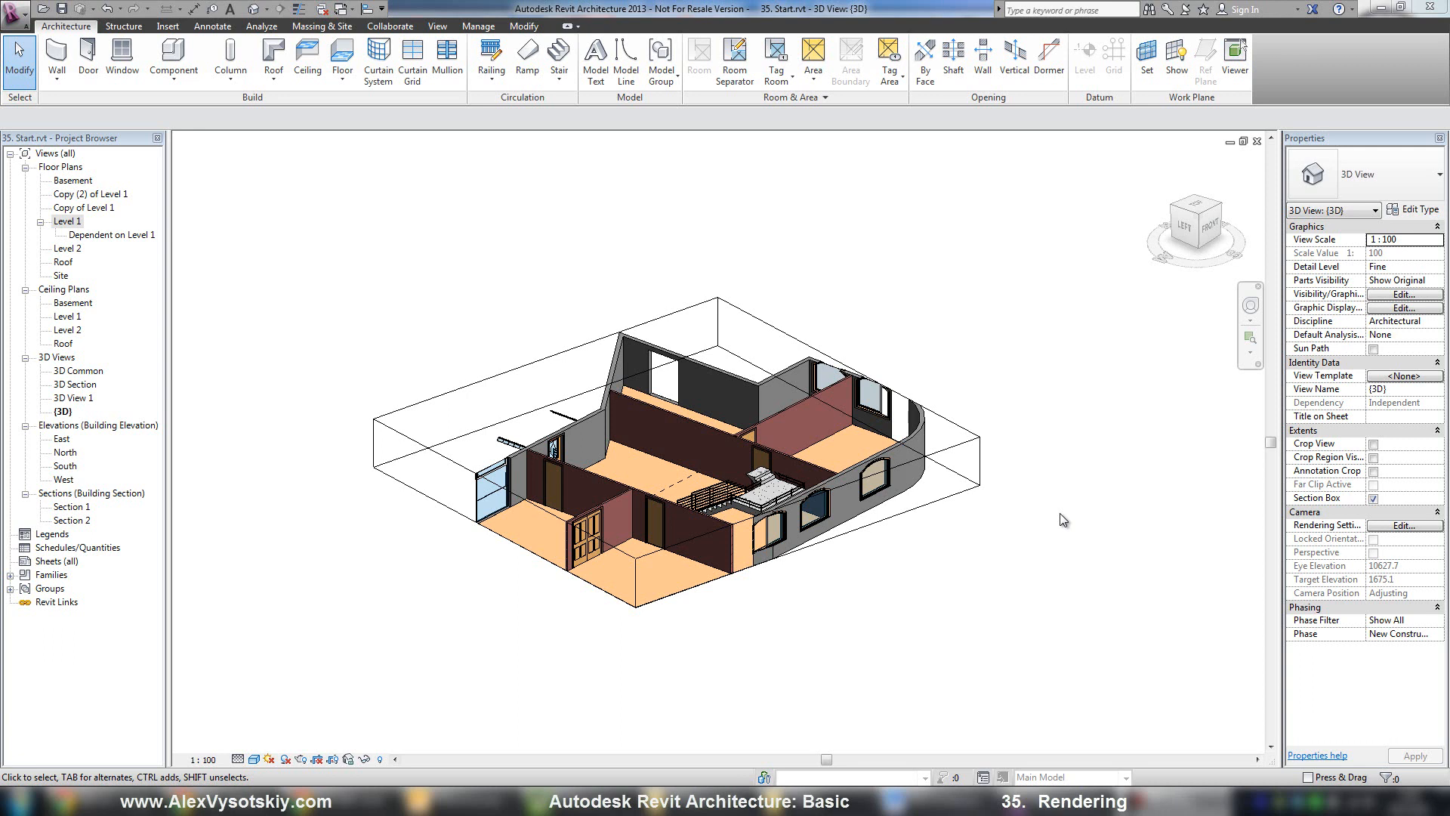
pyautogui.moveTo(298, 368)
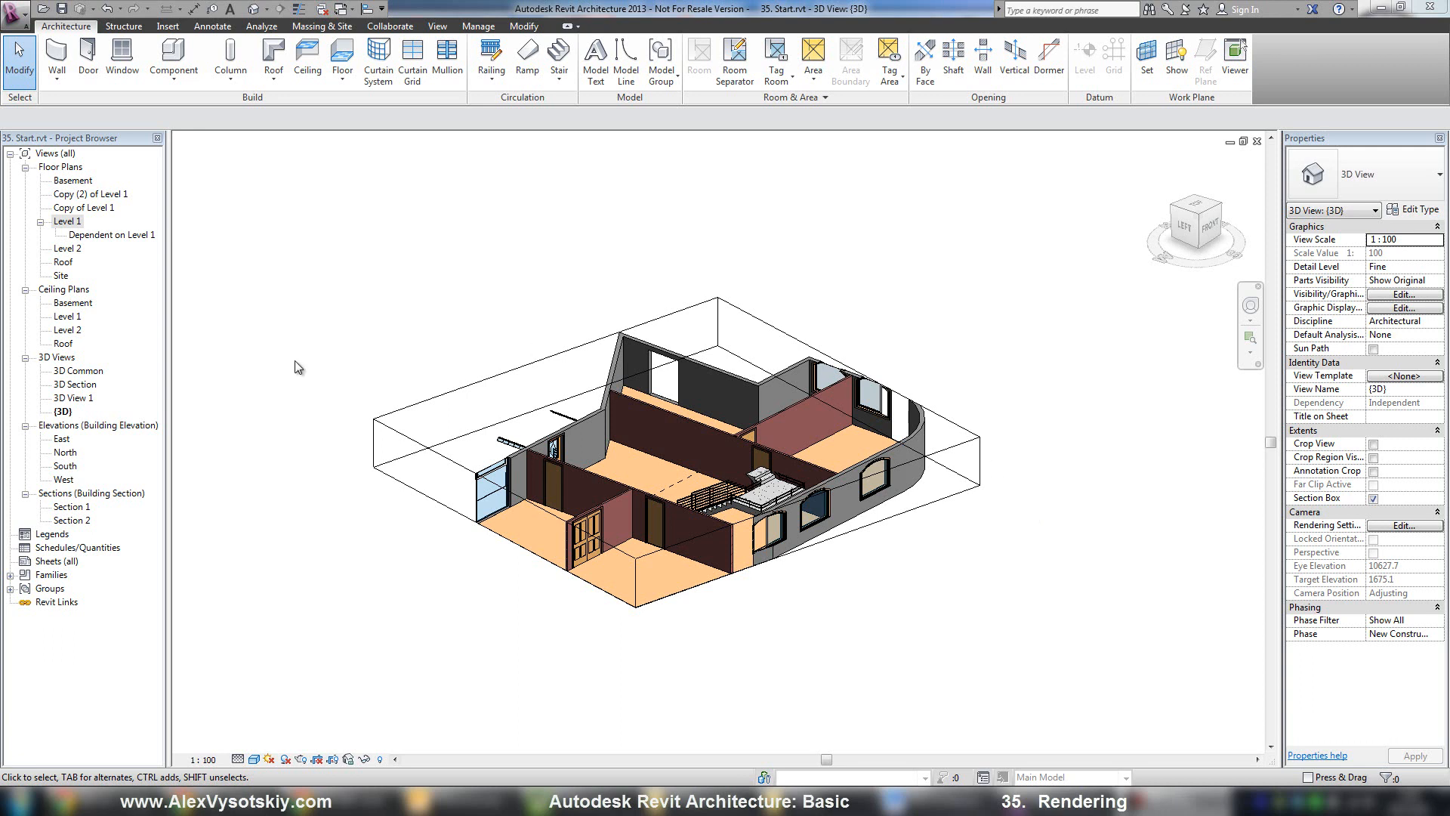
pyautogui.moveTo(1288, 500)
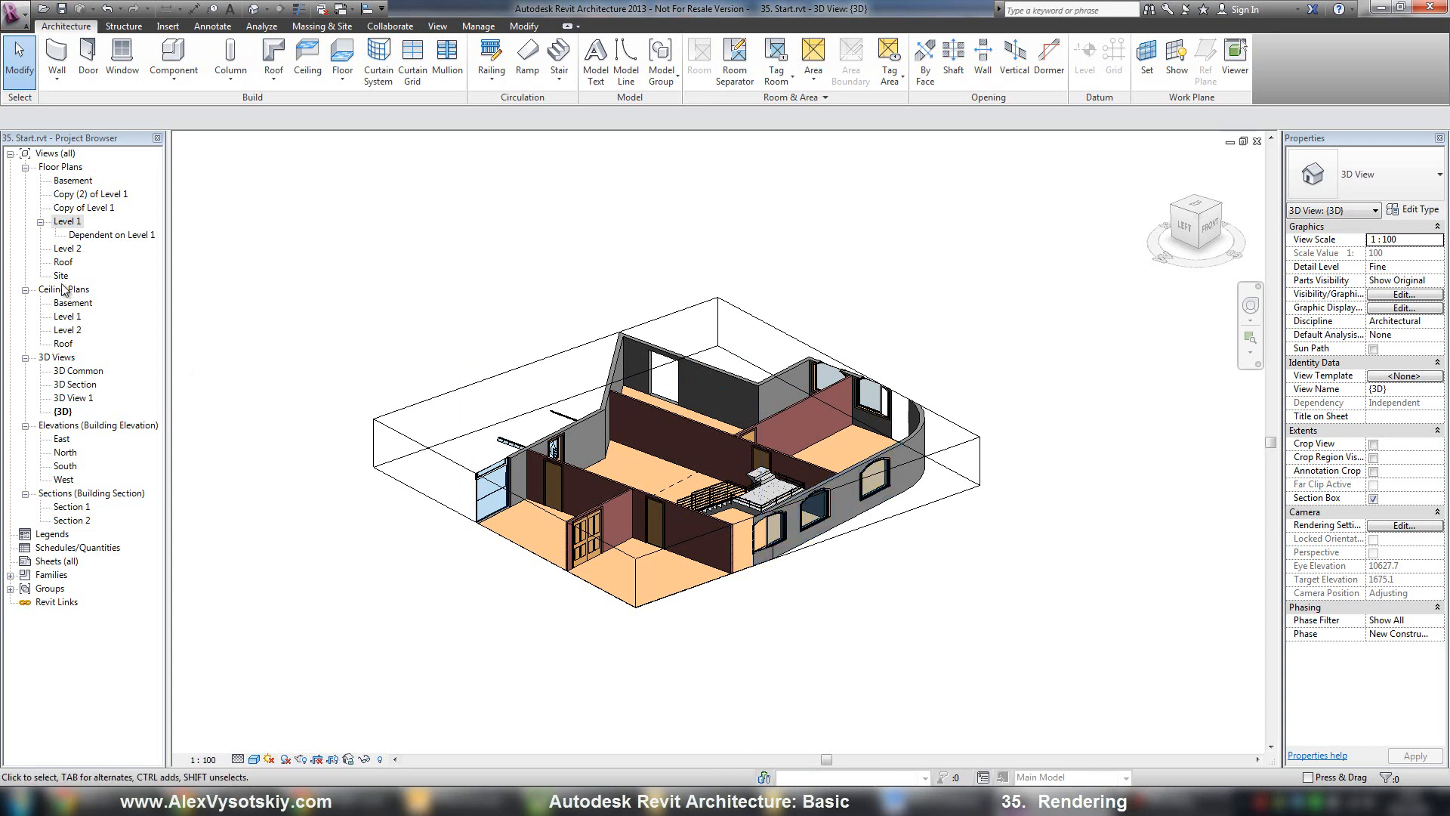
# Switch from the 3D section view to the Level 1 floor plan
pyautogui.doubleClick(68, 220)
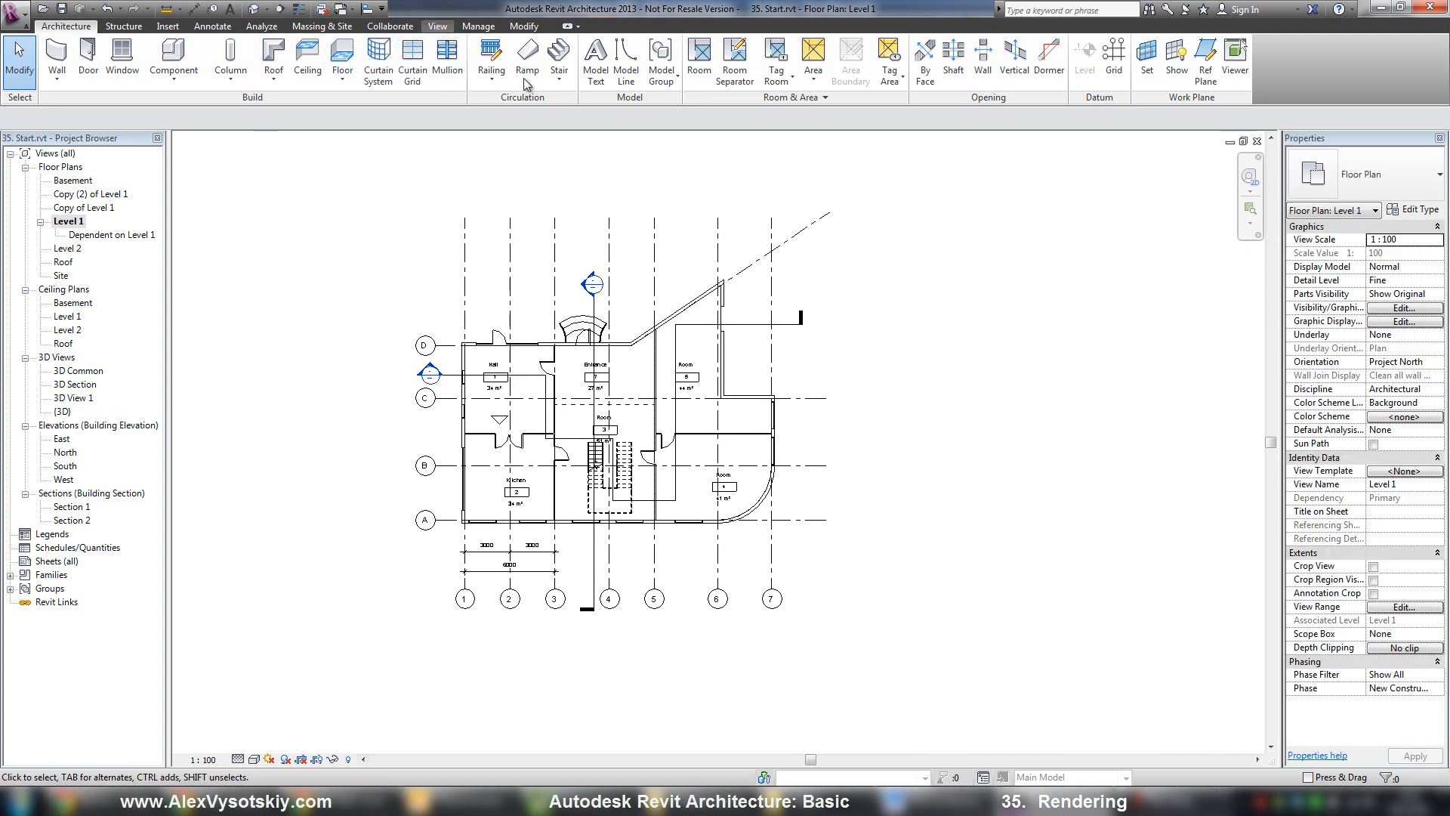
# Place a camera on the Level 1 plan creating perspective 3D View 2 of the house exterior
pyautogui.click(437, 26)
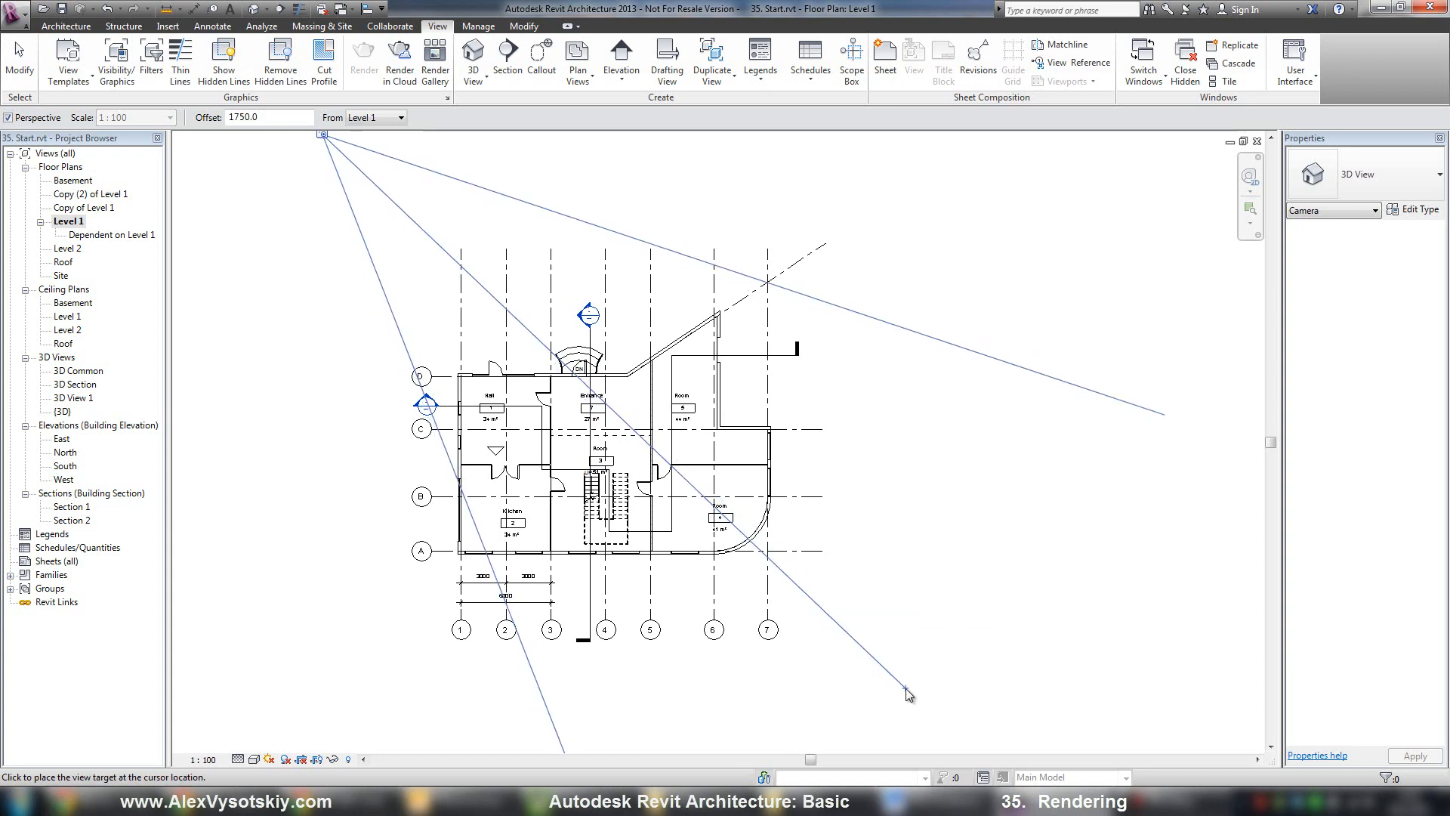
pyautogui.click(908, 695)
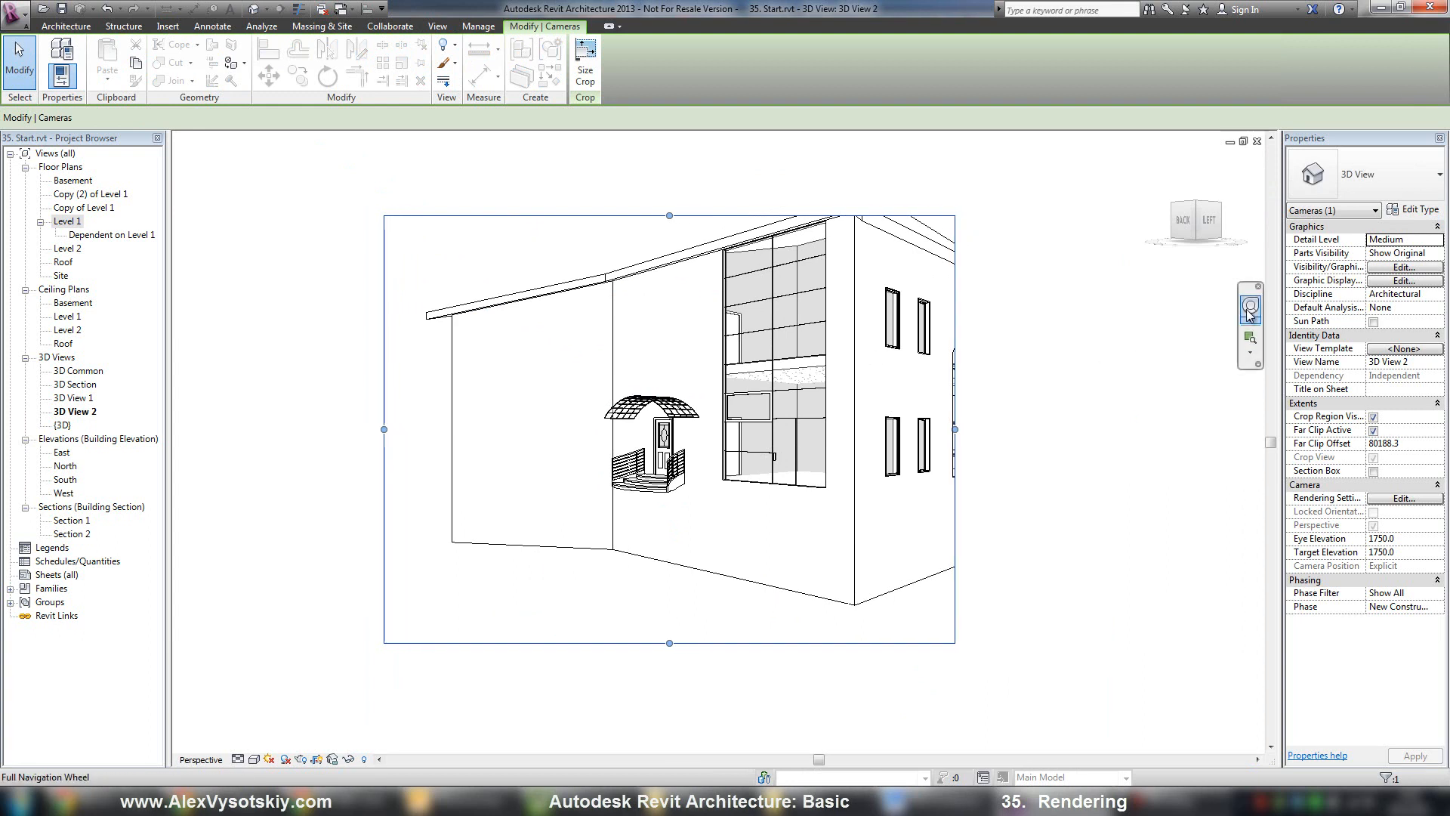
pyautogui.moveTo(1249, 315)
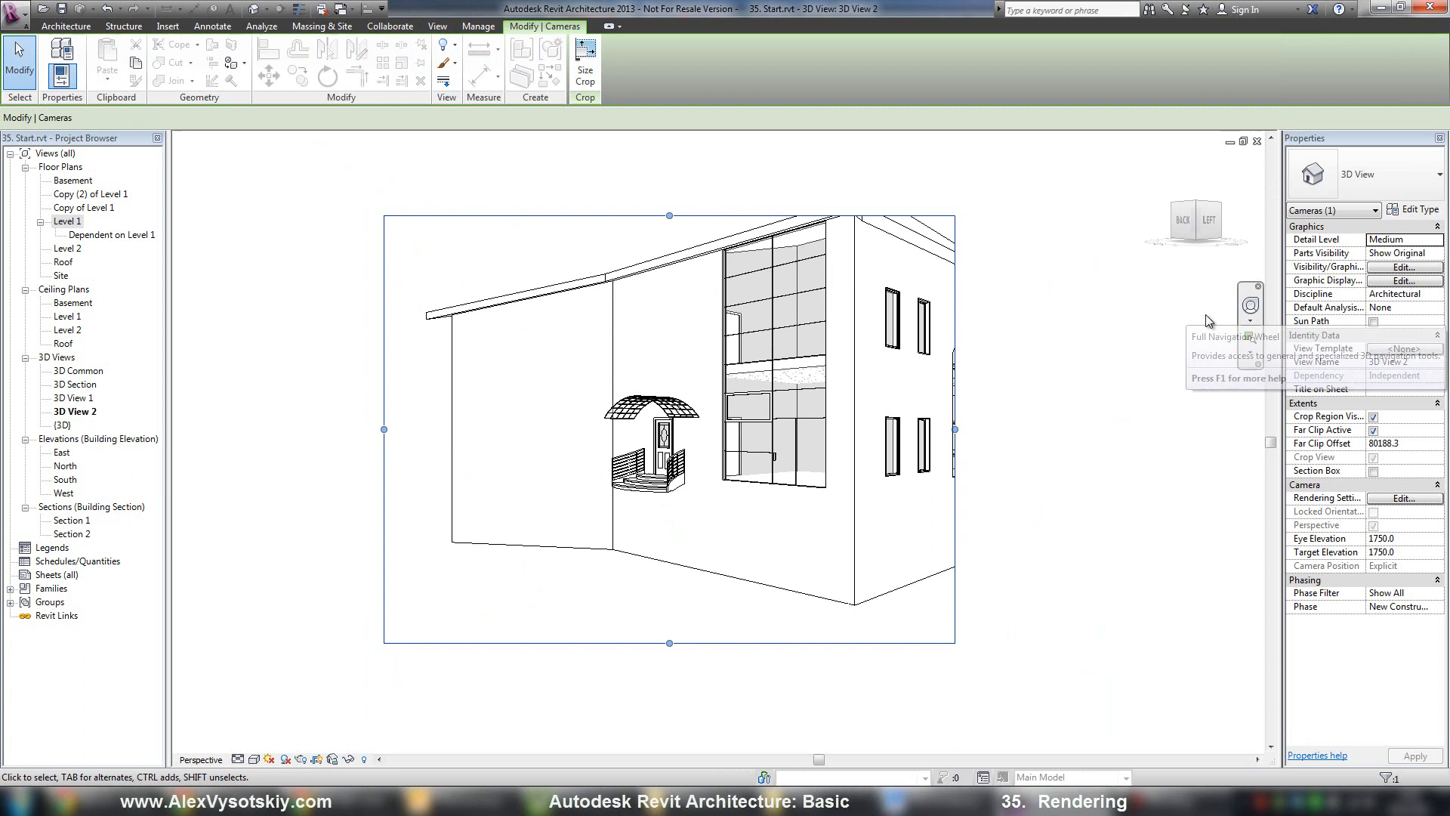
pyautogui.moveTo(1251, 306)
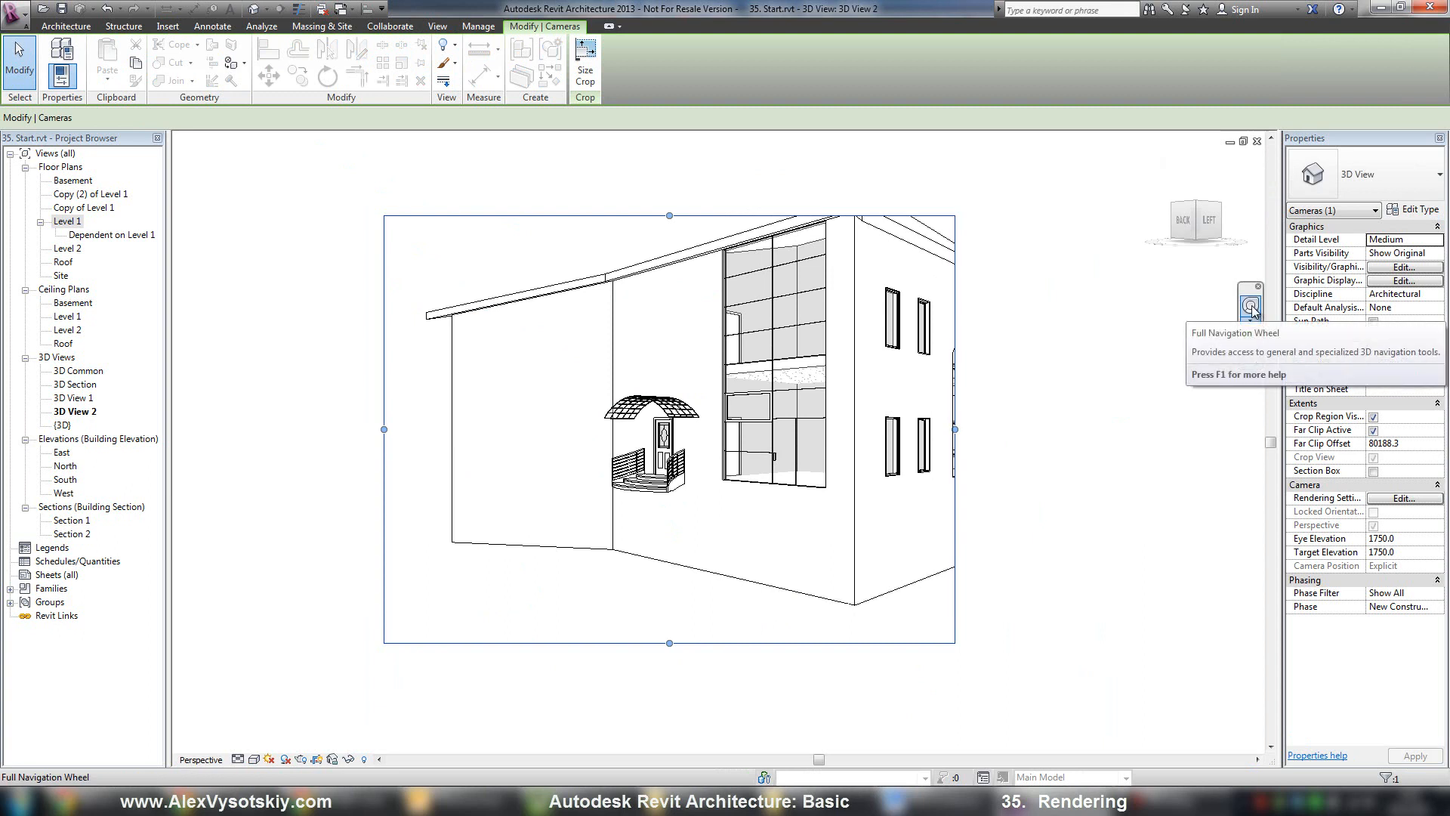
# Lower the camera eye so the whole house fits within the 3D View 2 crop region
pyautogui.click(1251, 305)
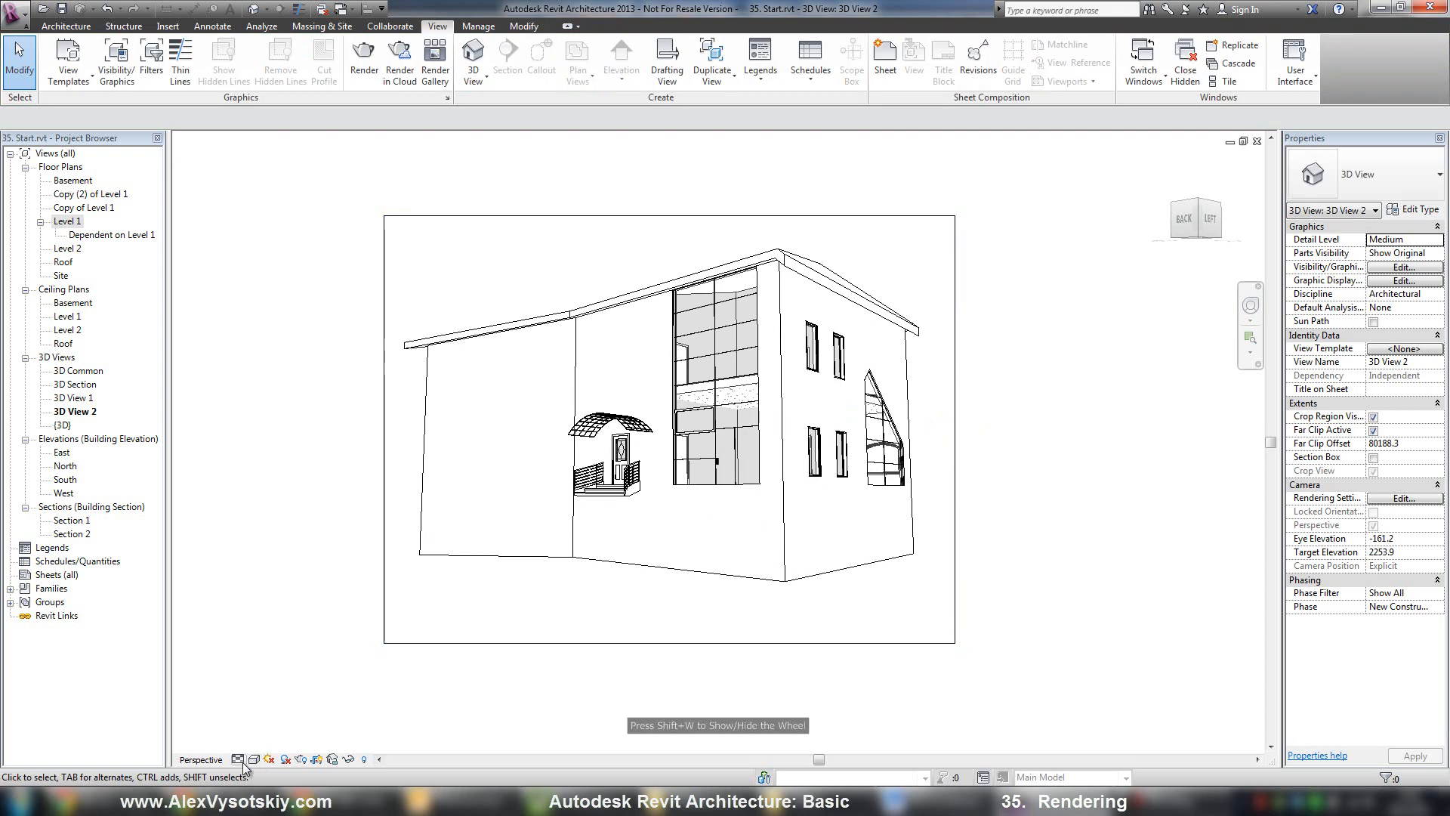
# Switch 3D View 2 from hidden lines to the Consistent Colors visual style
pyautogui.click(255, 758)
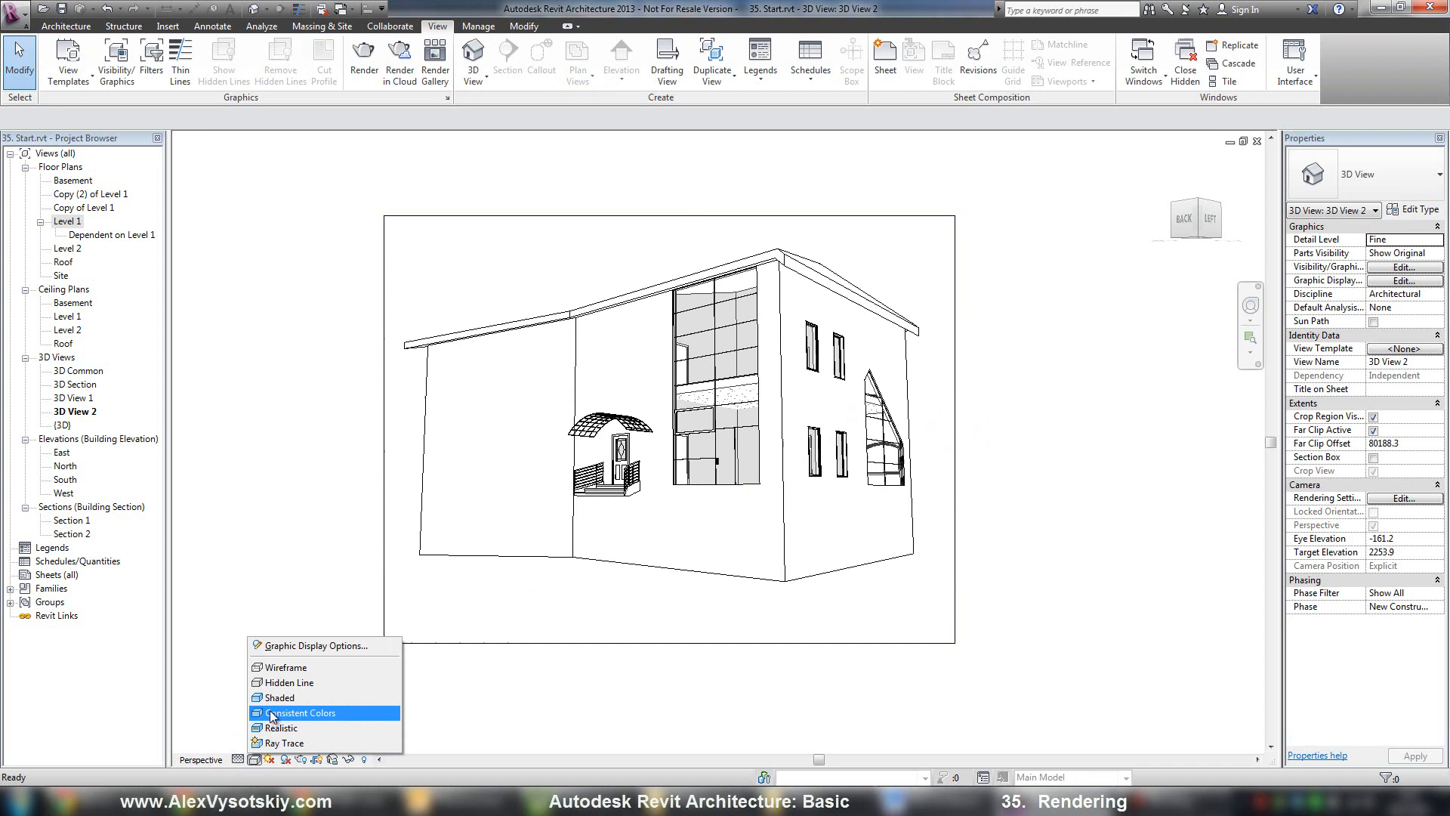
pyautogui.click(296, 712)
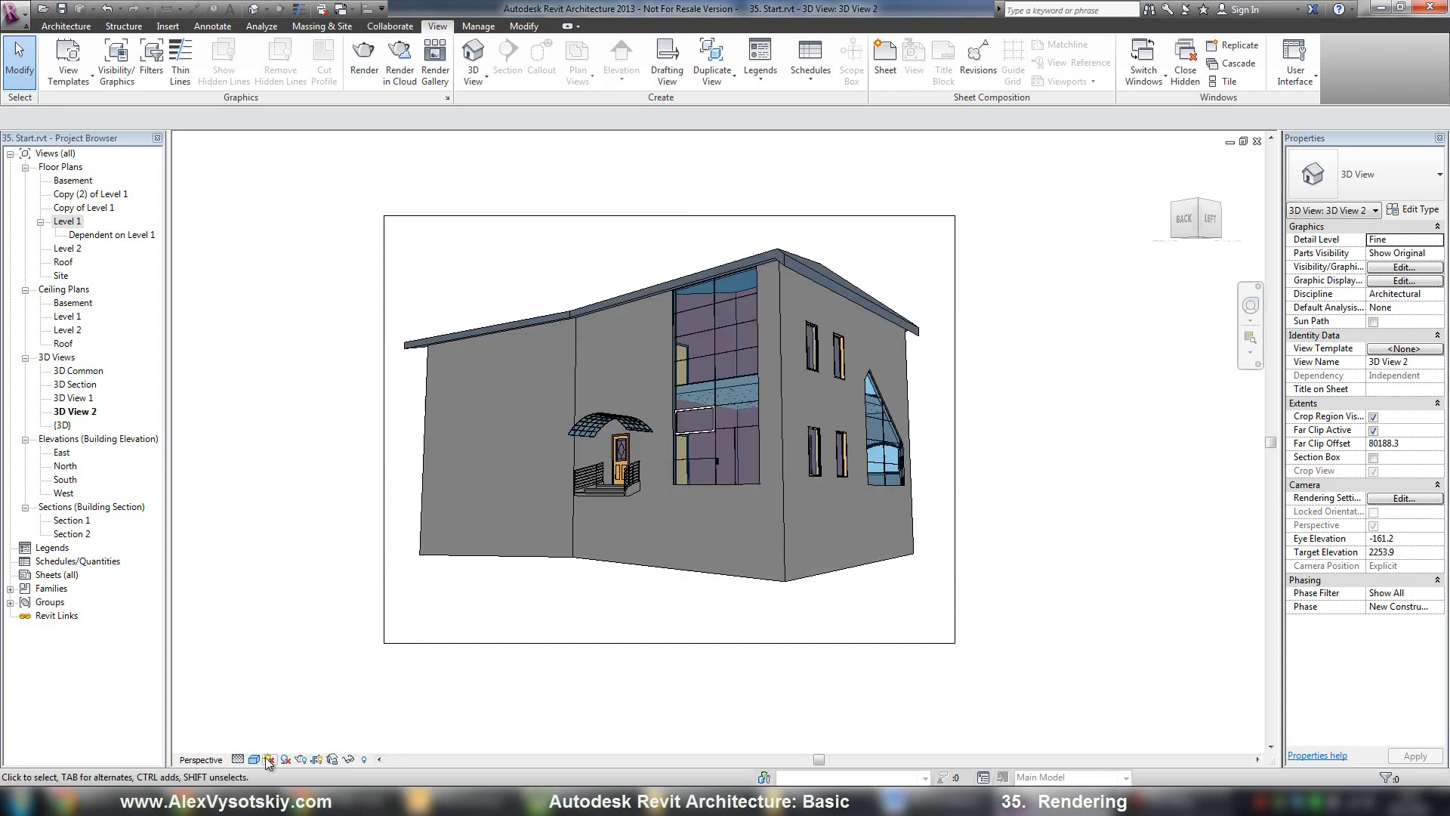
pyautogui.moveTo(256, 760)
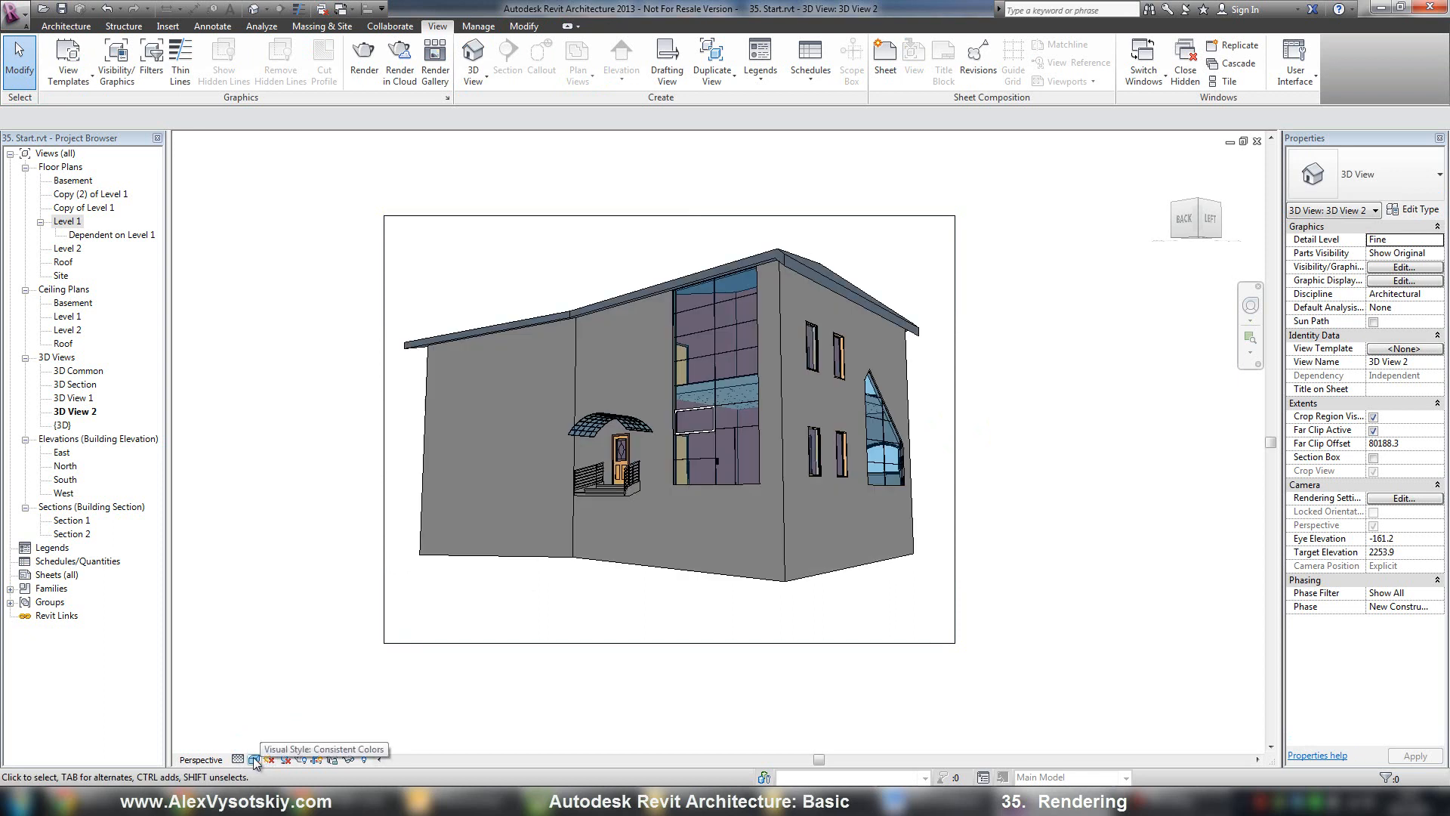
pyautogui.click(256, 760)
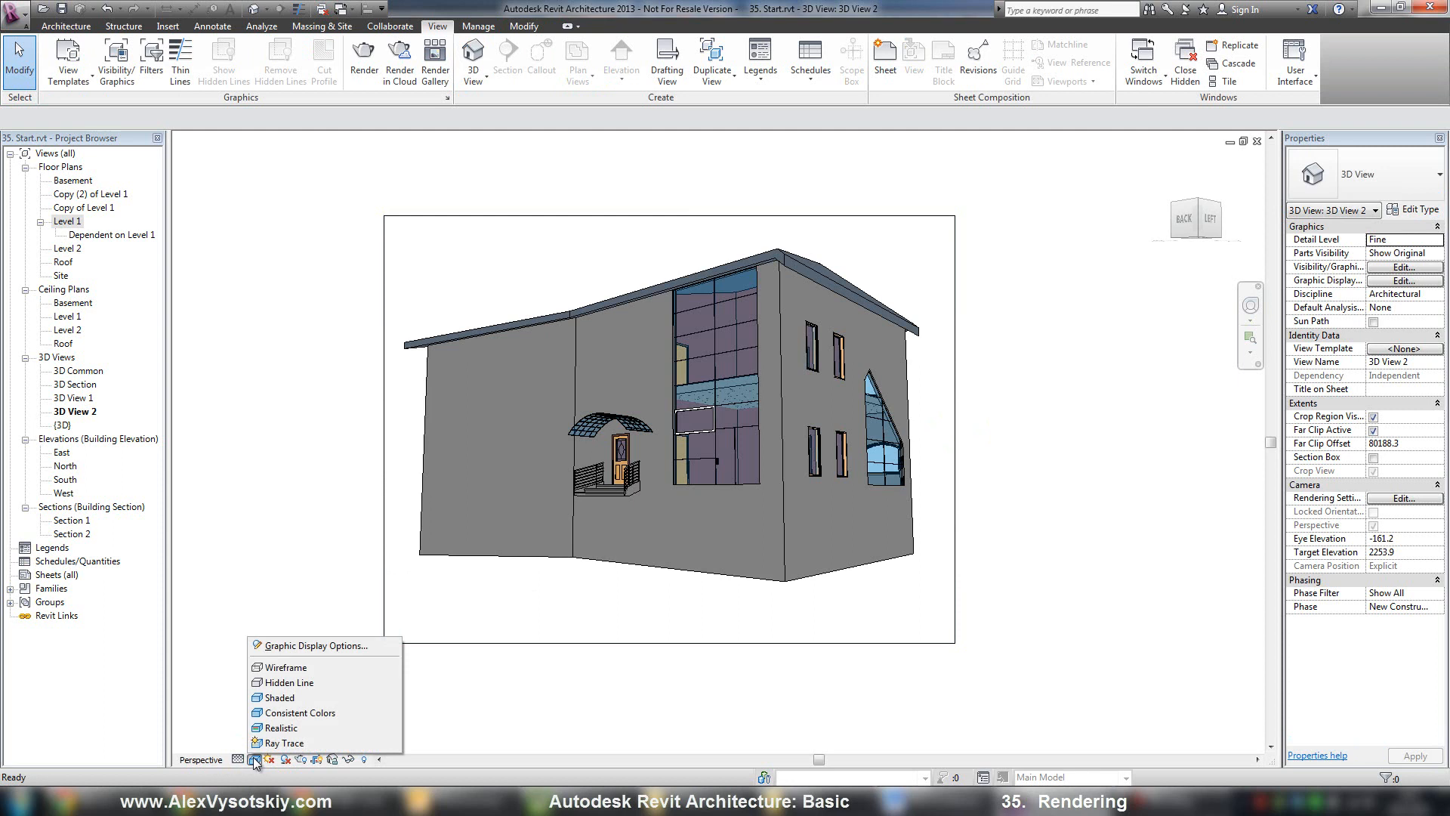
pyautogui.moveTo(274, 645)
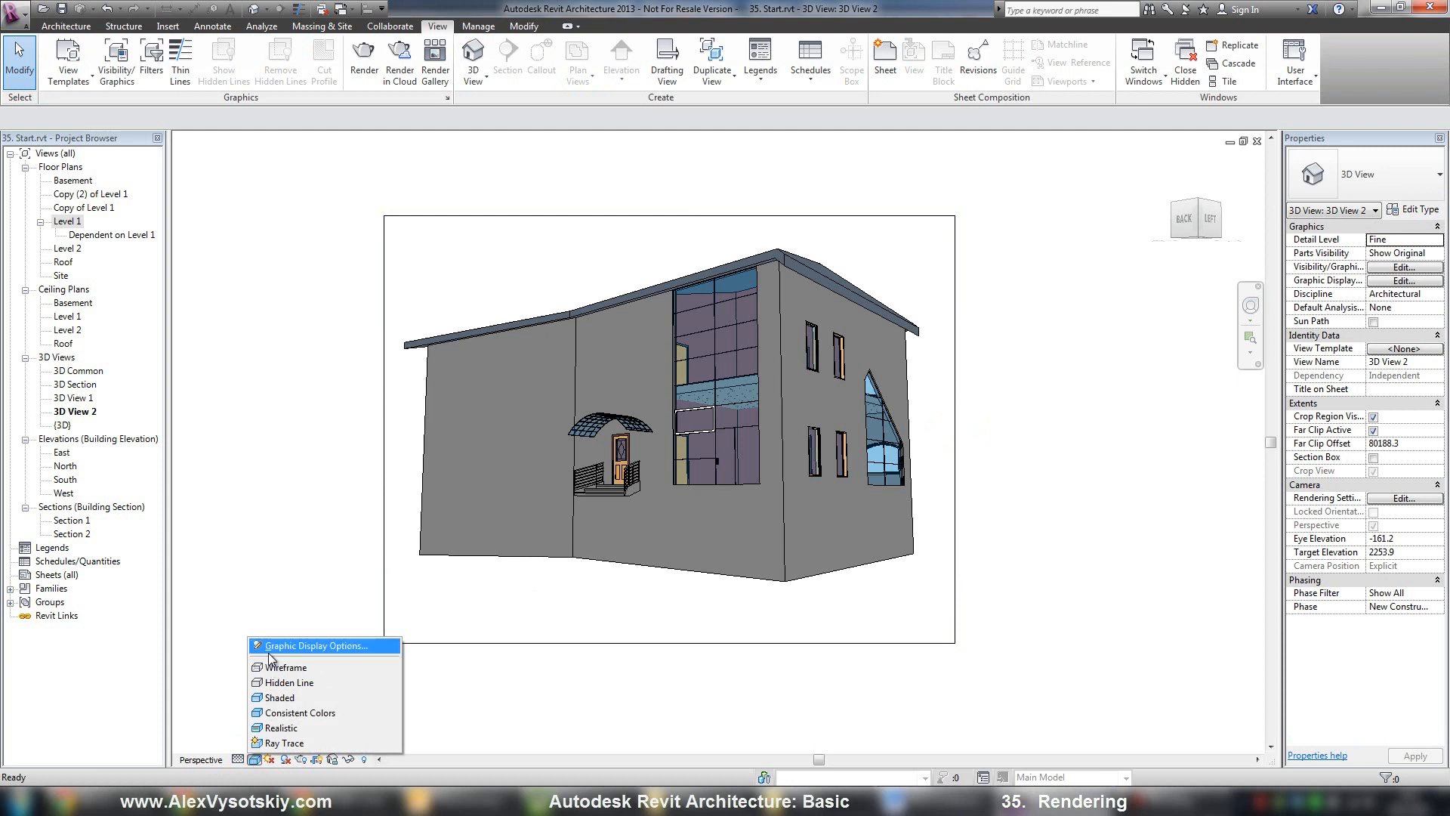
# Set a Gradient sky-to-ground background in Graphic Display Options for 3D View 2
pyautogui.click(310, 645)
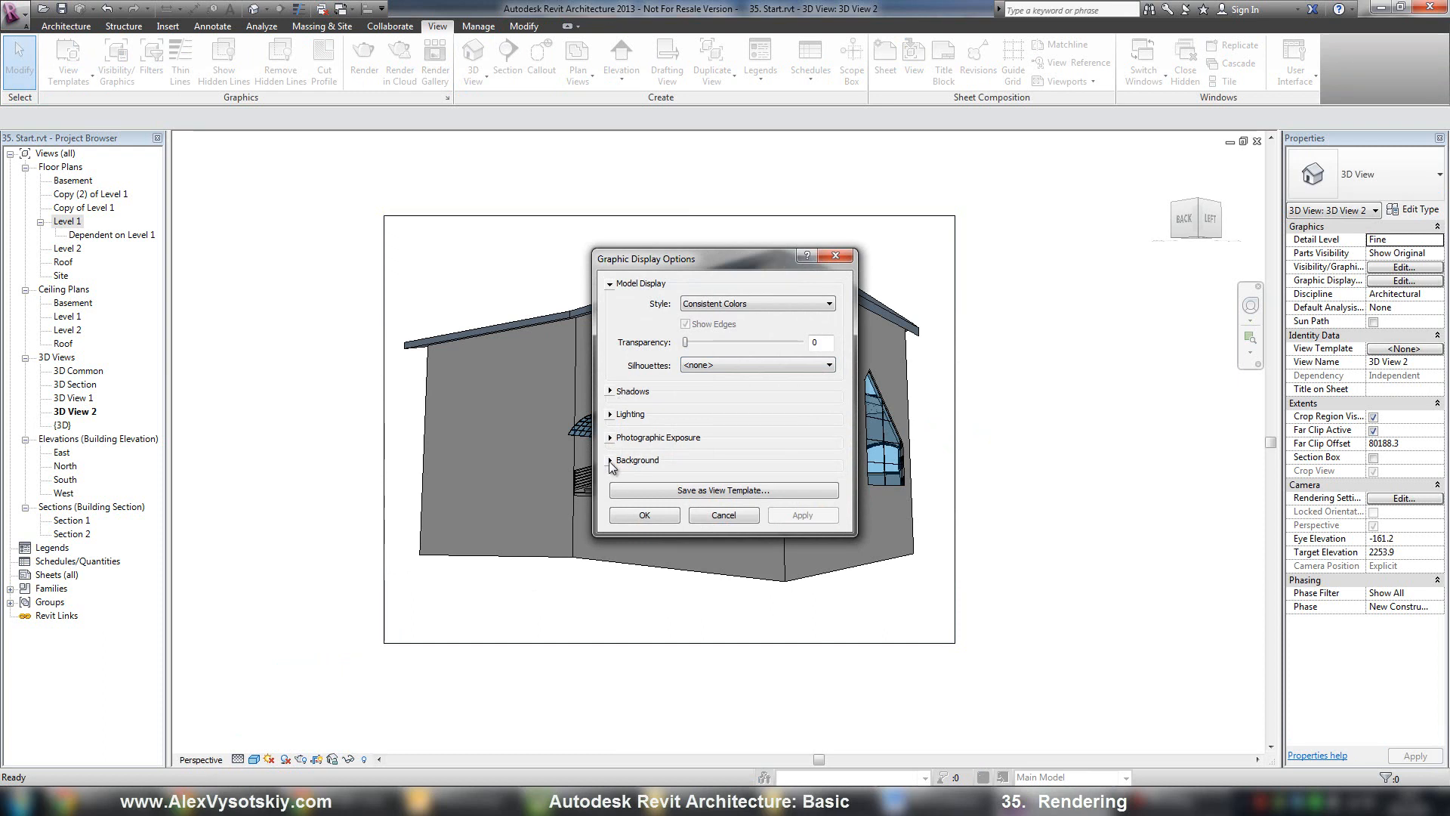
pyautogui.click(637, 459)
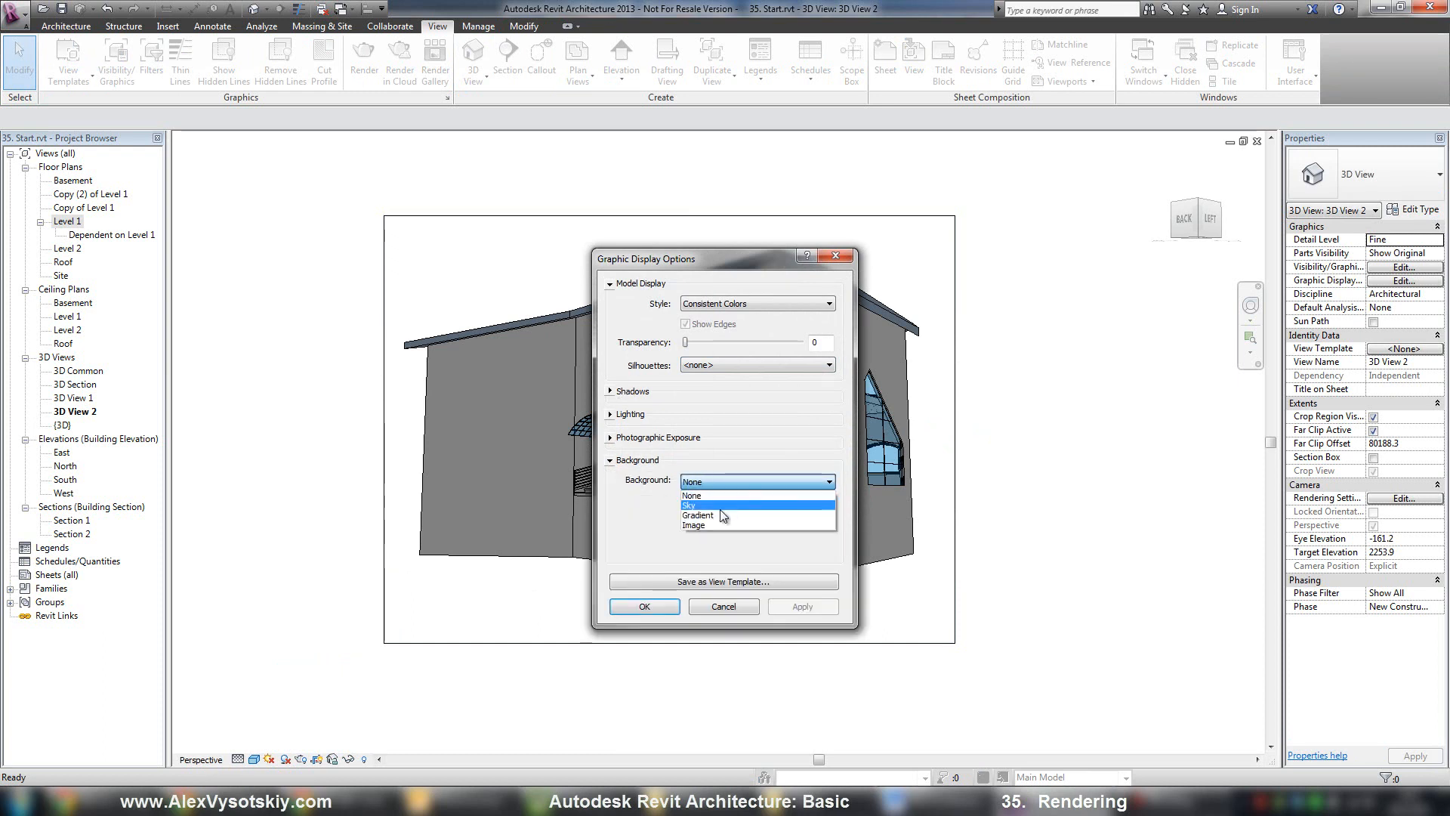
pyautogui.click(698, 515)
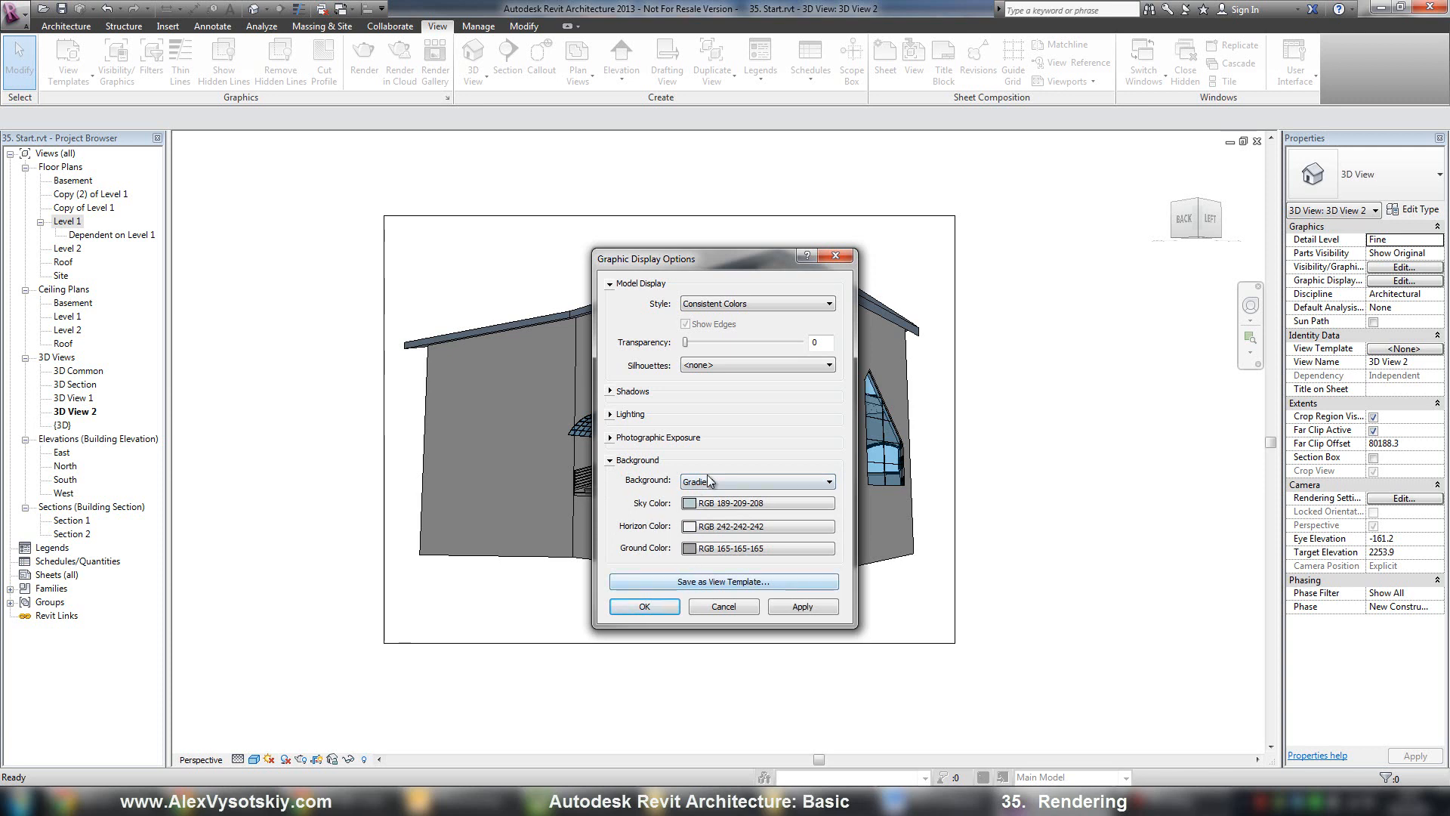
pyautogui.click(829, 481)
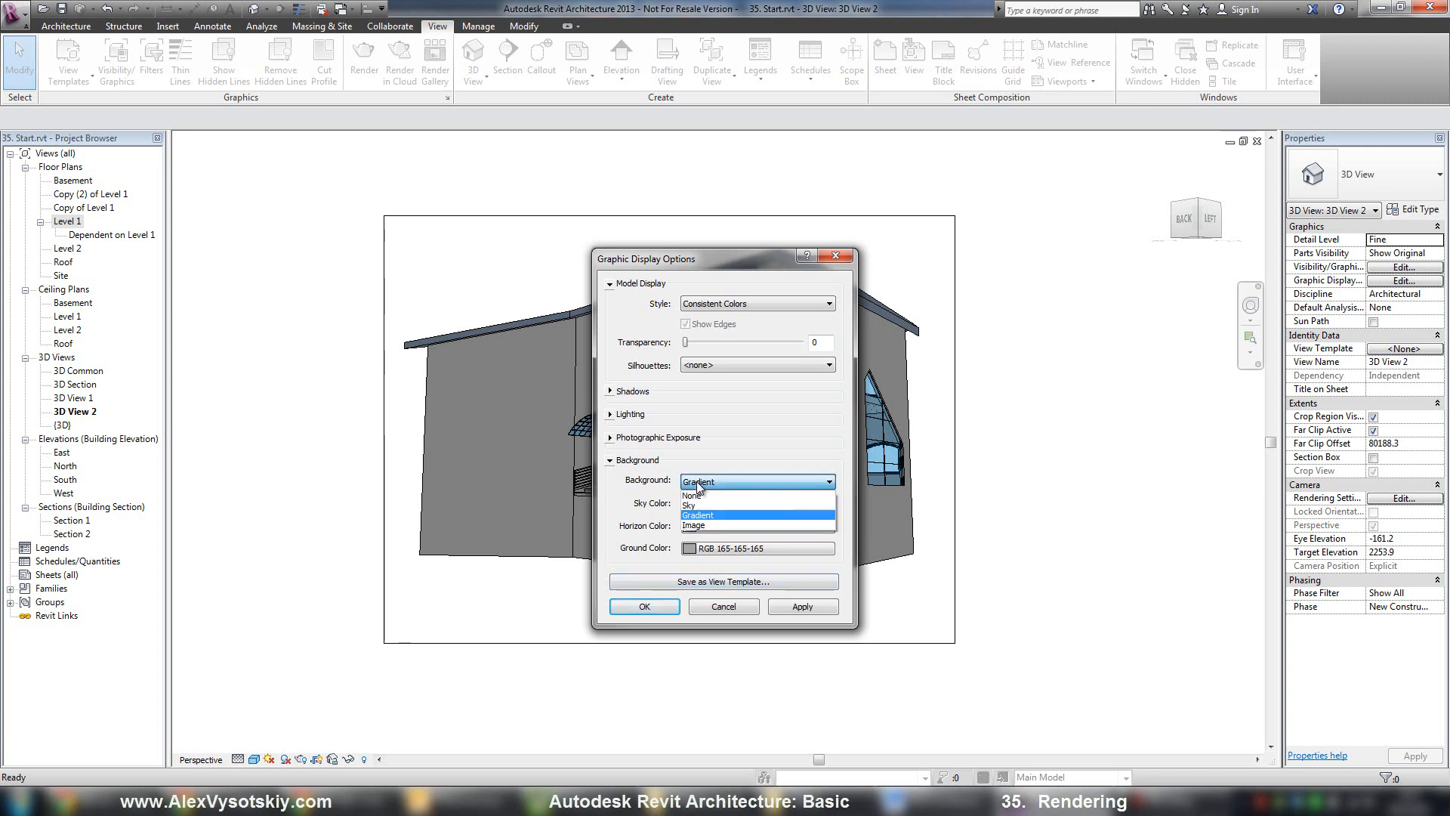
pyautogui.moveTo(699, 504)
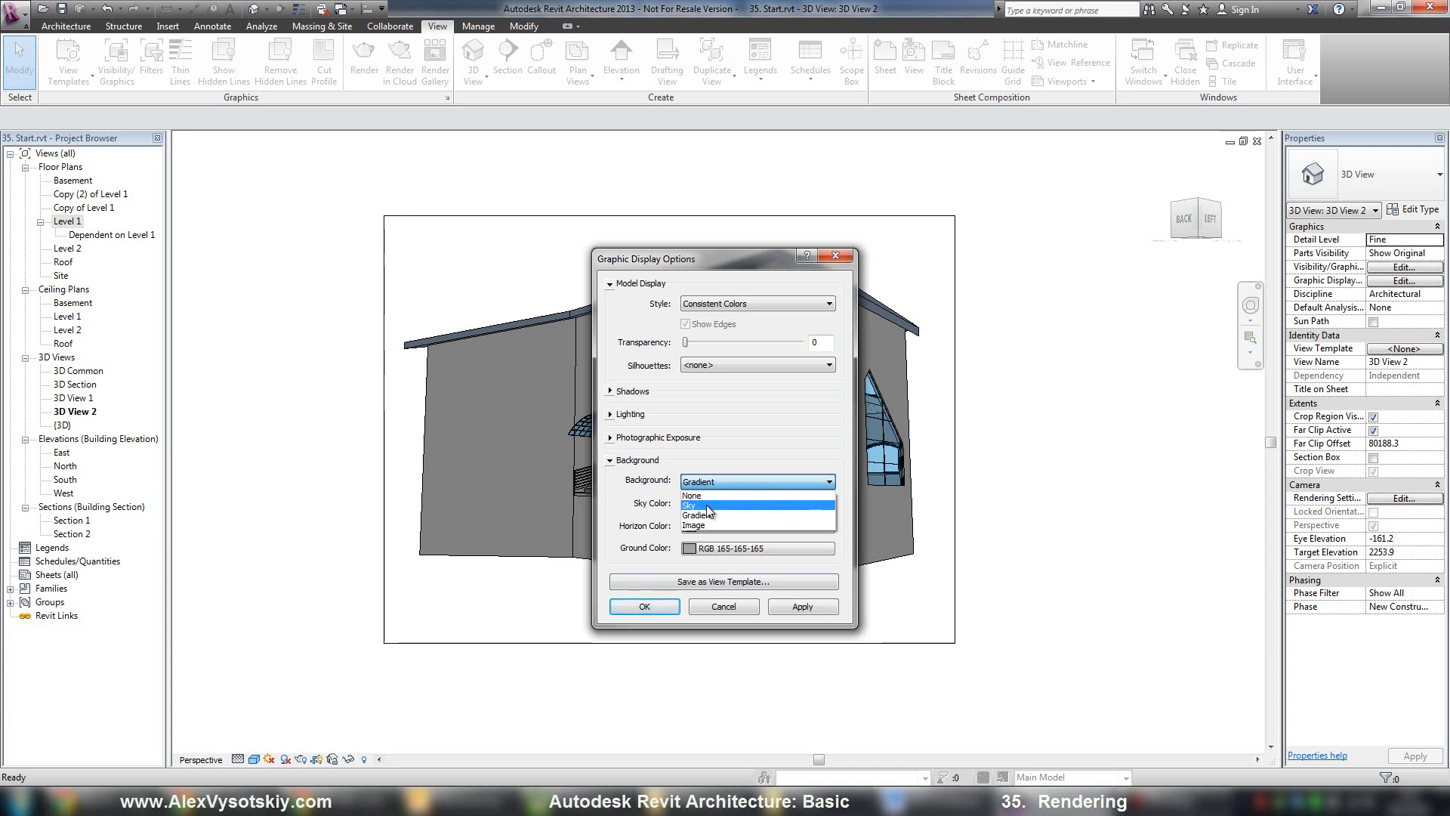
pyautogui.click(692, 505)
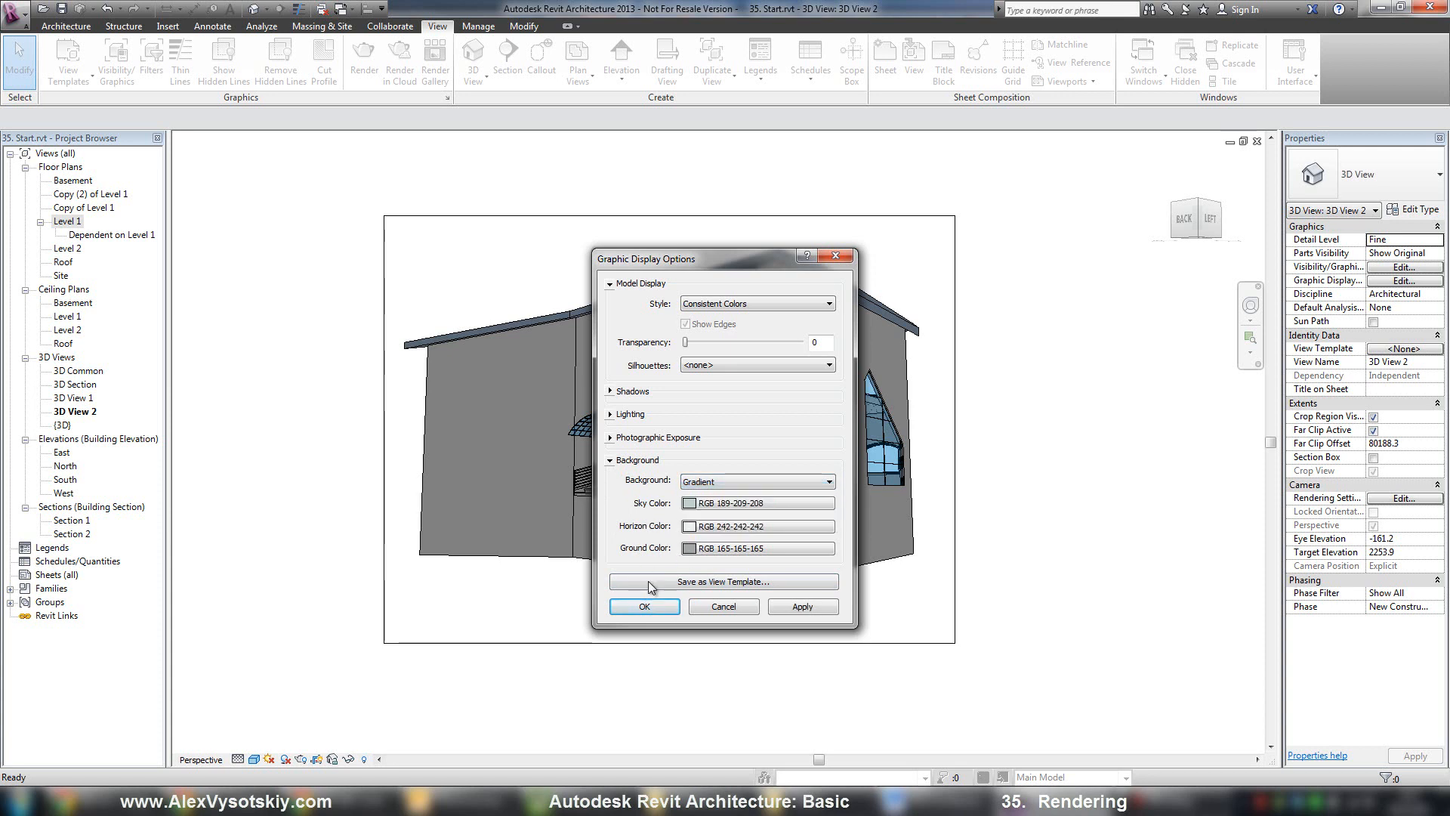
pyautogui.click(644, 606)
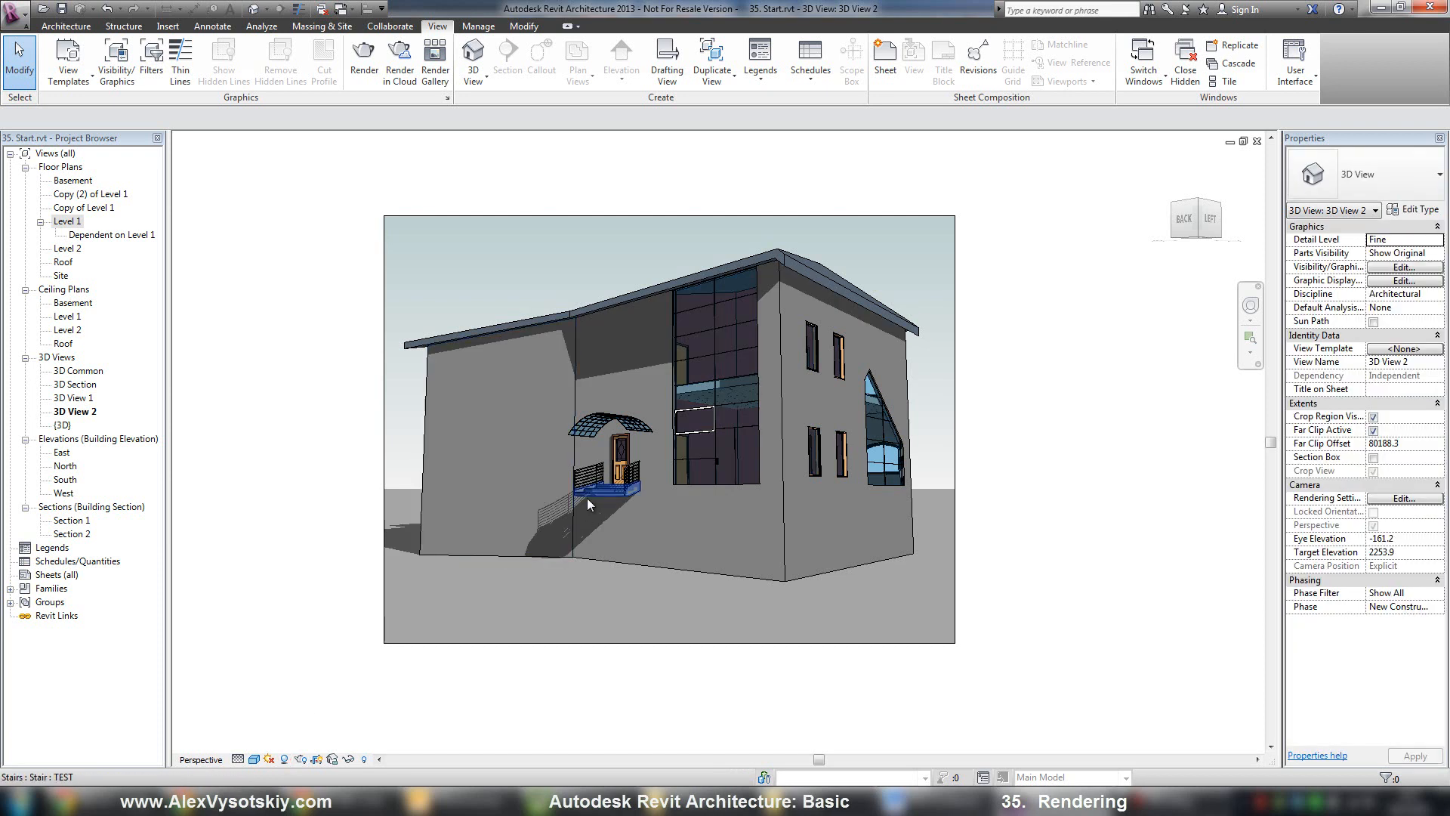
# Bring up the Rendering dialog for 3D View 2 from the View Control Bar
pyautogui.click(459, 625)
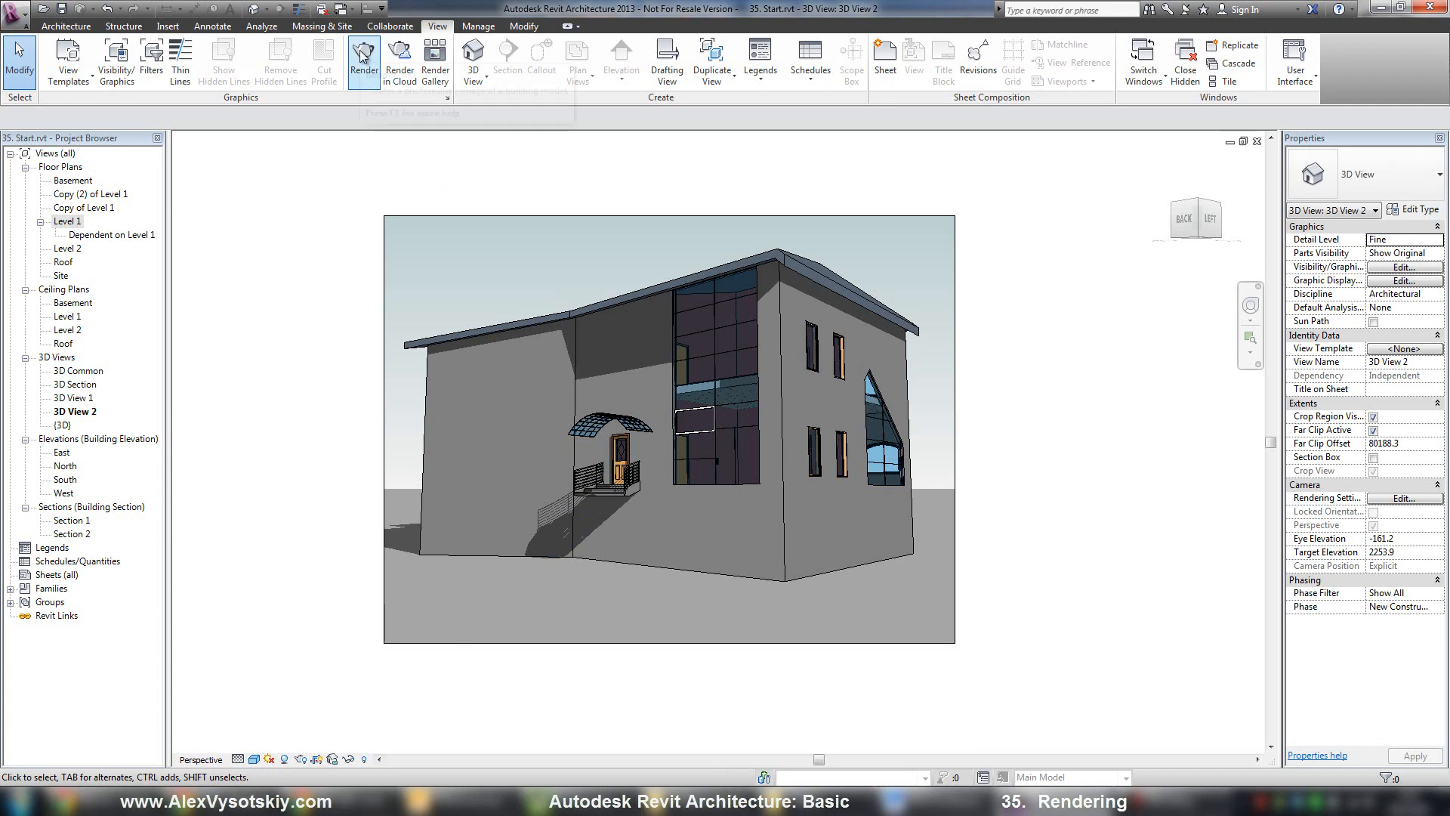
pyautogui.moveTo(362, 58)
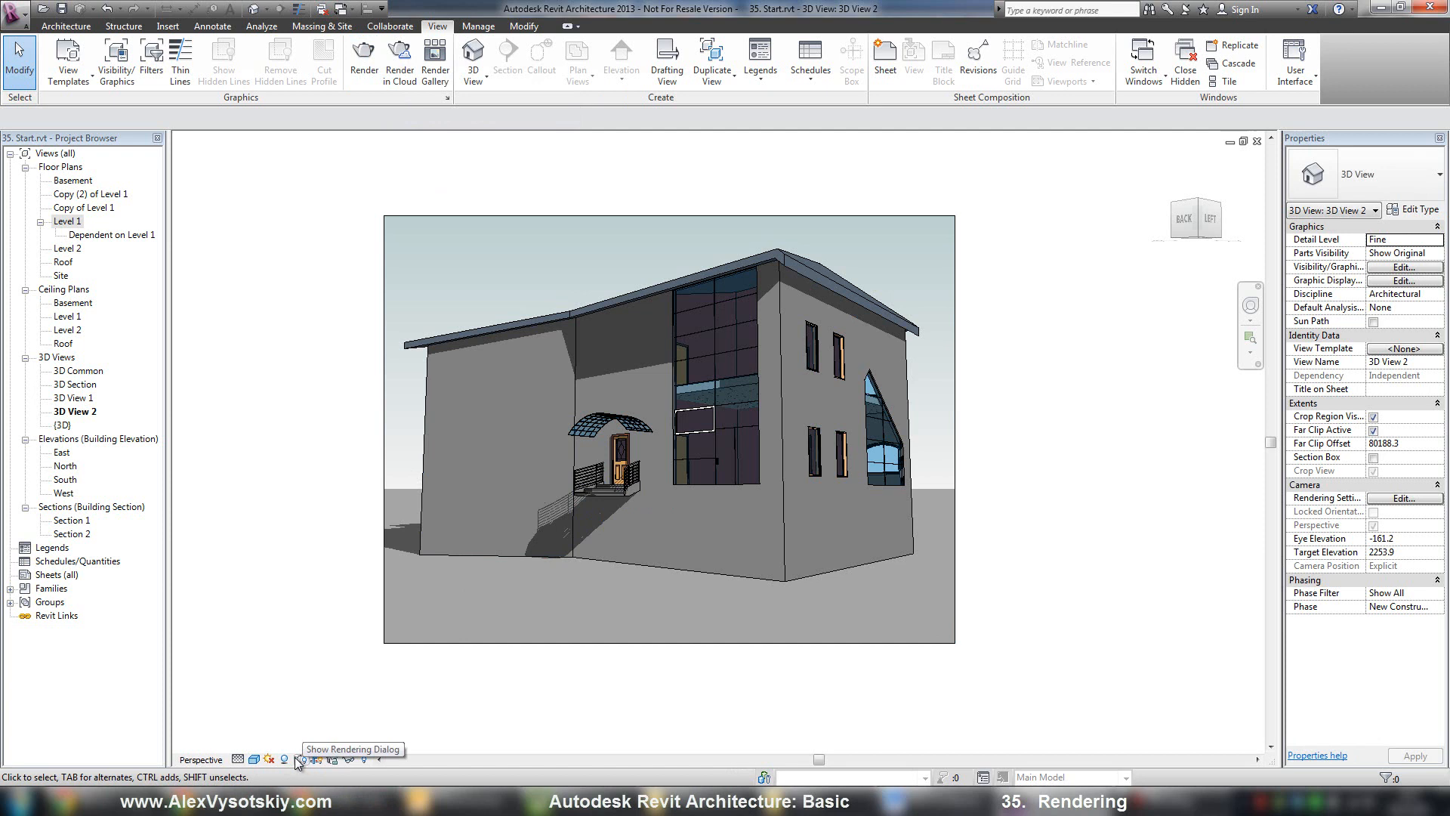
pyautogui.click(298, 758)
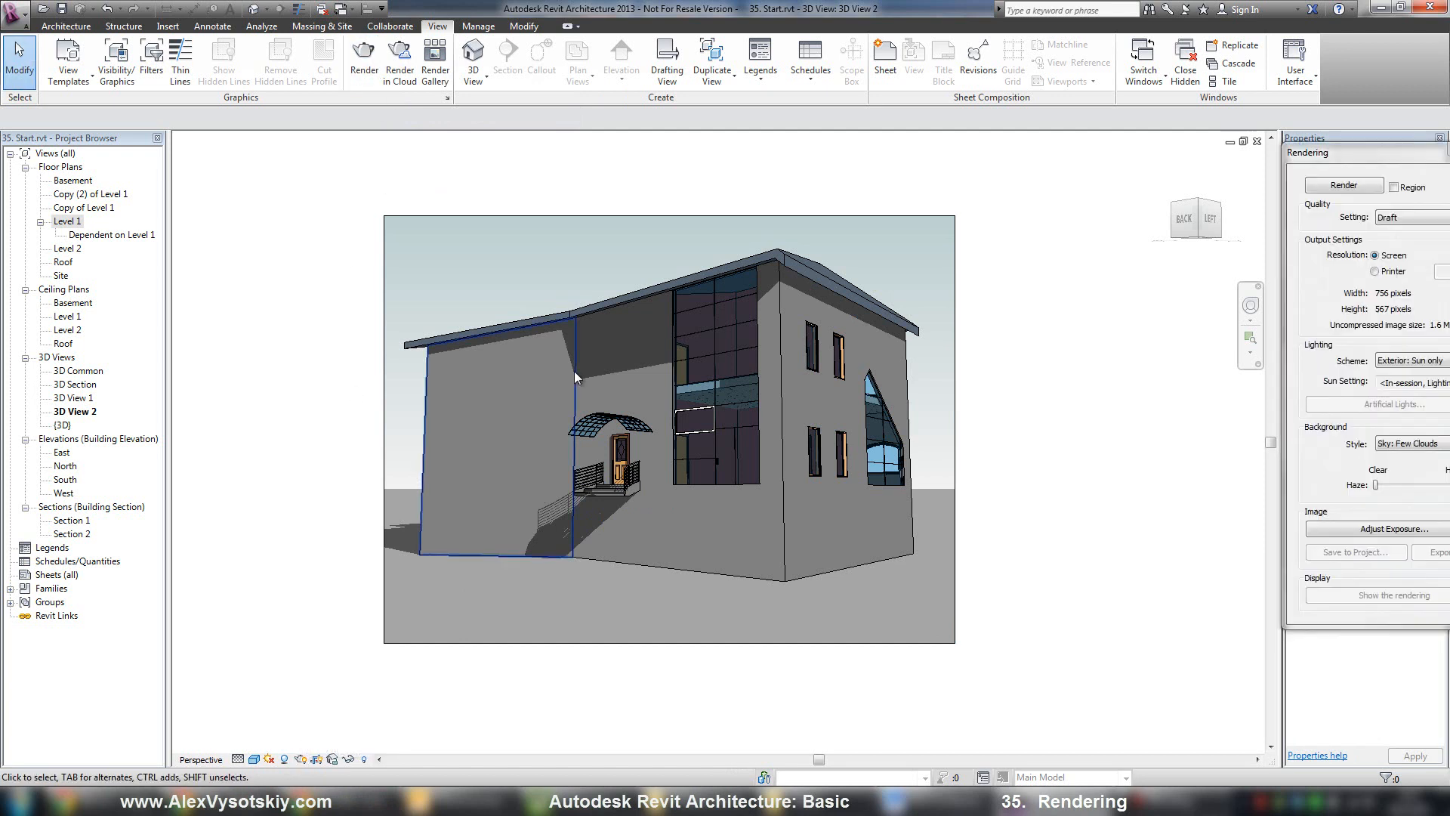
# Float the Rendering dialog, keep Quality at Draft and render the house view
pyautogui.click(364, 62)
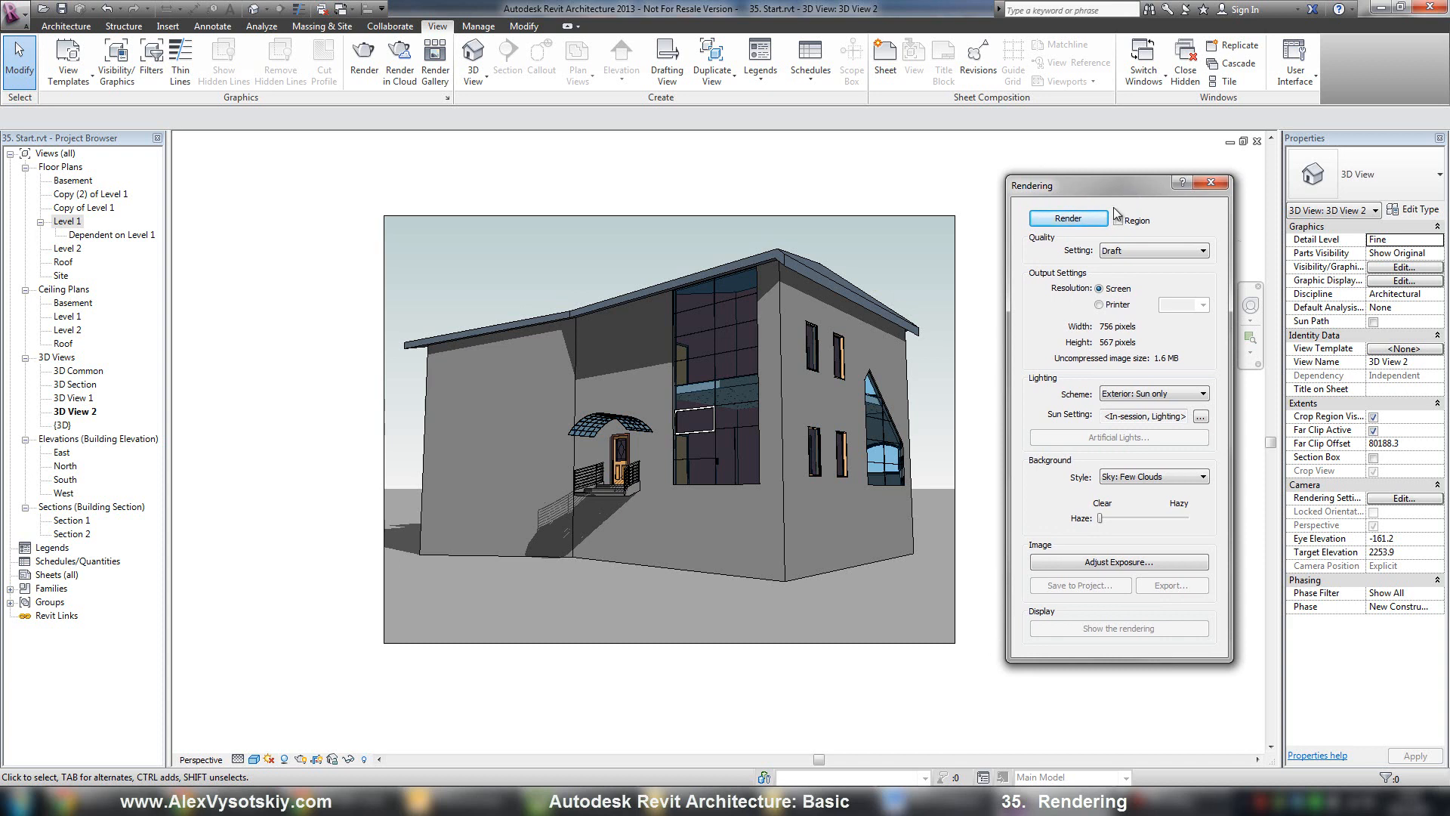
pyautogui.click(1193, 249)
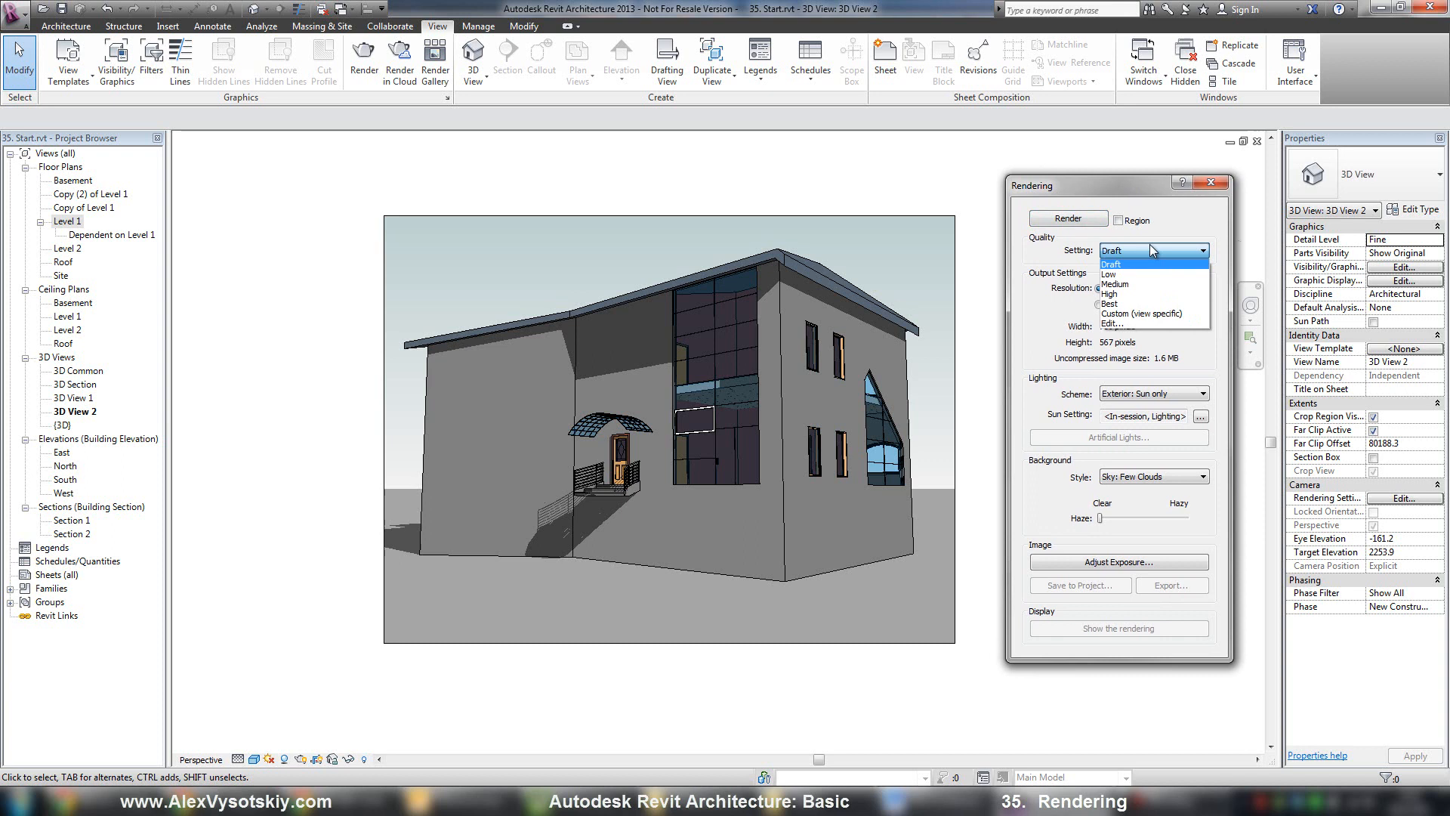
pyautogui.moveTo(1150, 275)
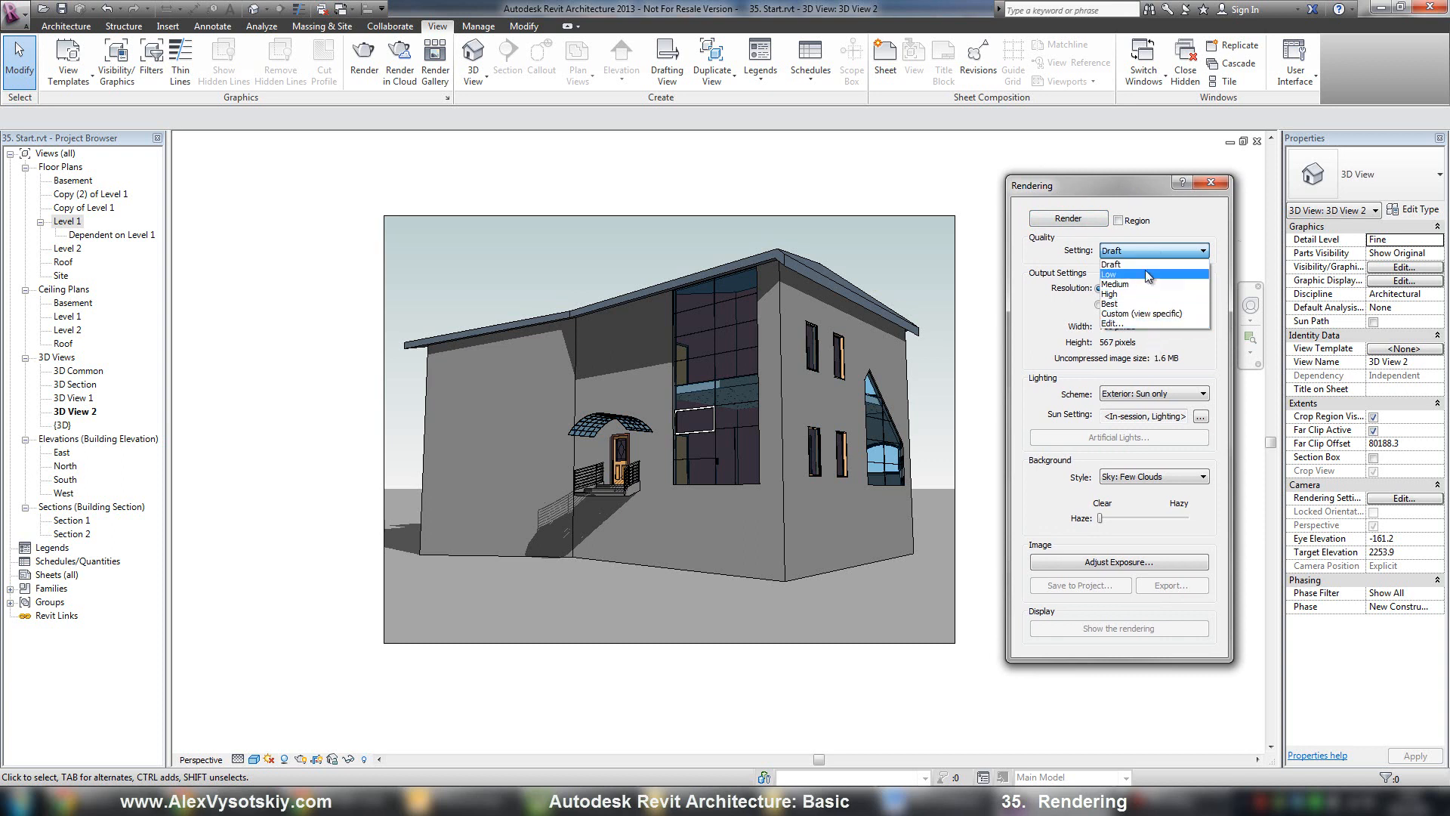
pyautogui.moveTo(1145, 262)
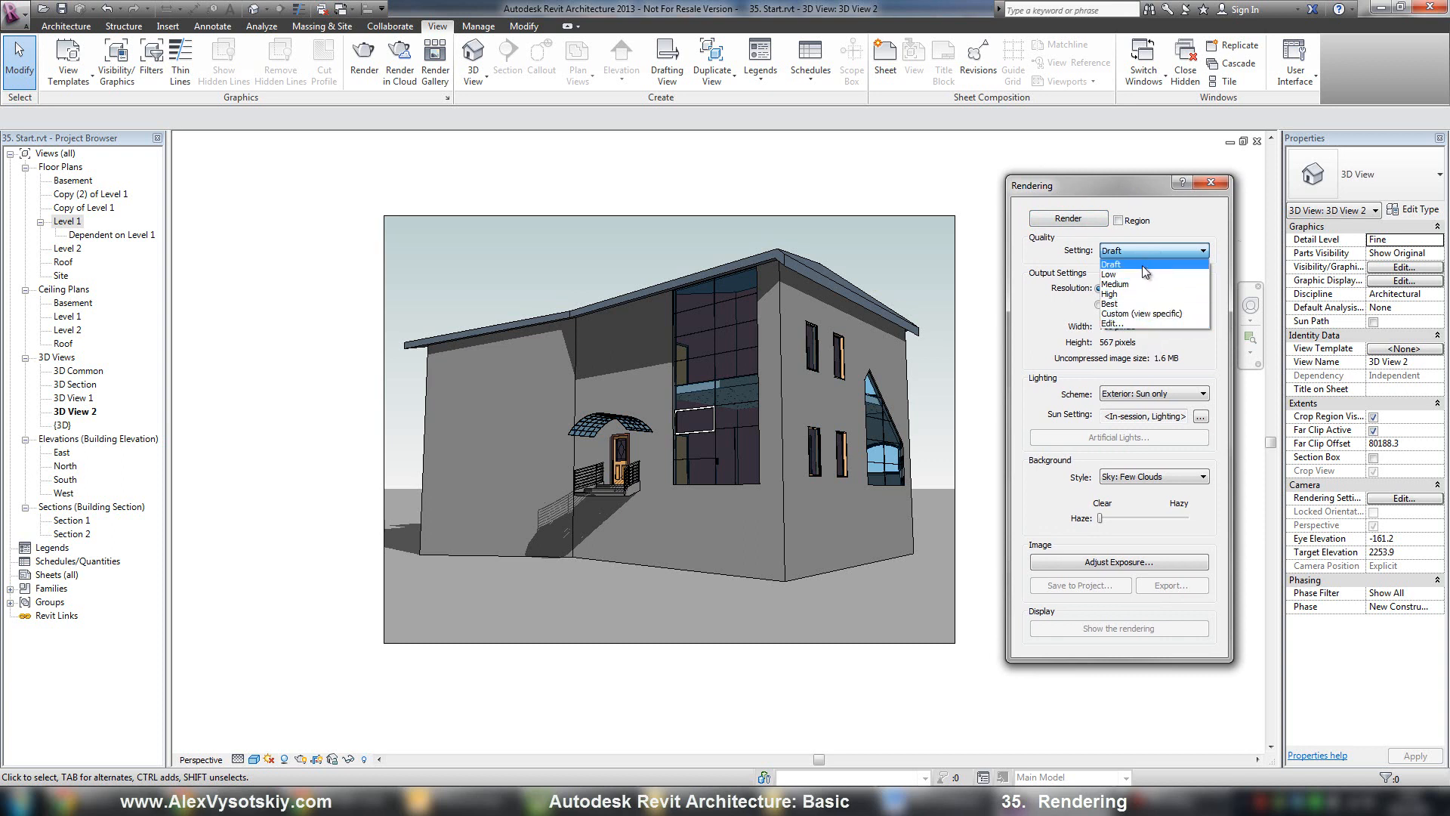
pyautogui.click(1117, 263)
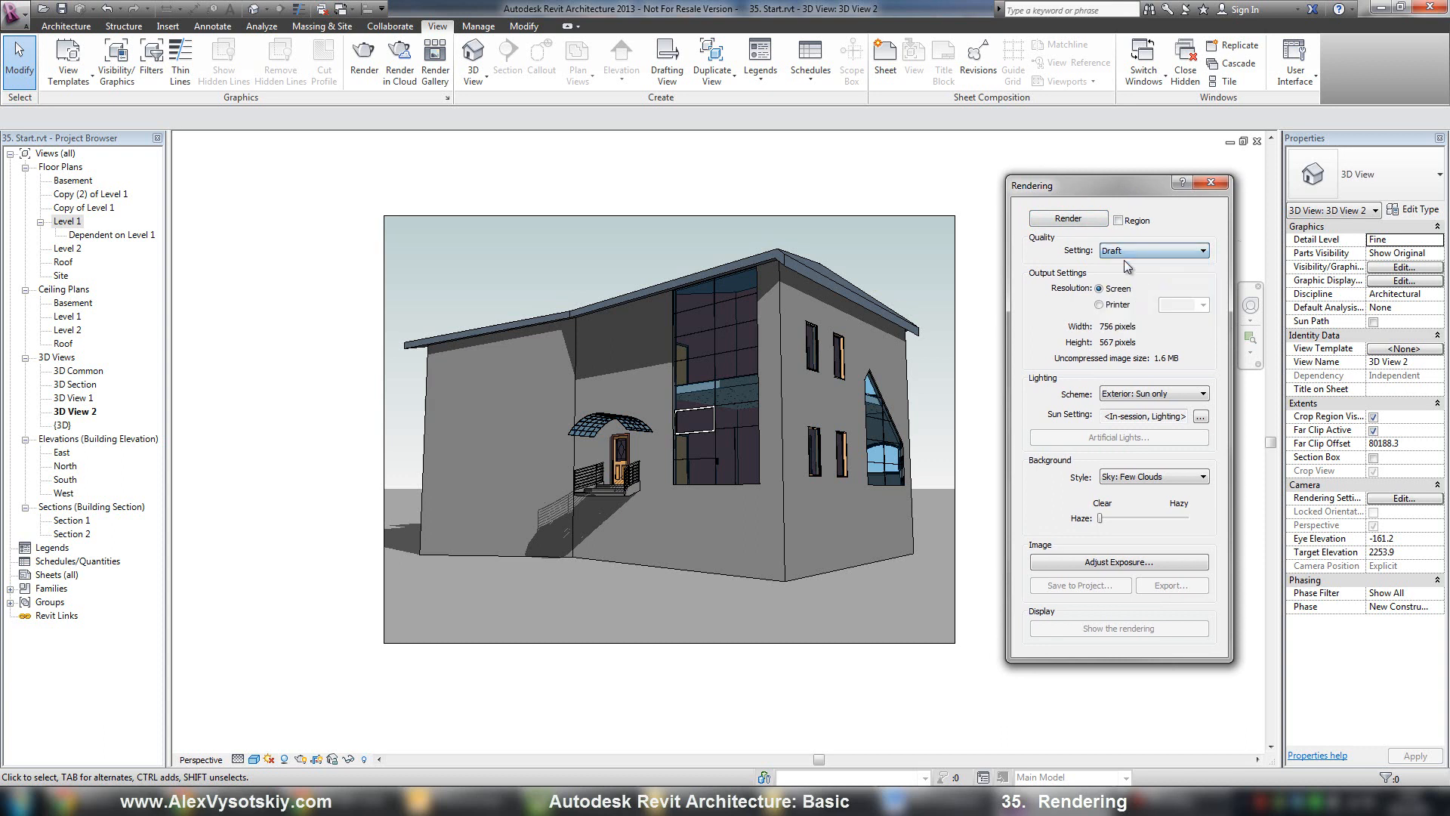
pyautogui.click(1067, 219)
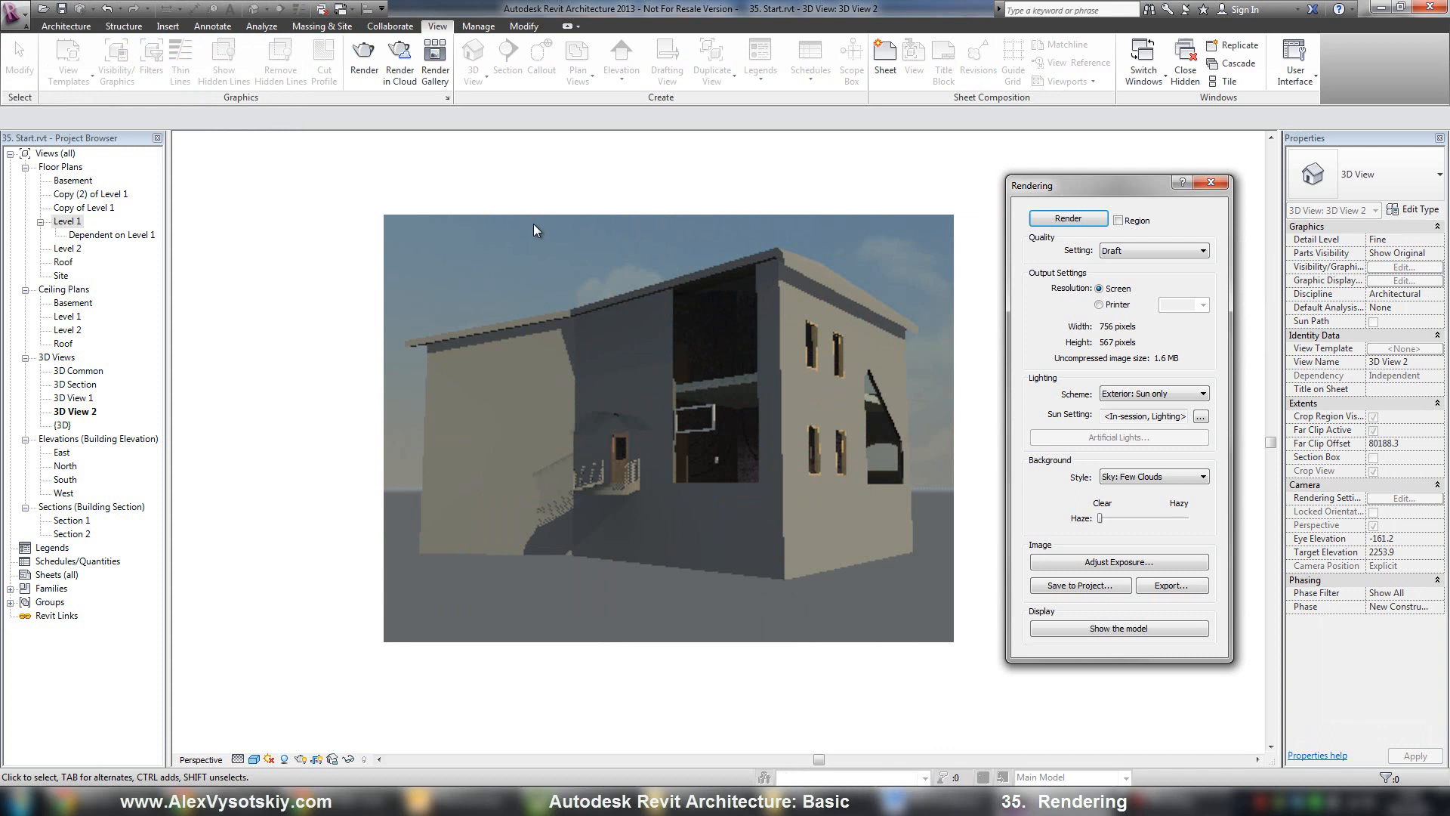
pyautogui.click(1193, 251)
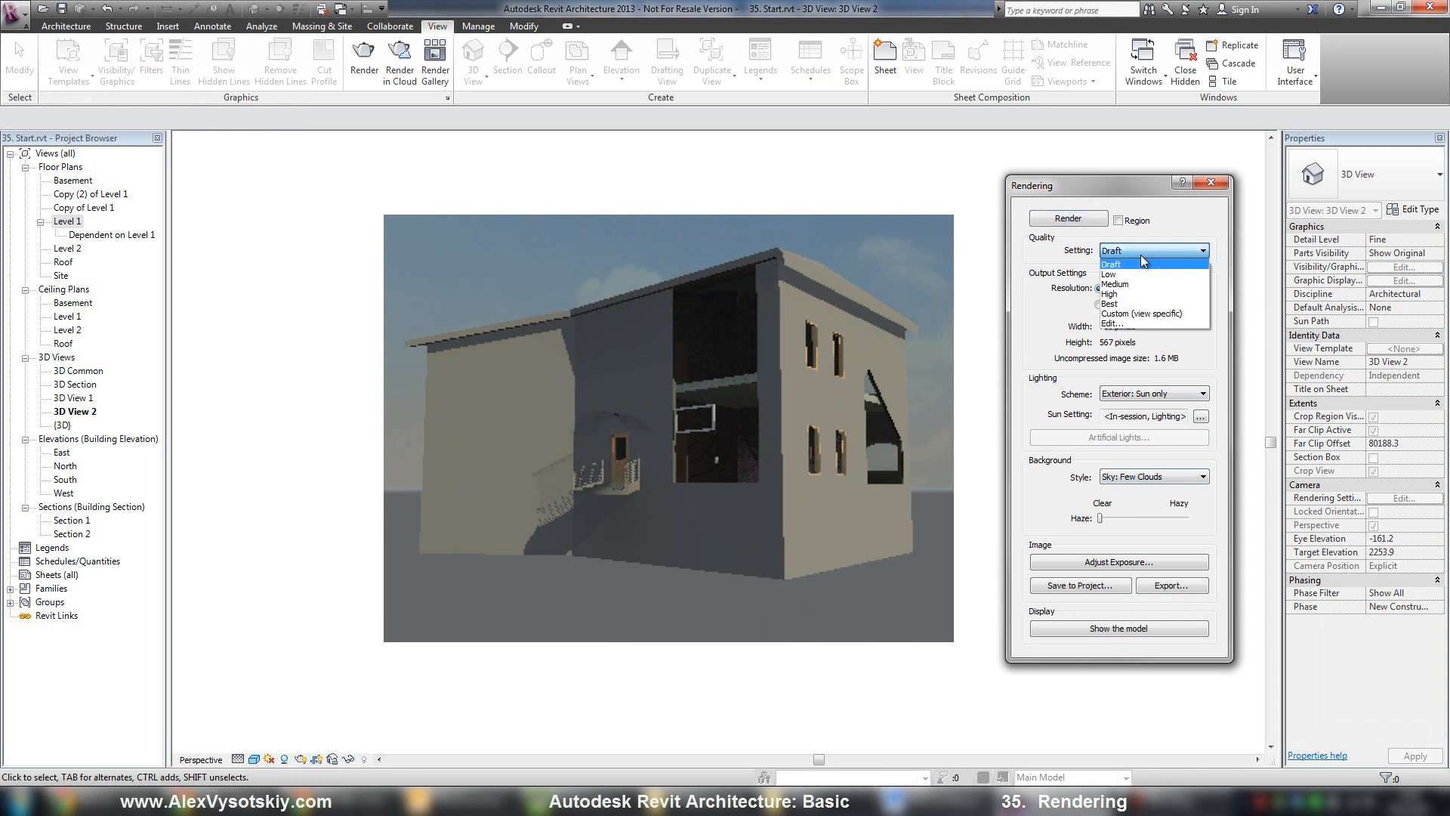
pyautogui.click(1115, 284)
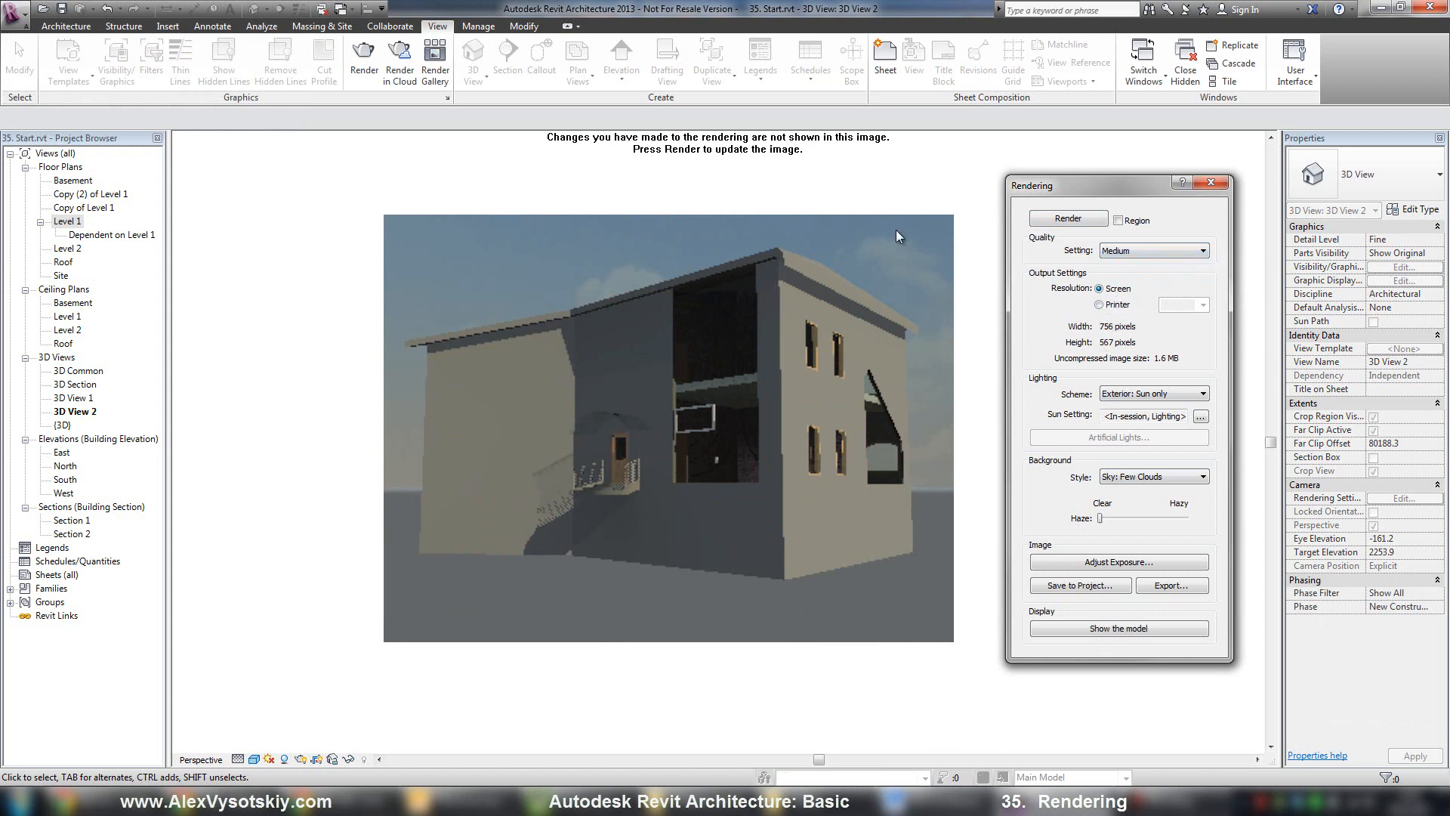
pyautogui.moveTo(383, 228)
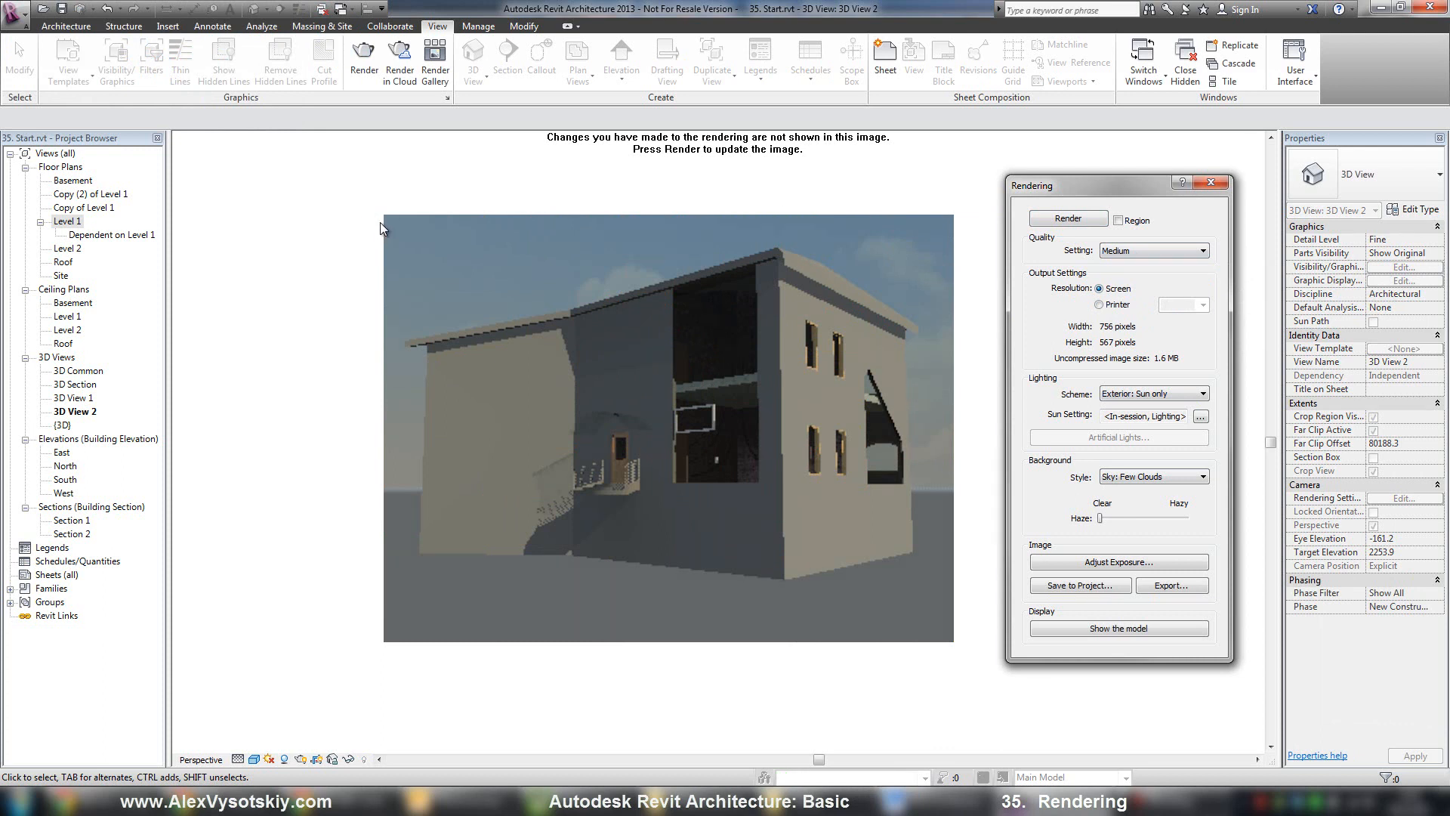
pyautogui.moveTo(893, 636)
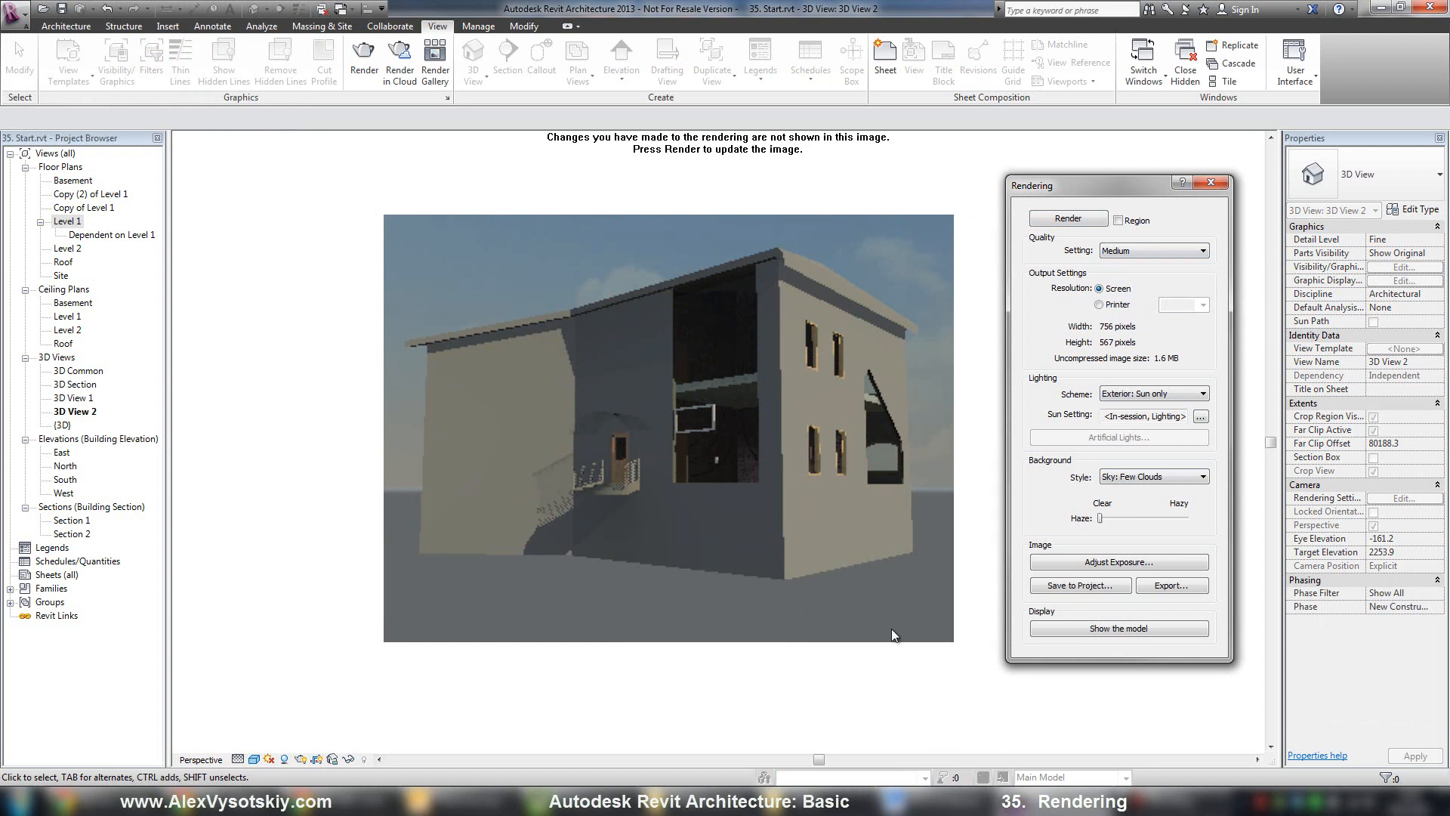
pyautogui.moveTo(410, 199)
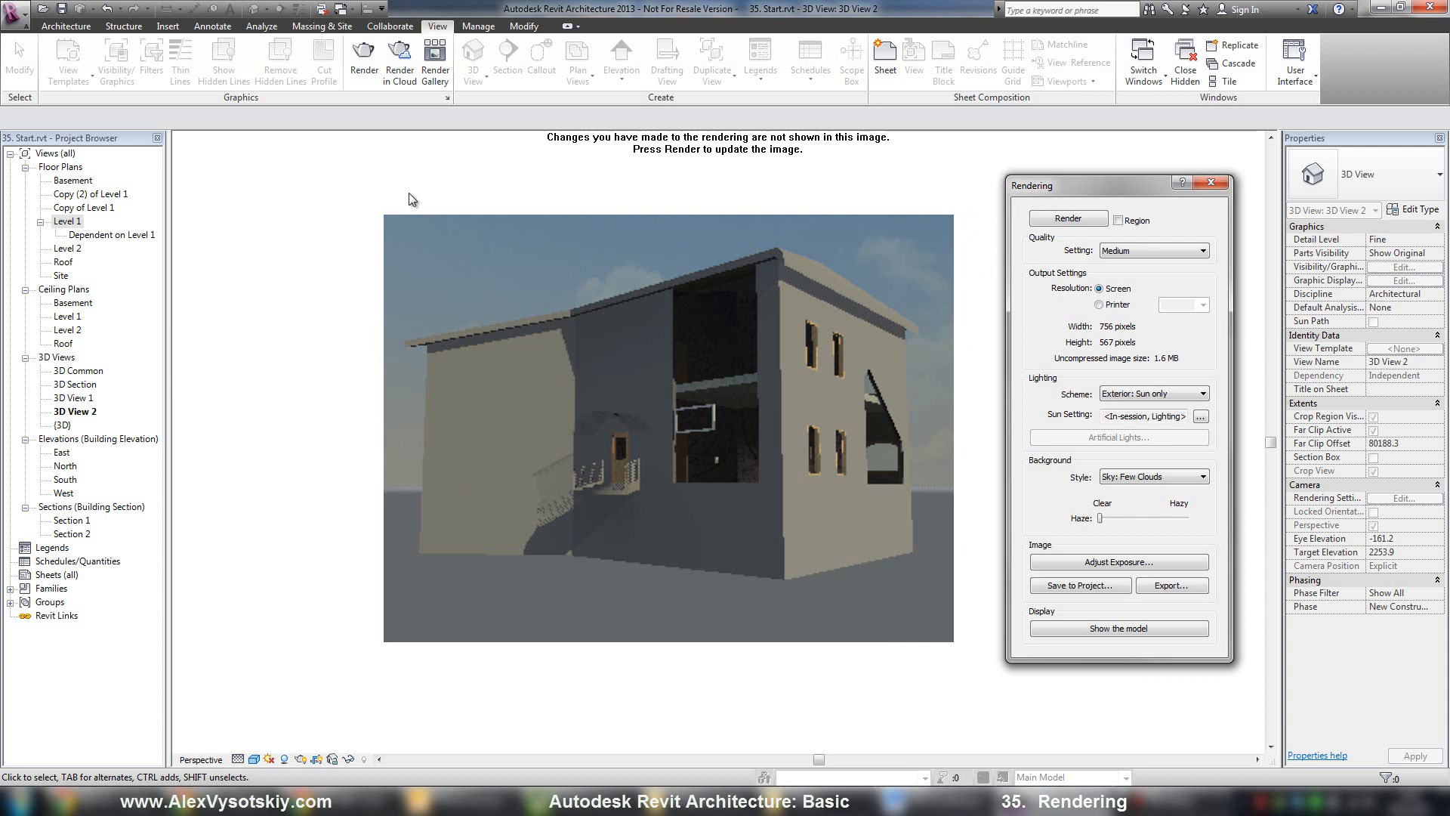
pyautogui.moveTo(893, 577)
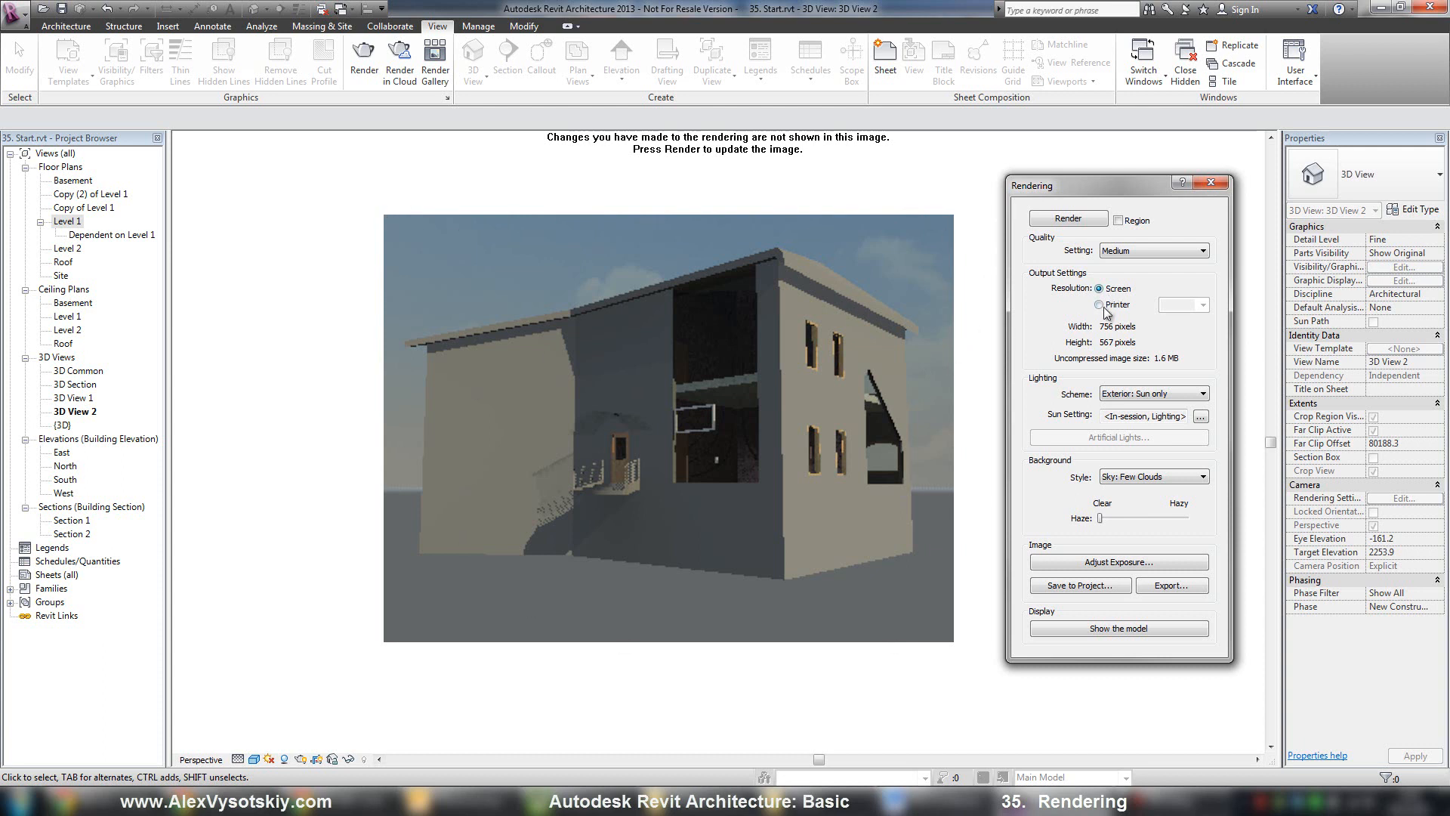
pyautogui.click(1100, 305)
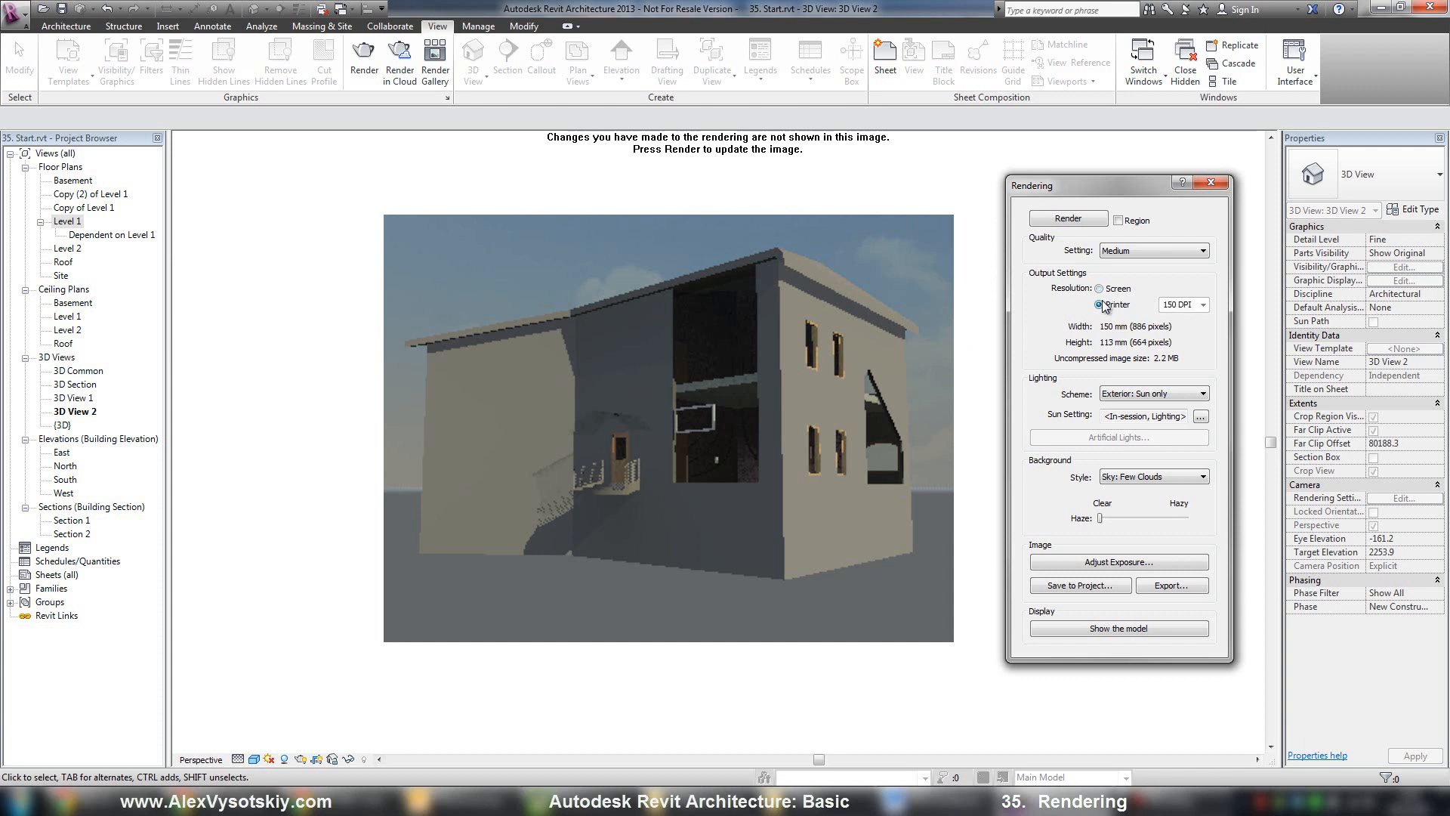
pyautogui.click(1204, 303)
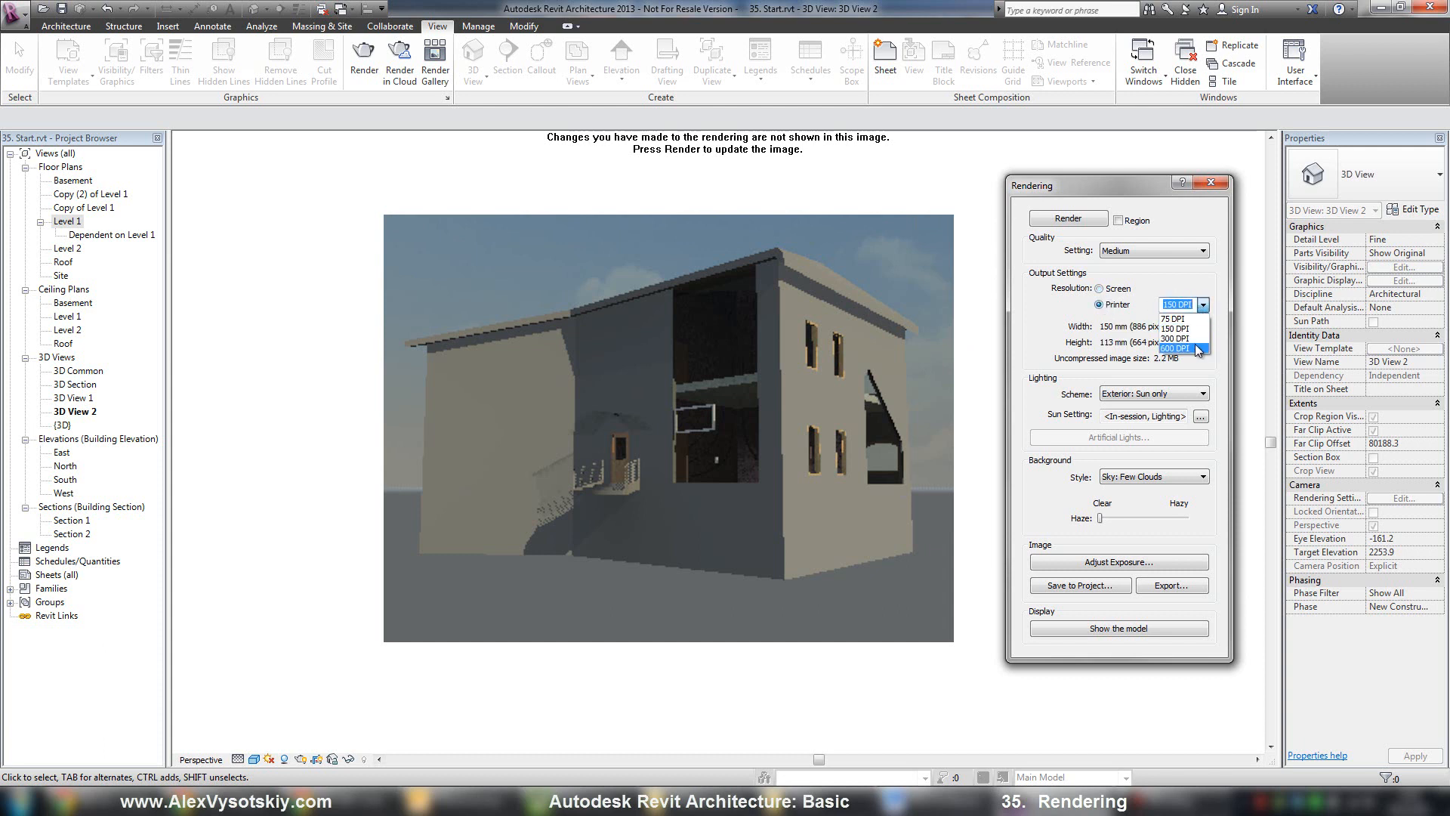
pyautogui.click(1176, 358)
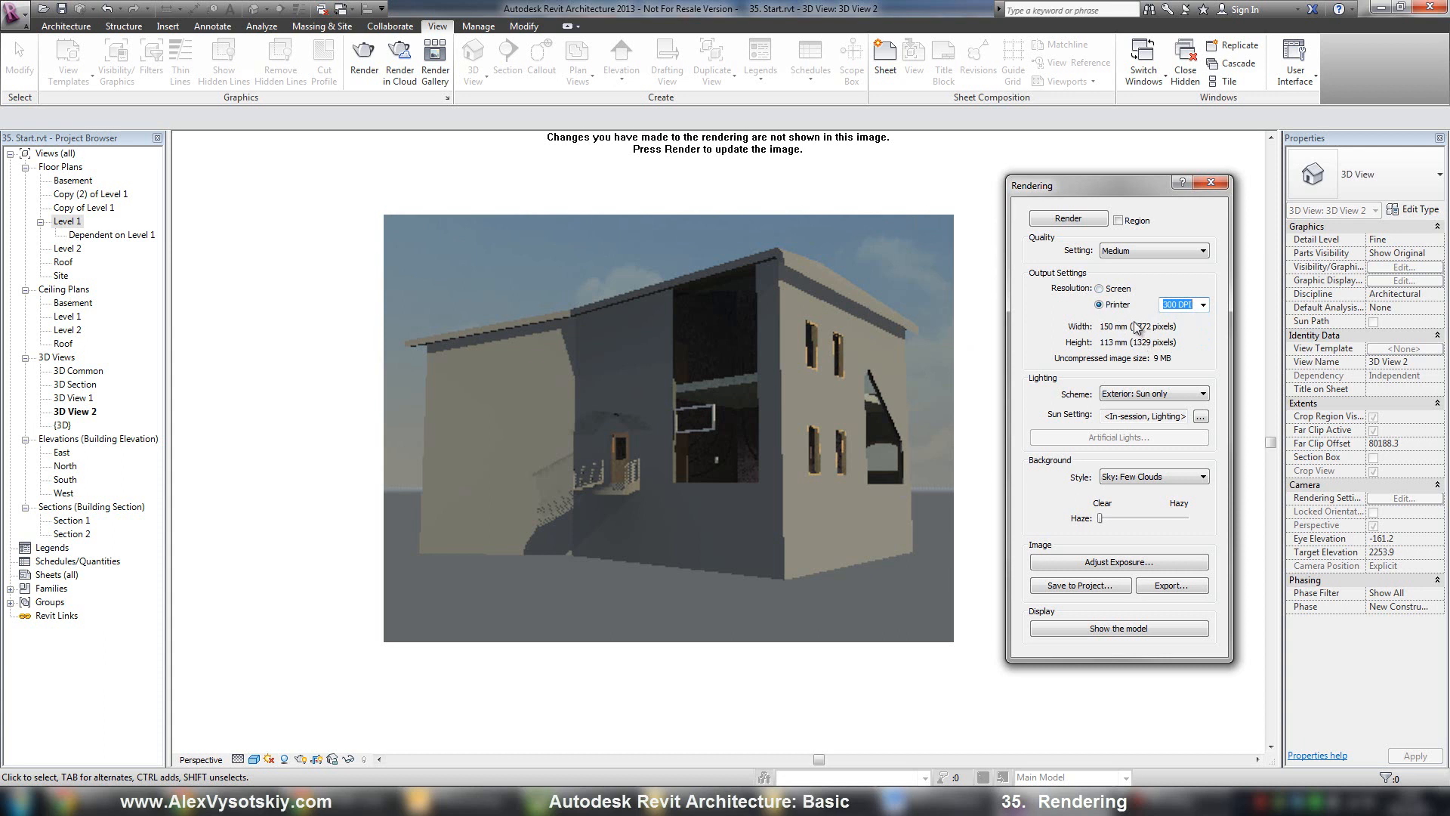
pyautogui.click(1204, 304)
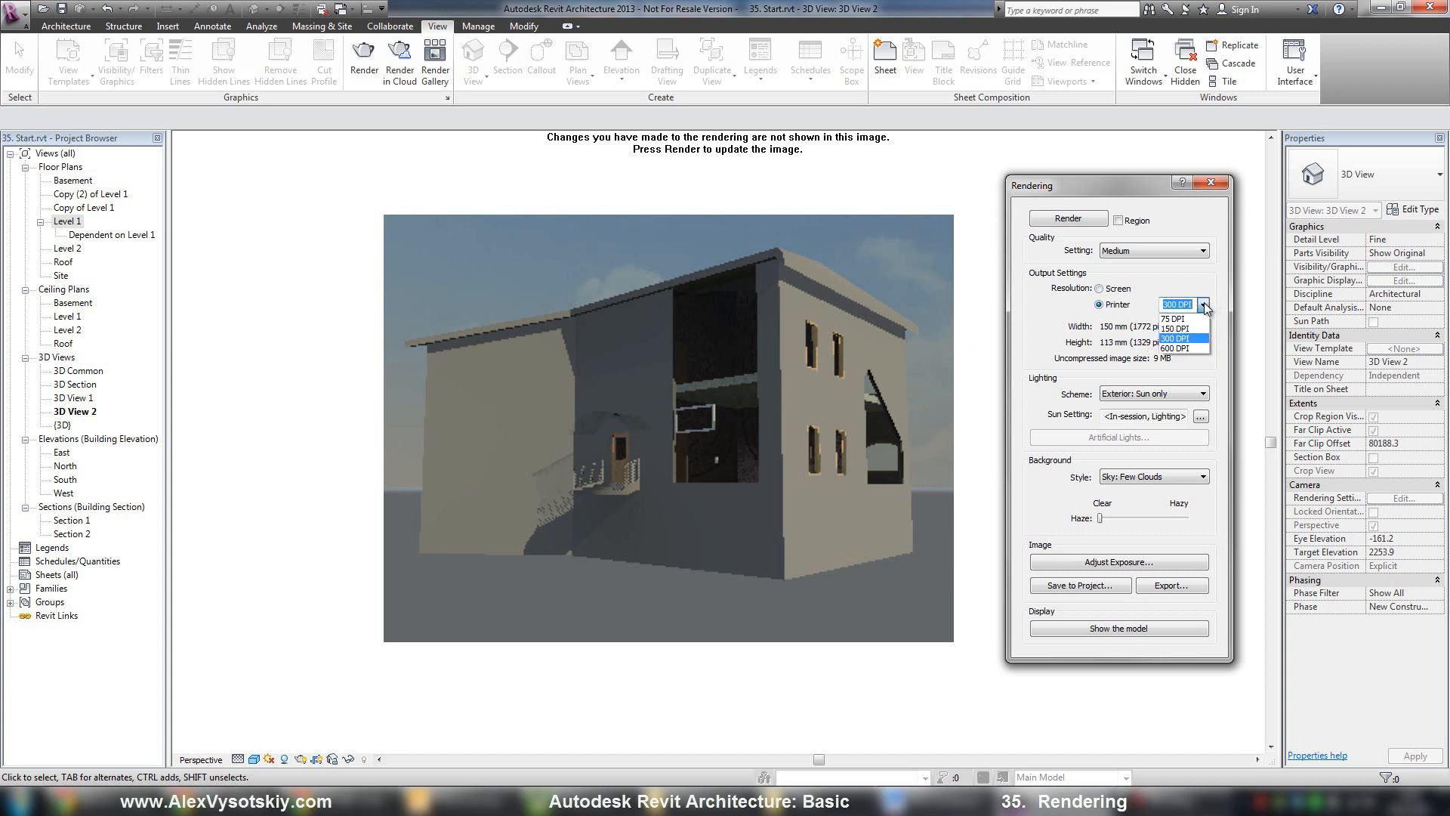
pyautogui.click(1176, 349)
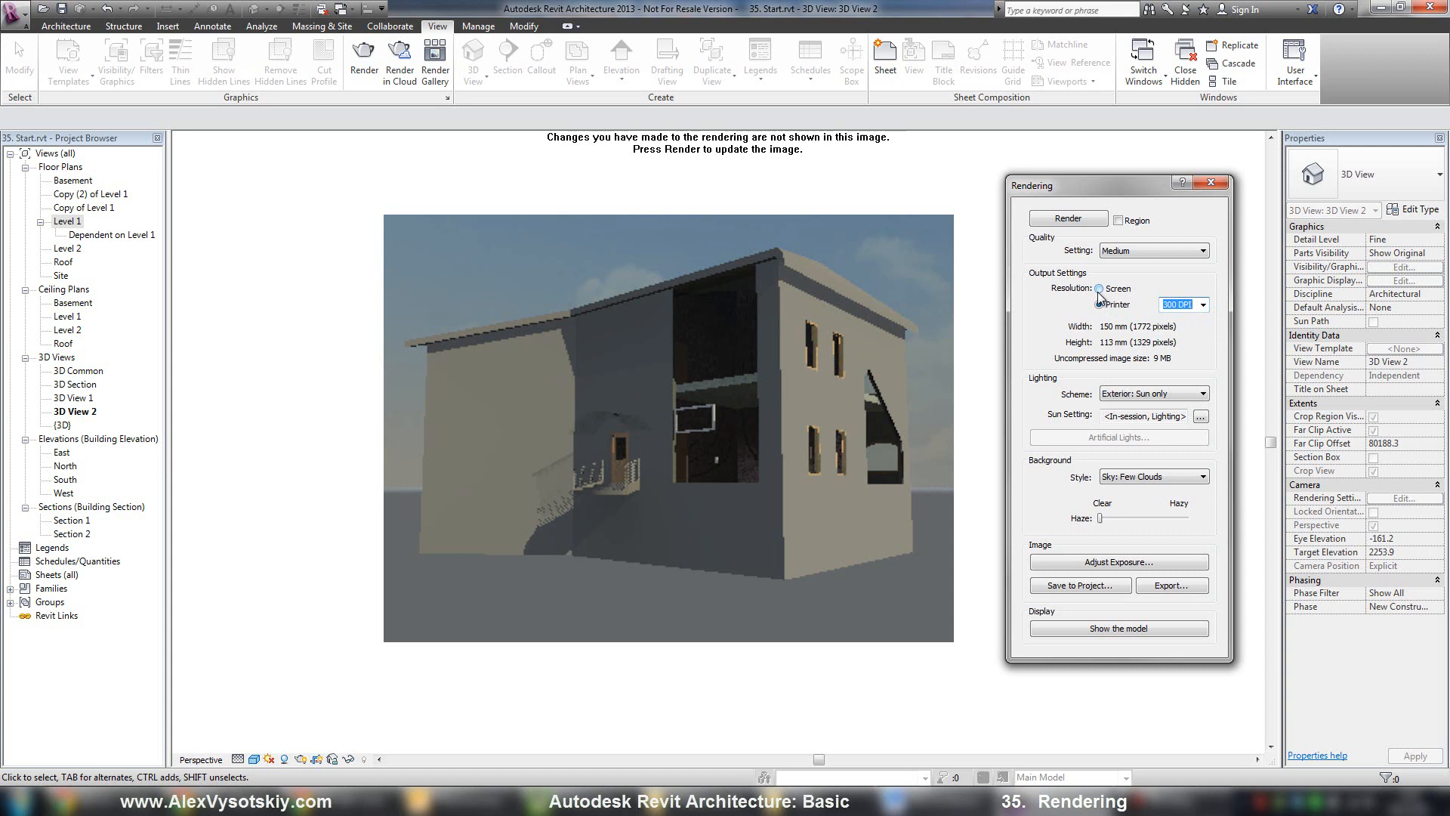
pyautogui.click(1099, 287)
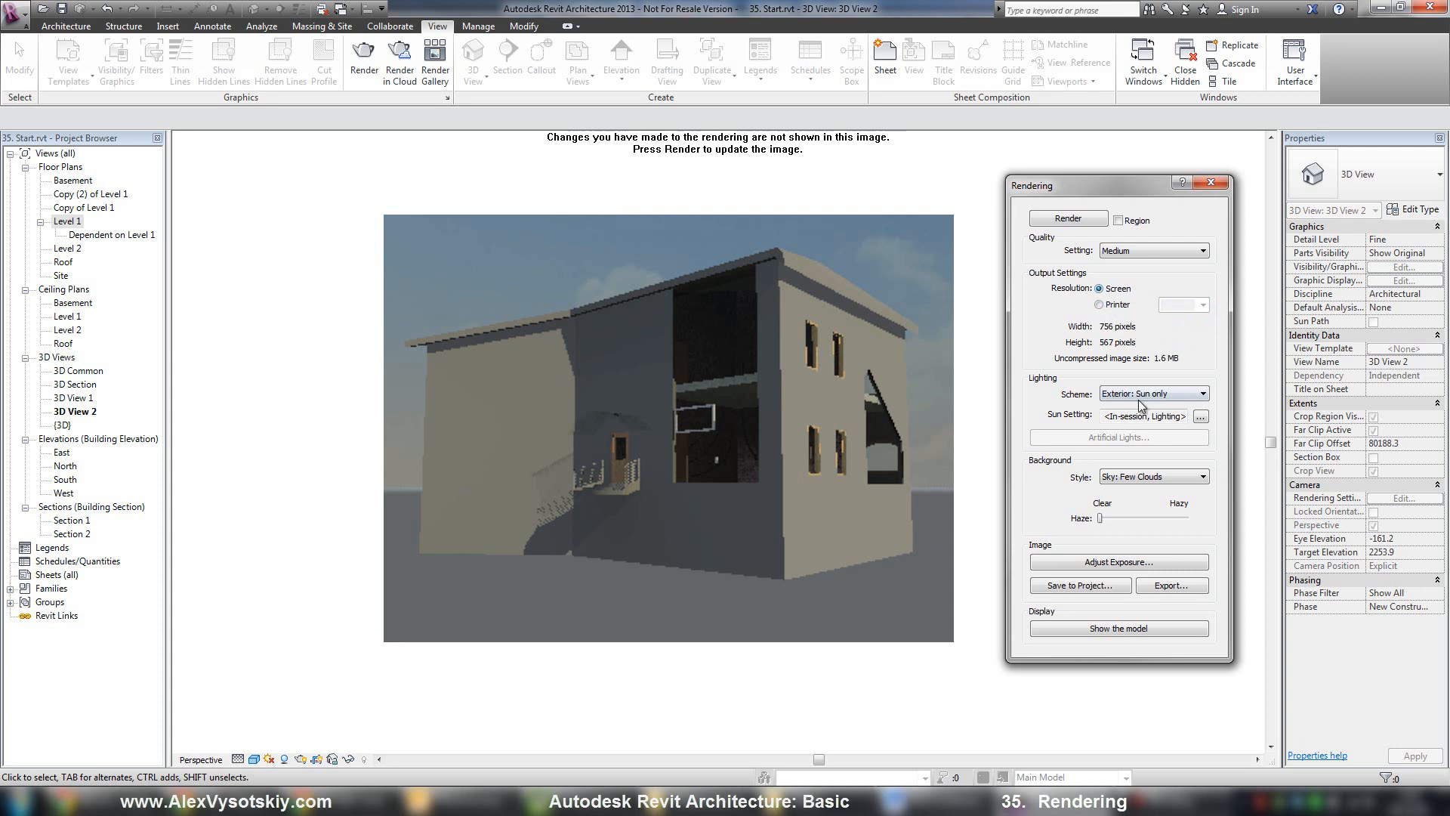
pyautogui.click(1199, 393)
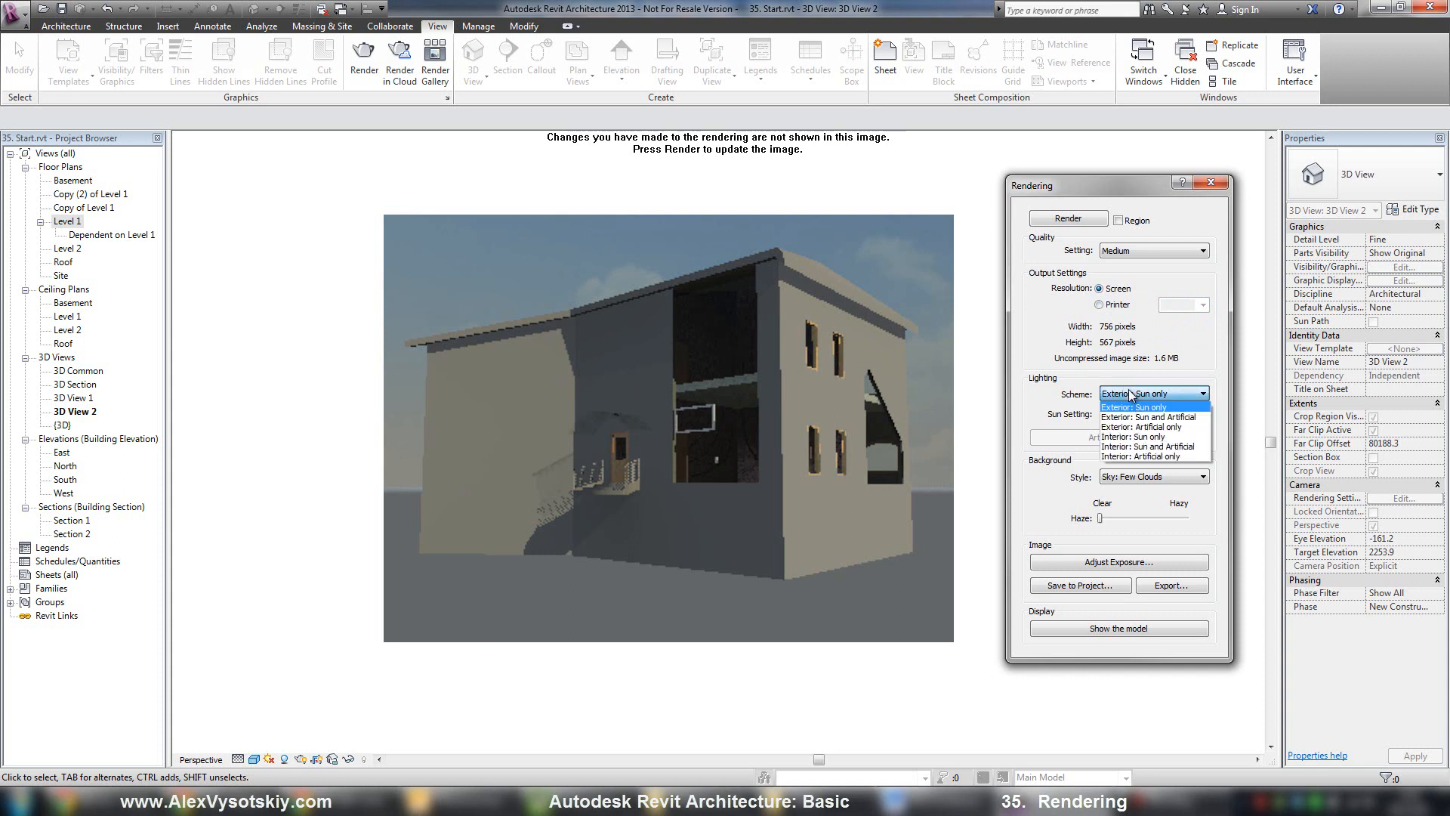
pyautogui.click(1138, 406)
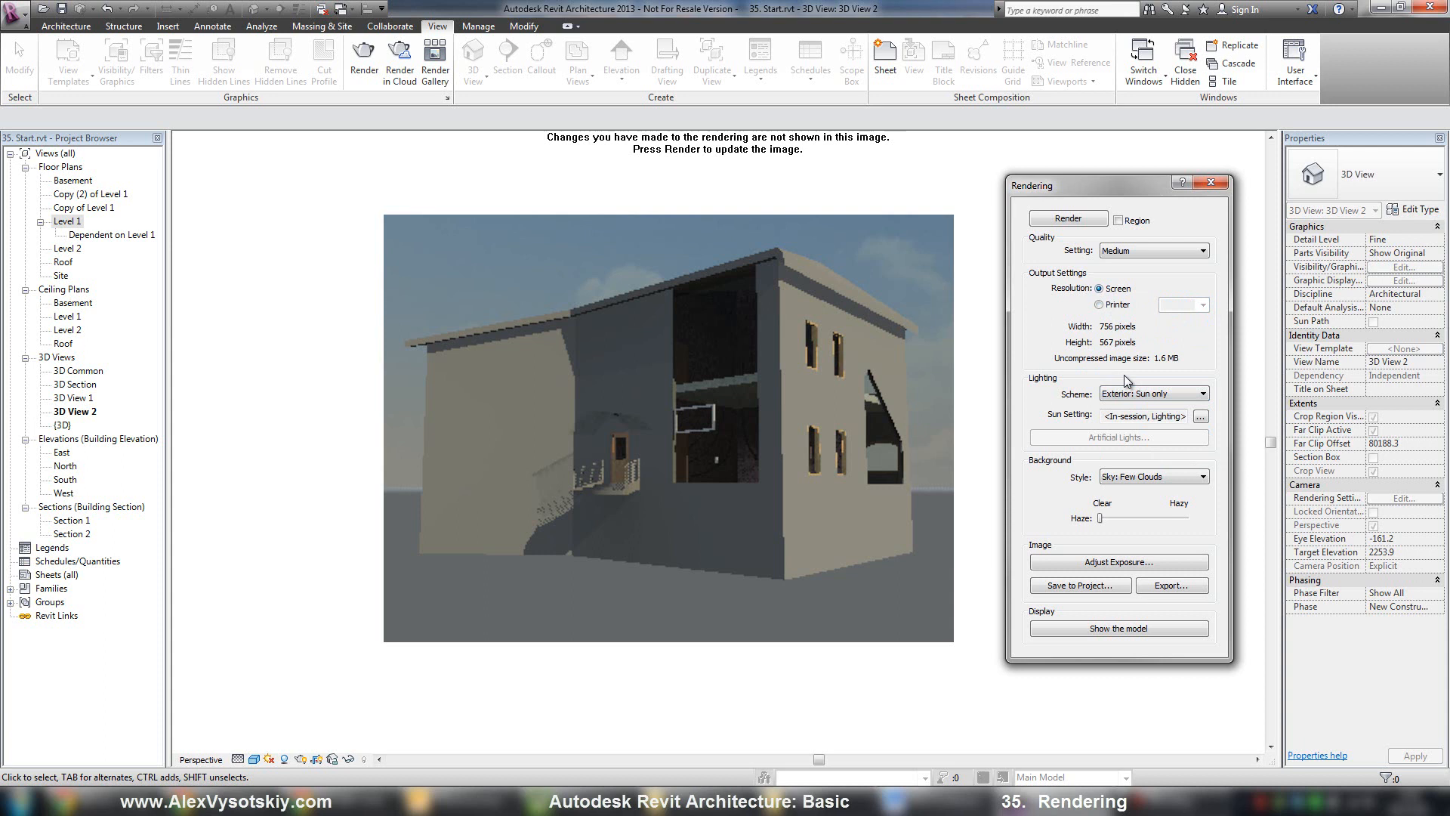
pyautogui.moveTo(1105, 519)
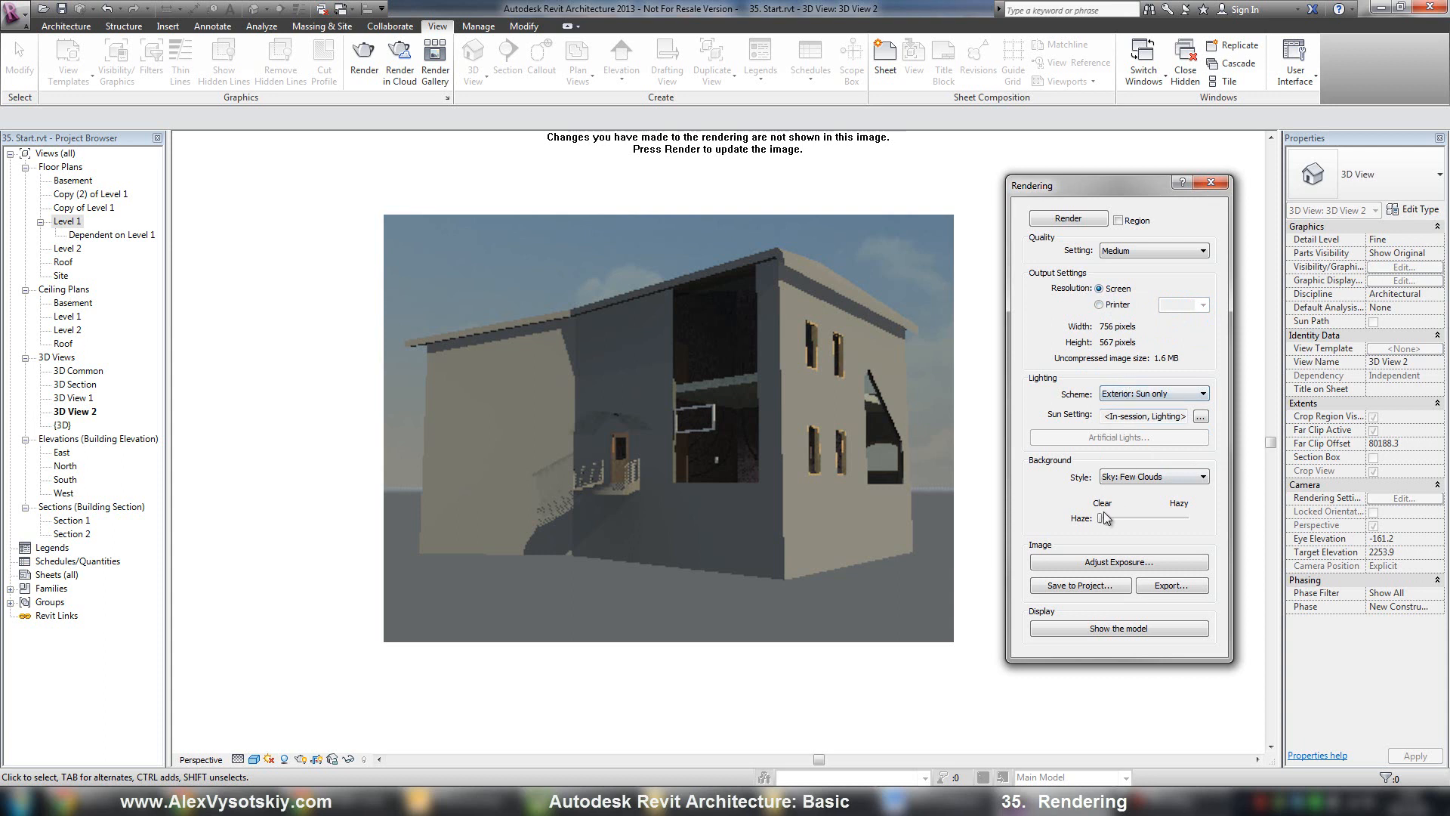
pyautogui.click(1196, 476)
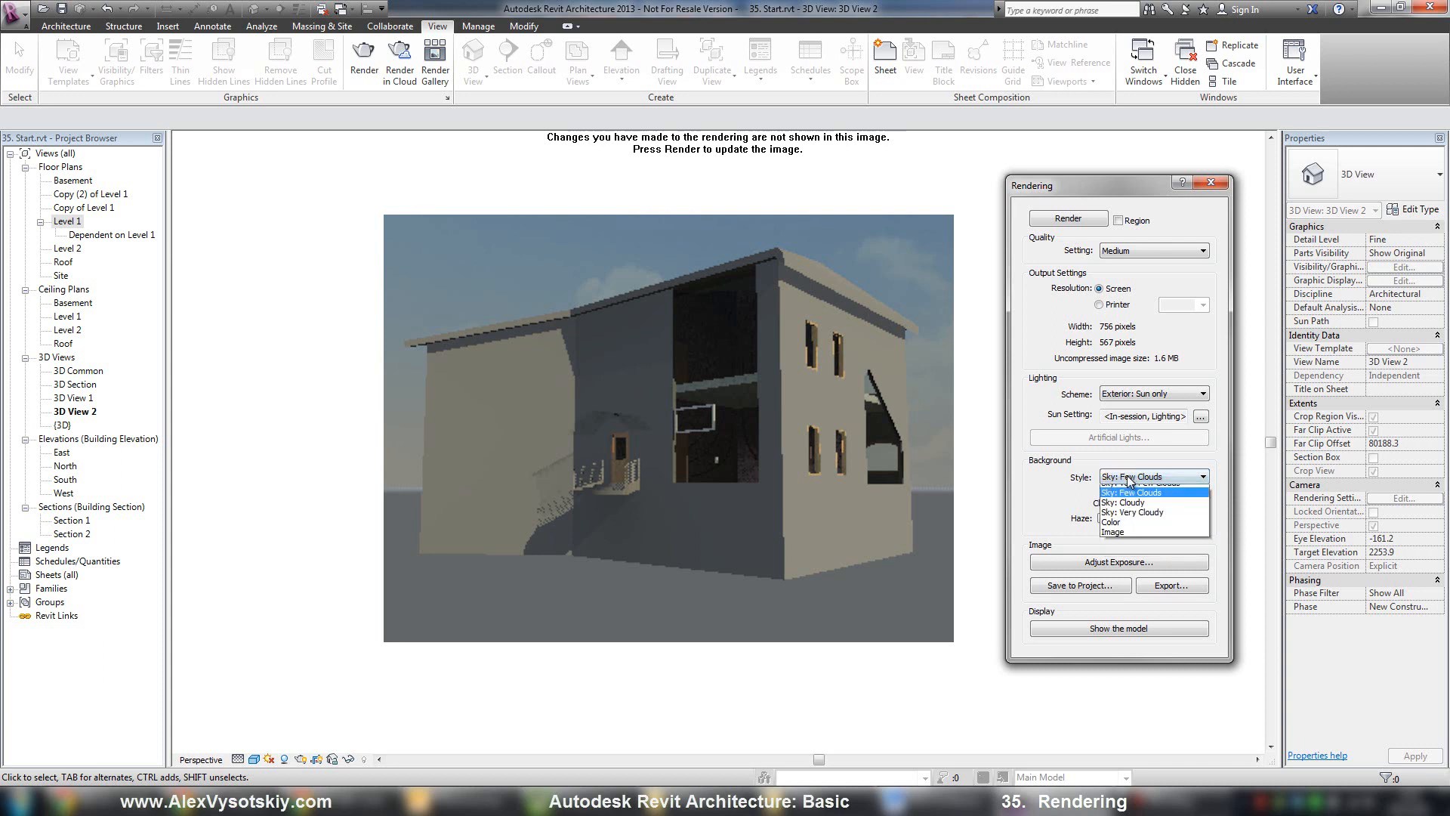
pyautogui.moveTo(1118, 539)
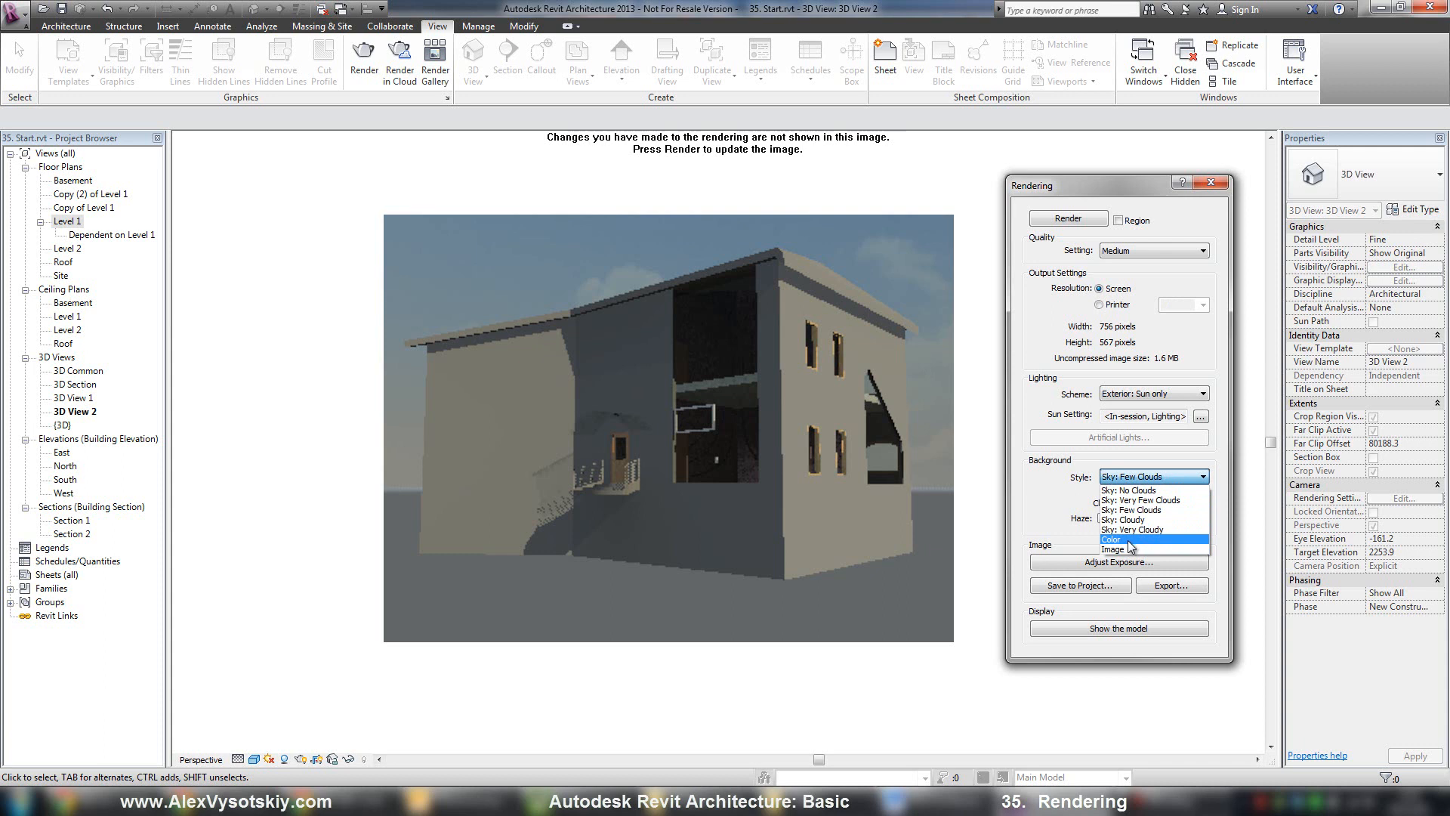
pyautogui.moveTo(1033, 518)
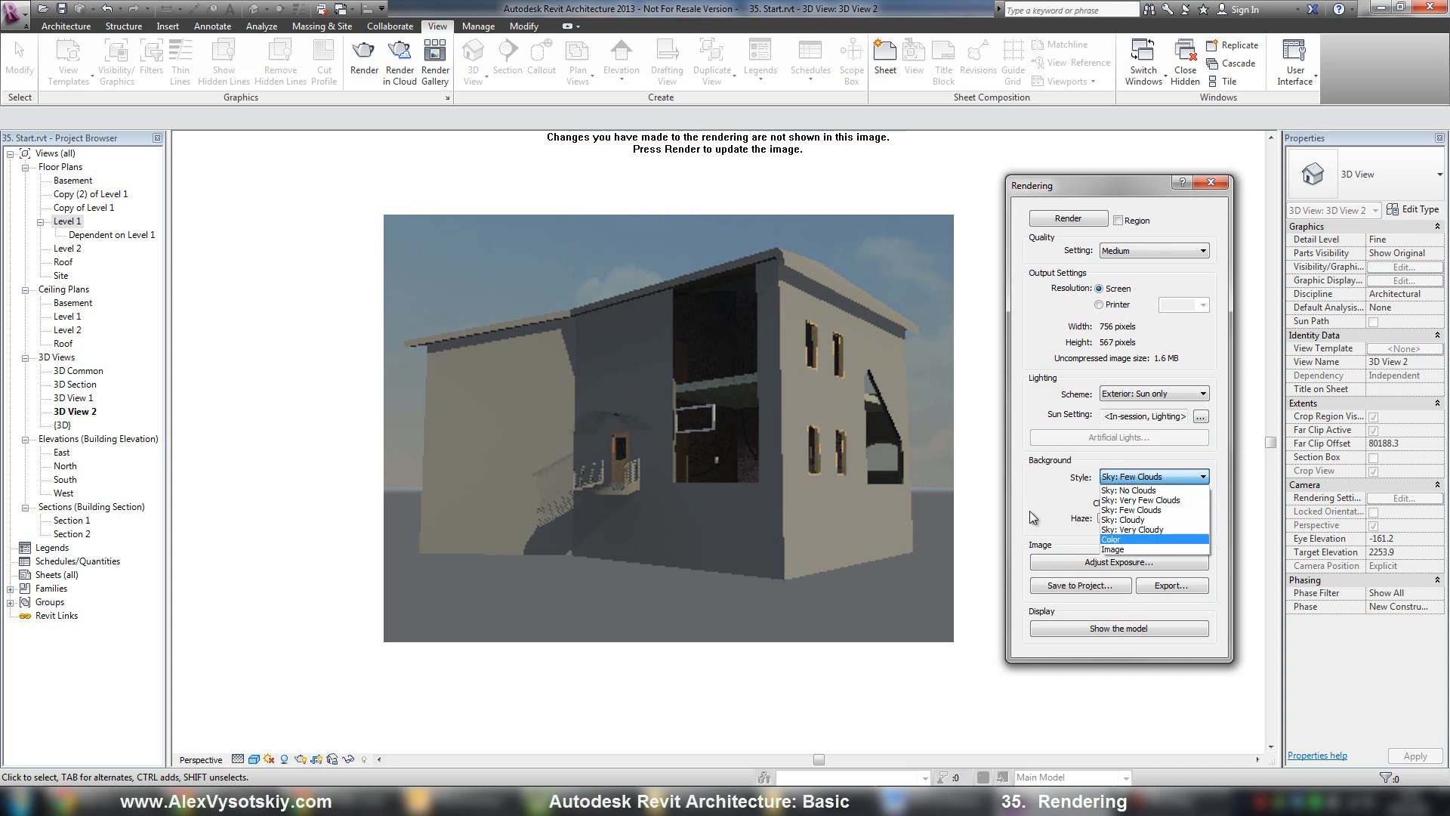
pyautogui.click(1143, 509)
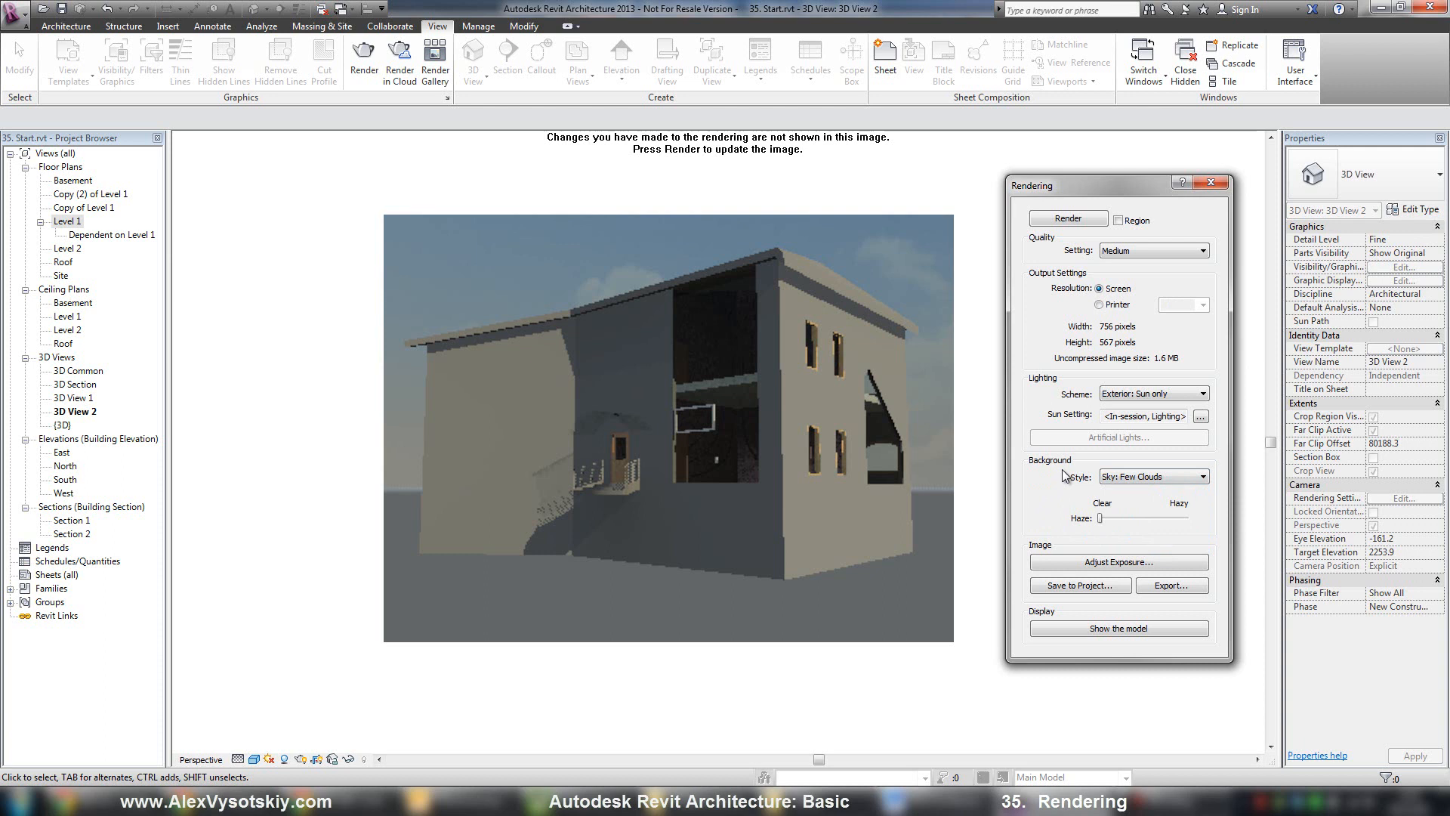
pyautogui.moveTo(1075, 238)
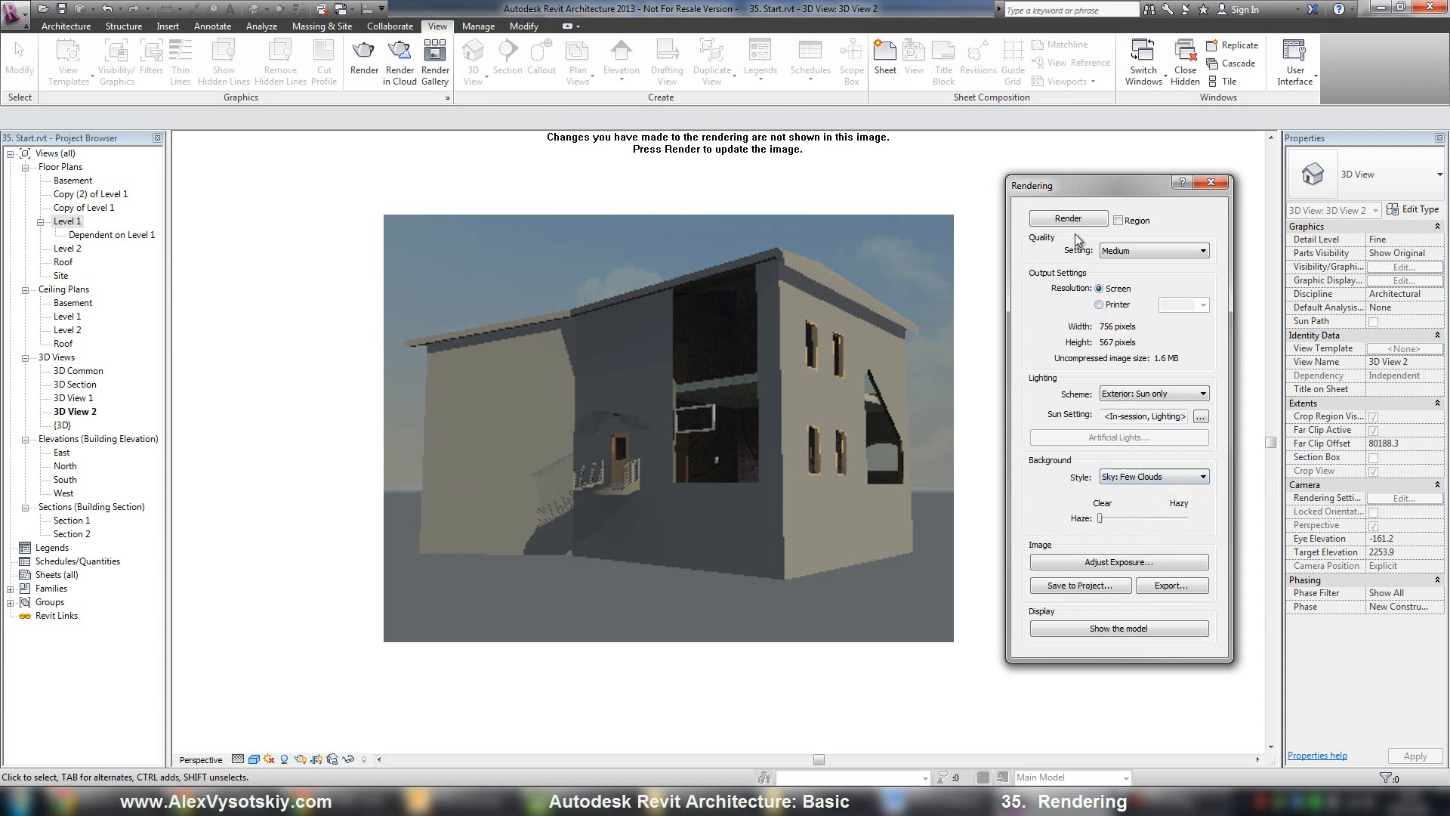
# Re-render the house view at Medium quality under a few-clouds sky
pyautogui.click(1067, 218)
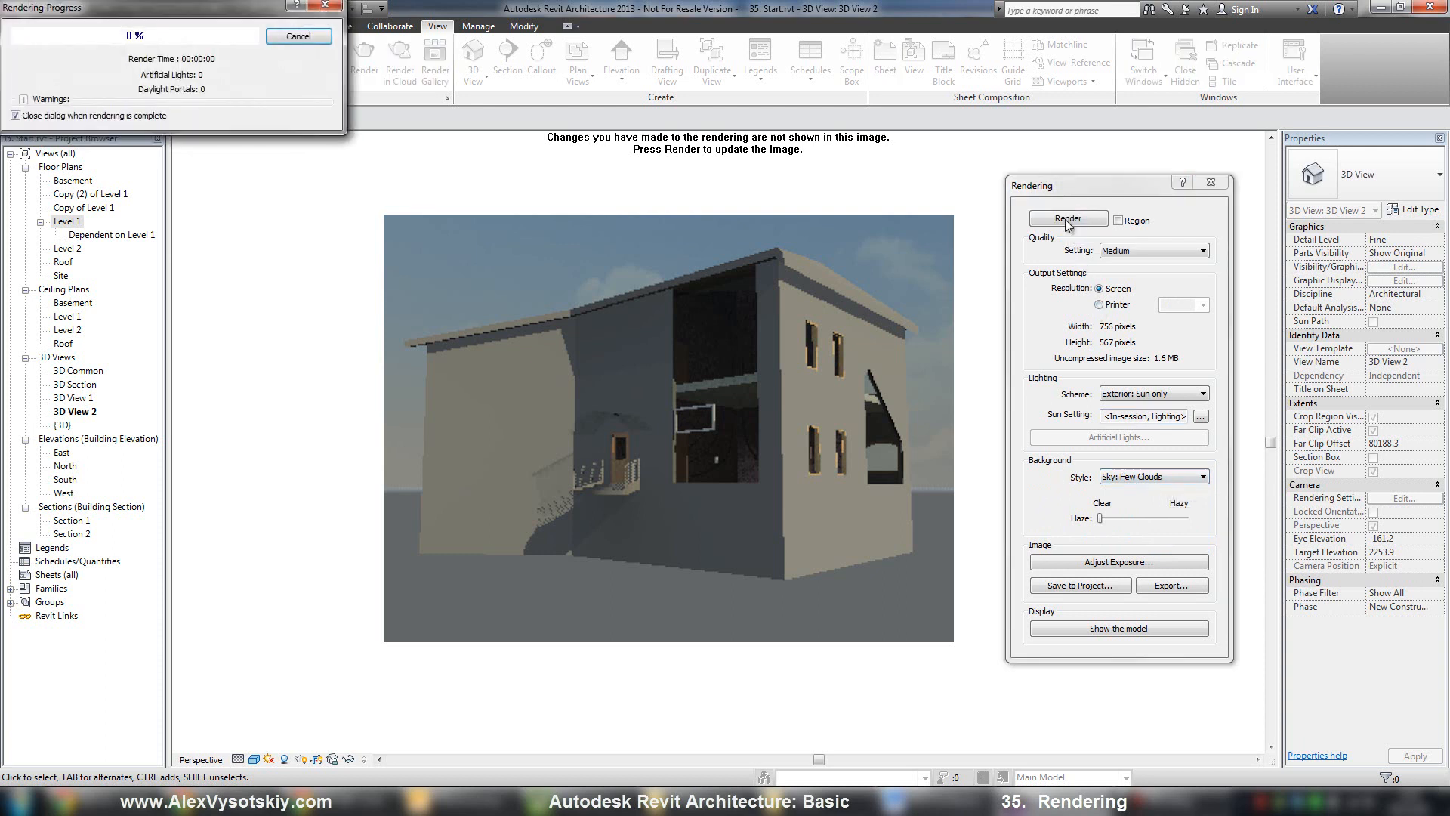
pyautogui.click(1068, 219)
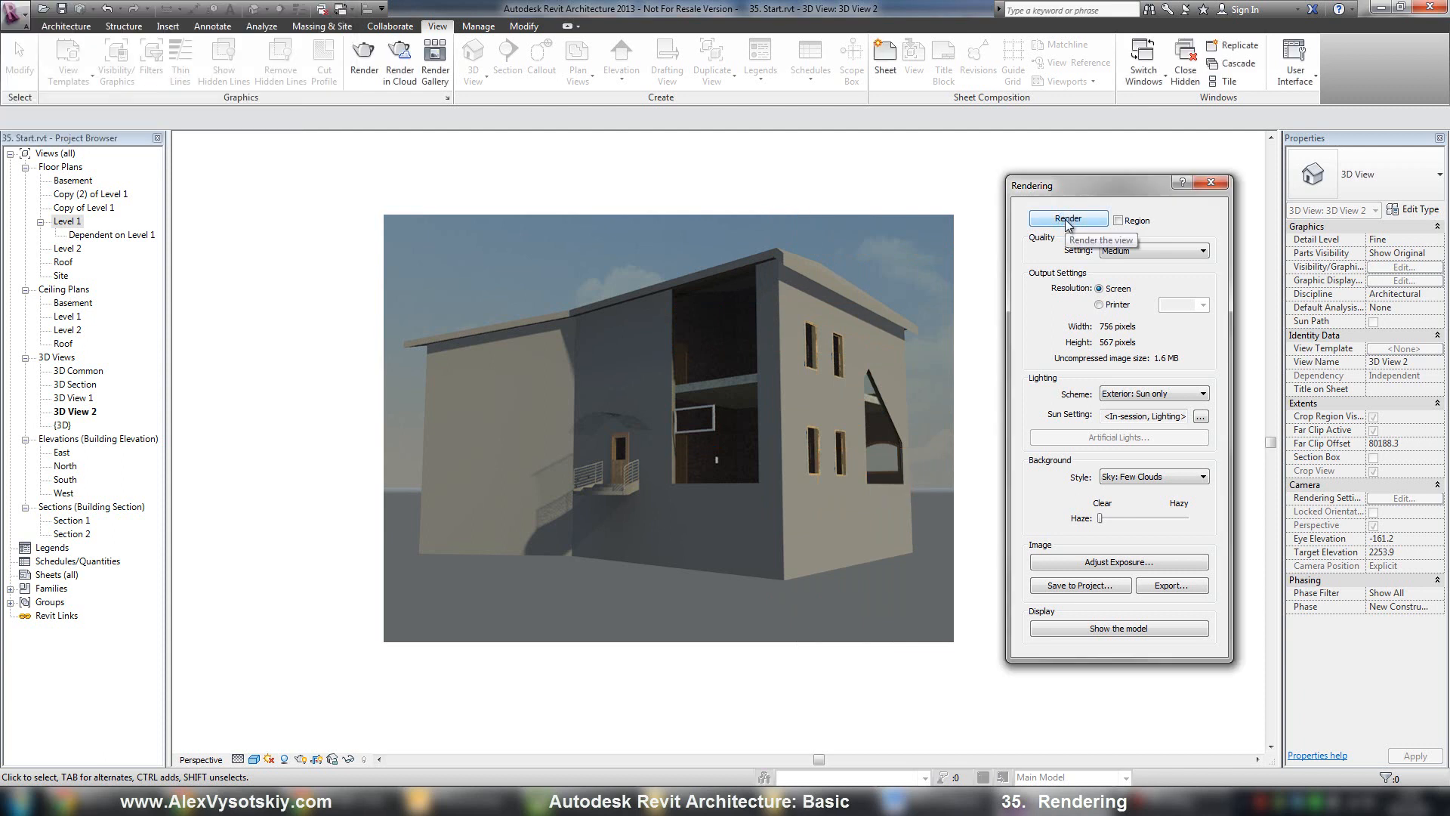
pyautogui.moveTo(1044, 392)
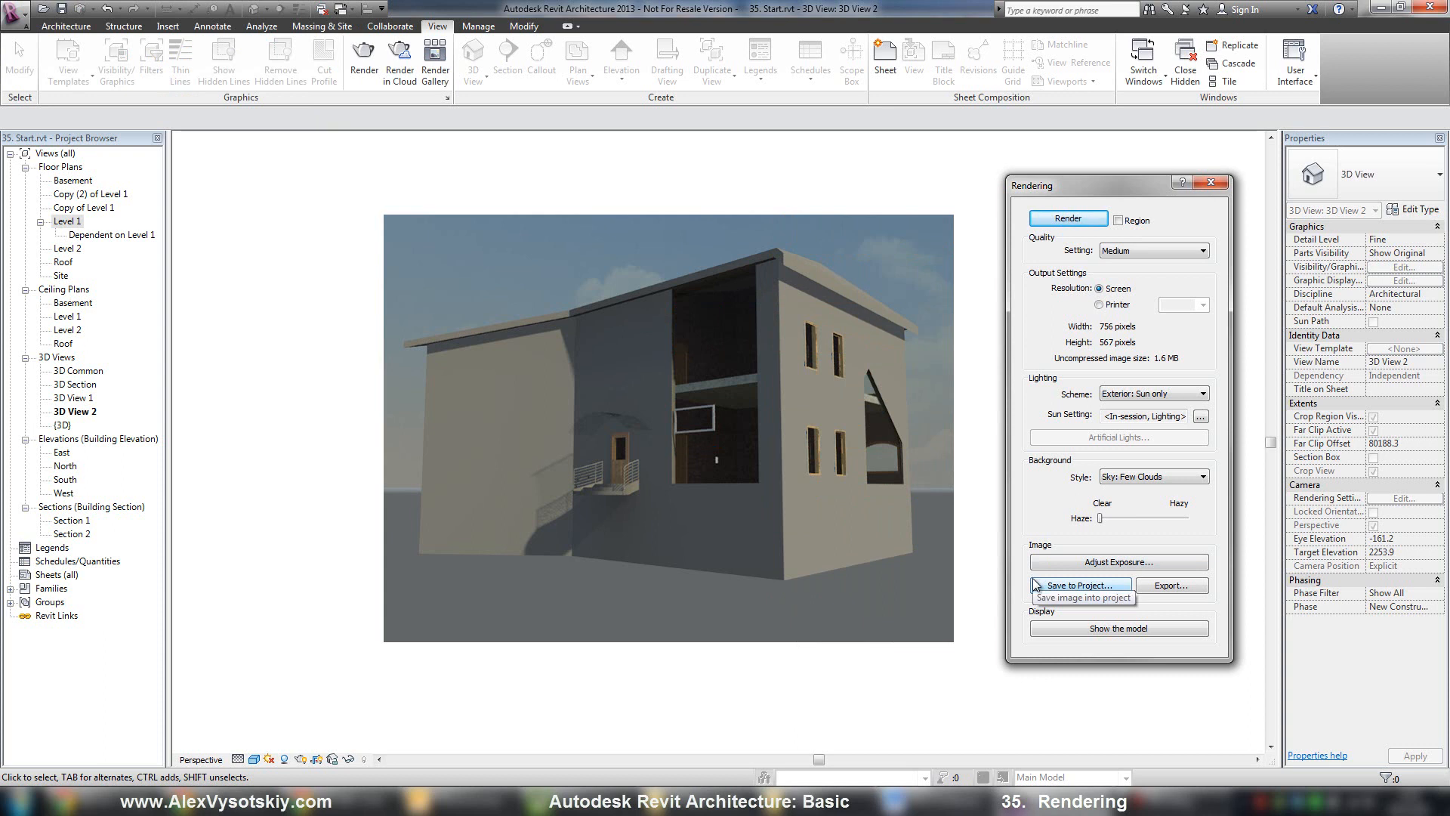
pyautogui.moveTo(1036, 597)
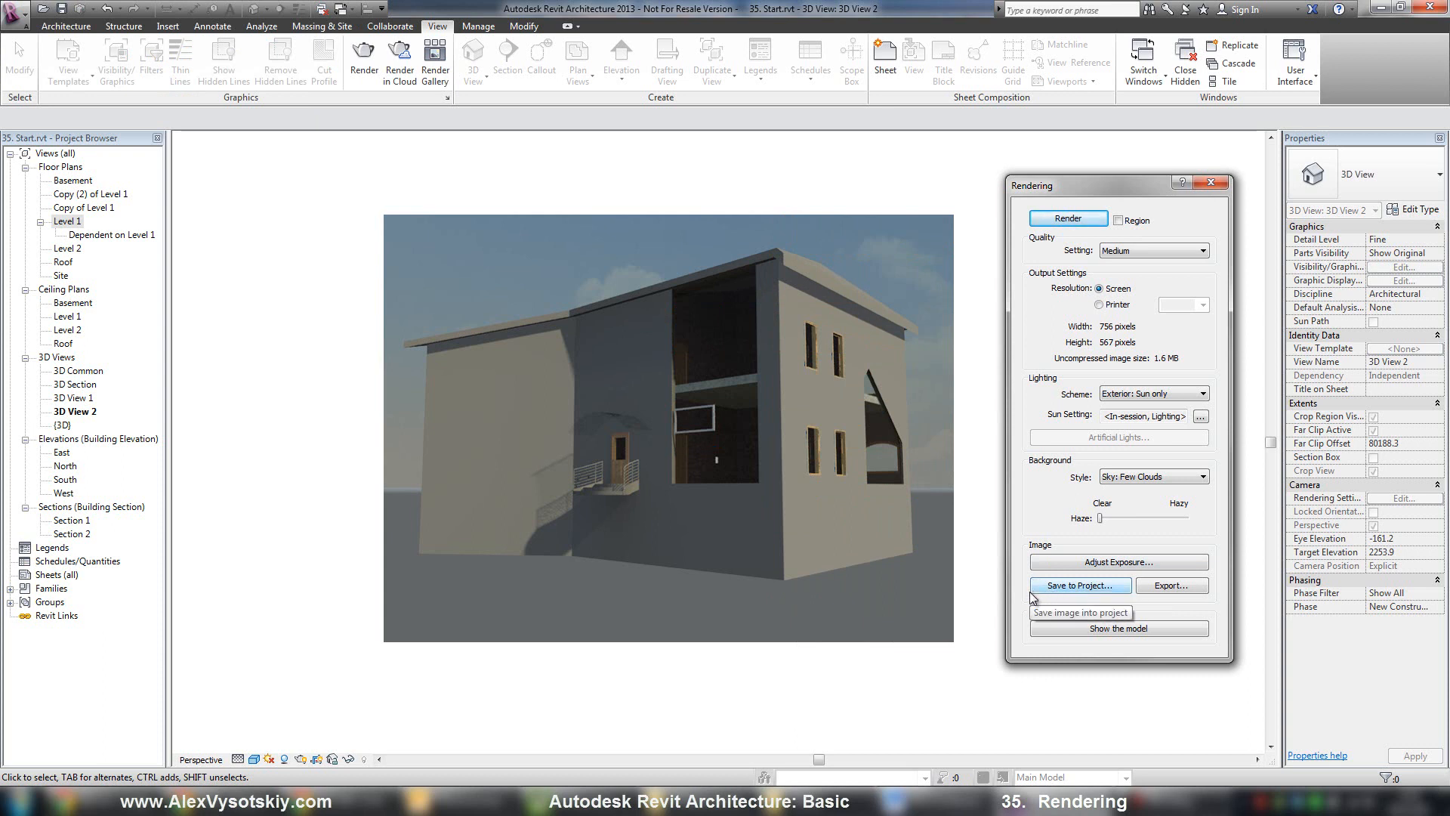
pyautogui.moveTo(1079, 587)
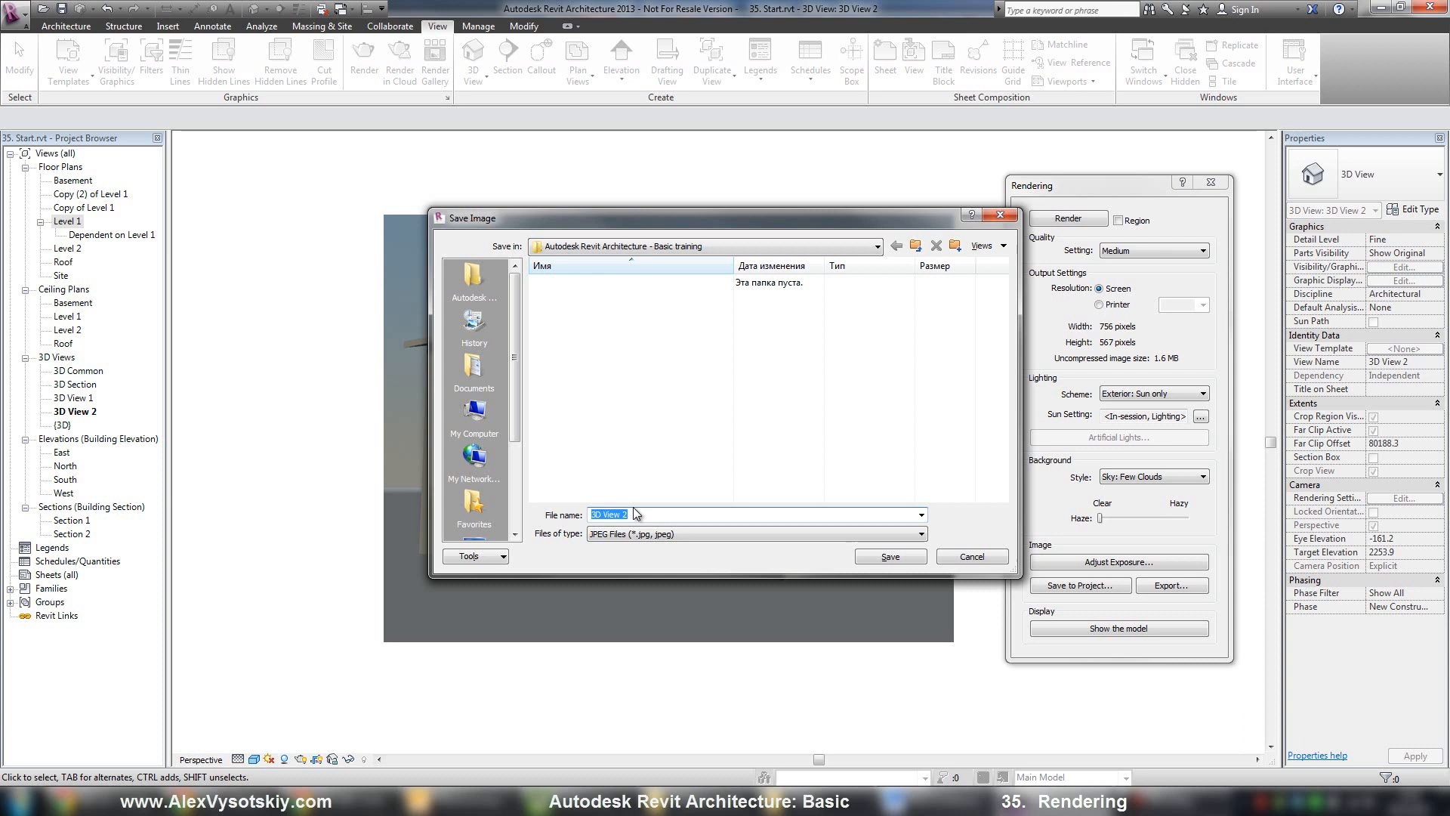
pyautogui.click(971, 556)
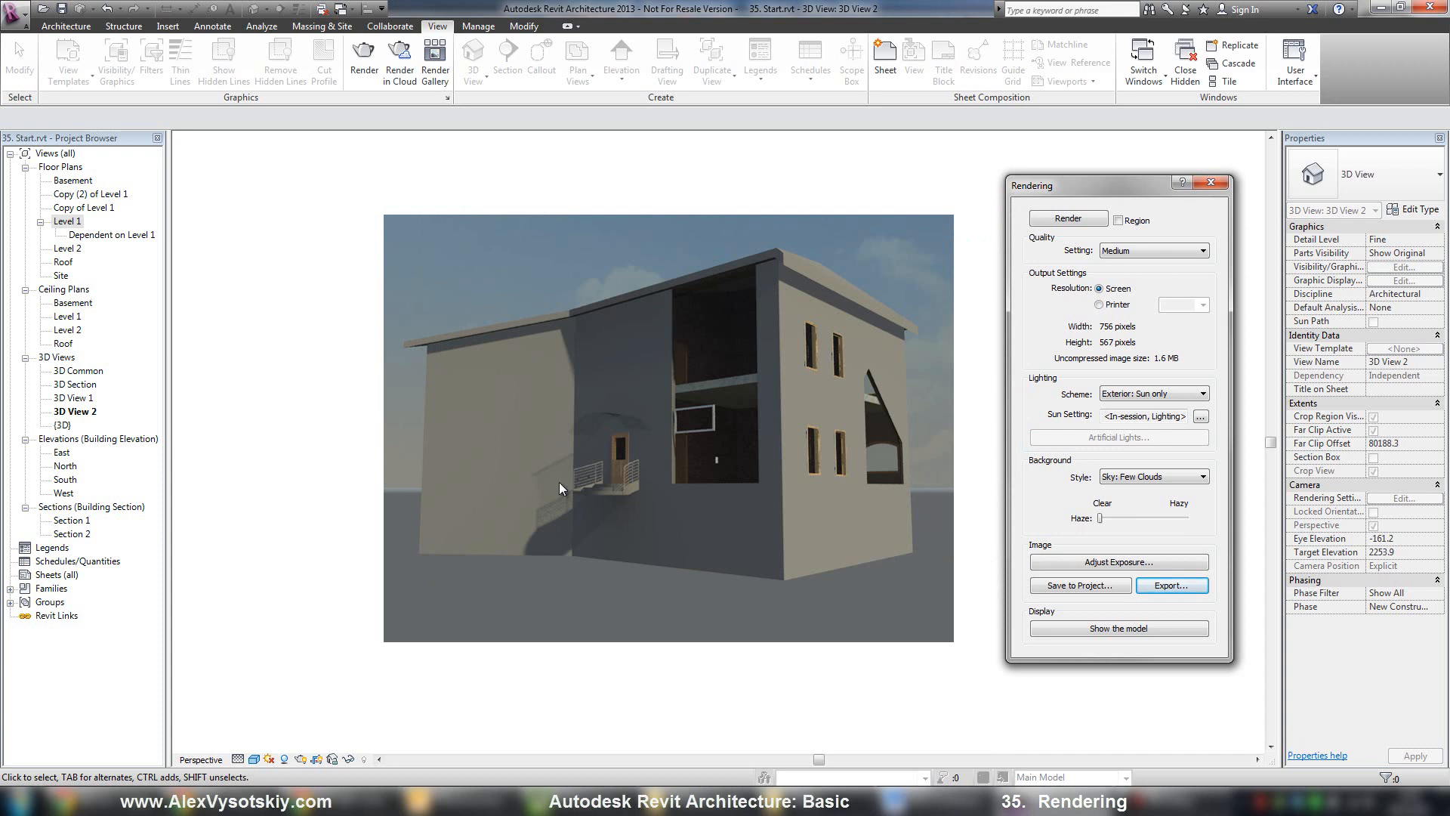
pyautogui.moveTo(977, 550)
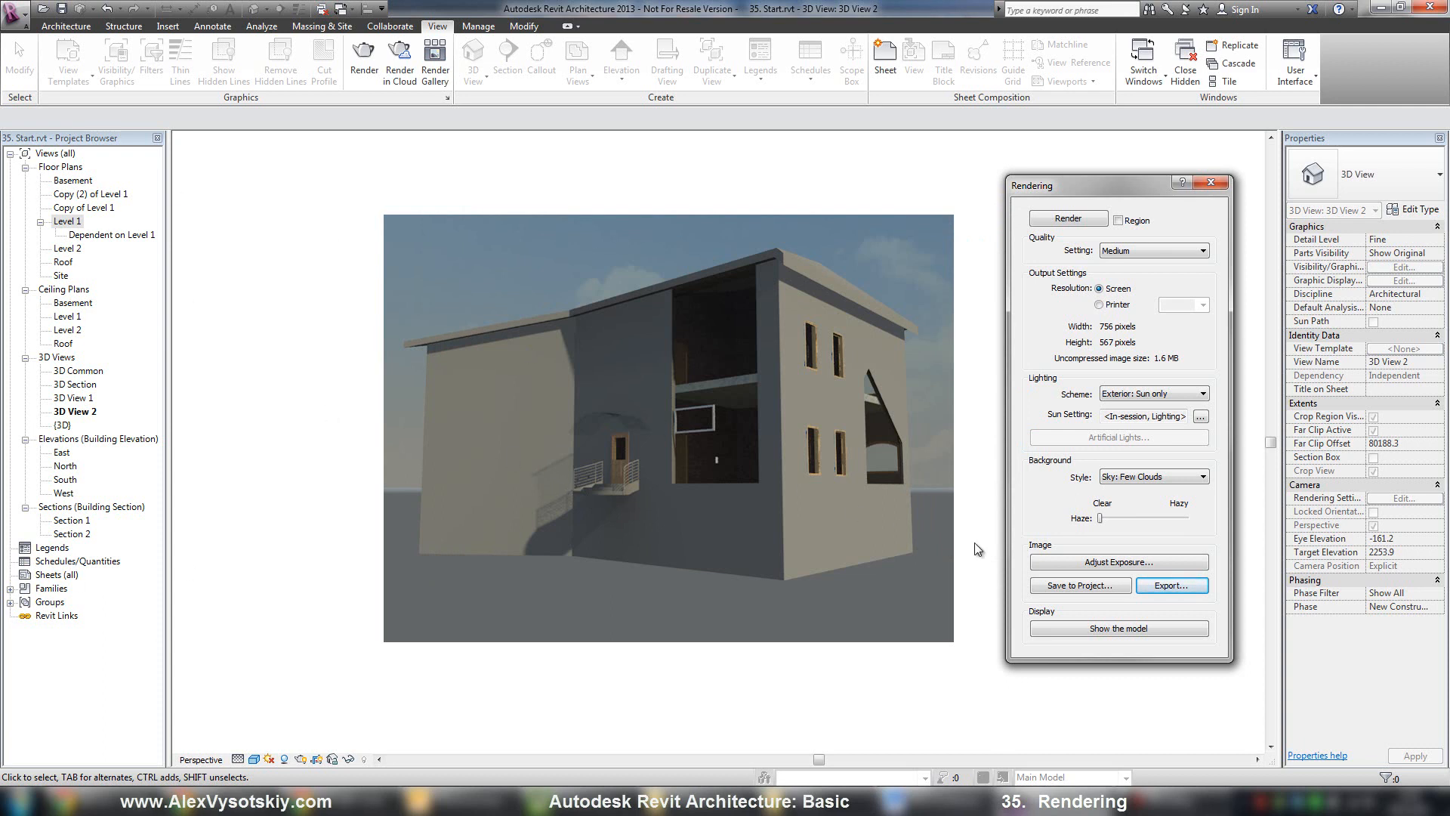
# Save the rendering to the project as 3D View 2_1 and show it under Renderings
pyautogui.click(1079, 586)
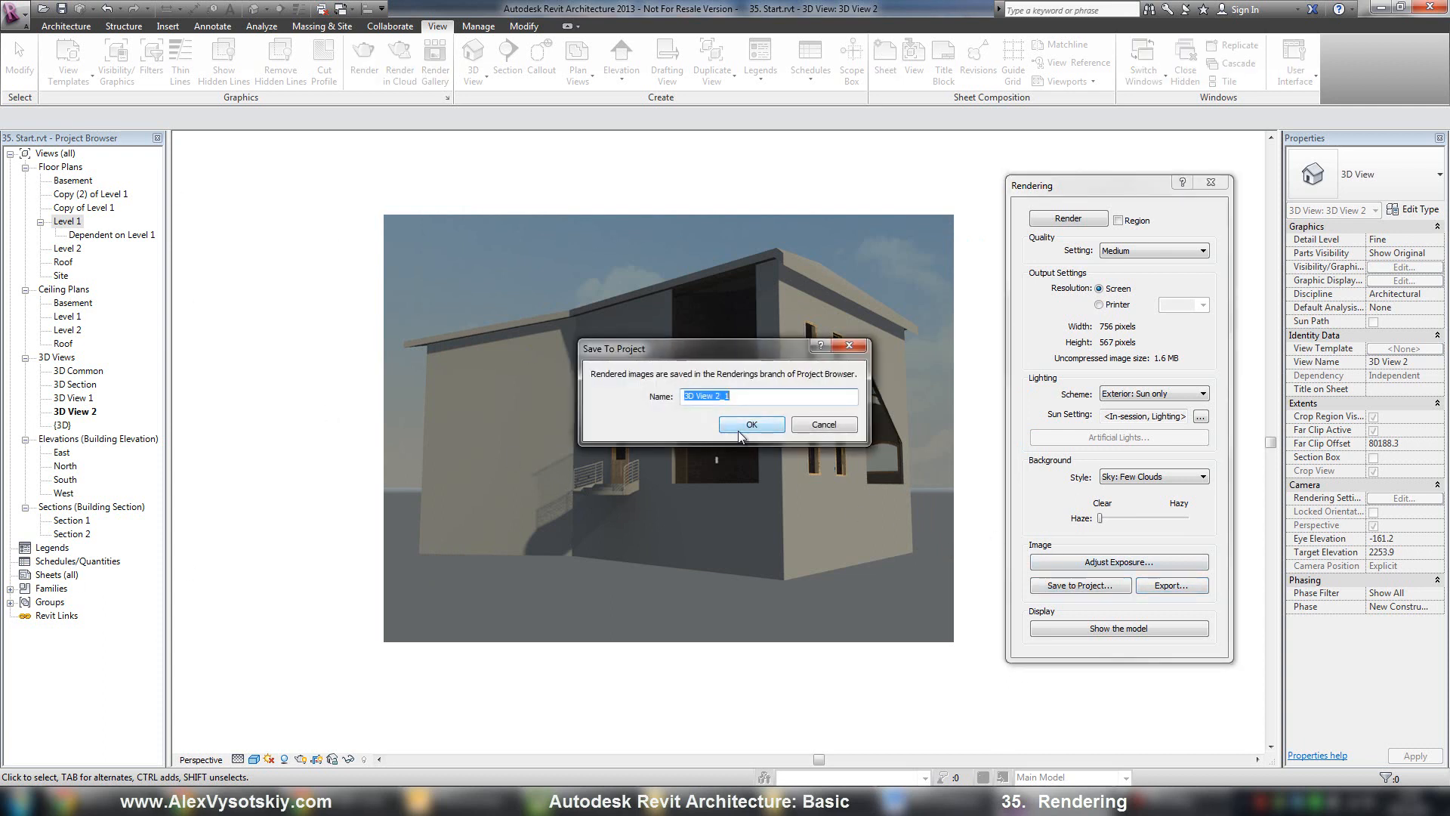
pyautogui.click(751, 425)
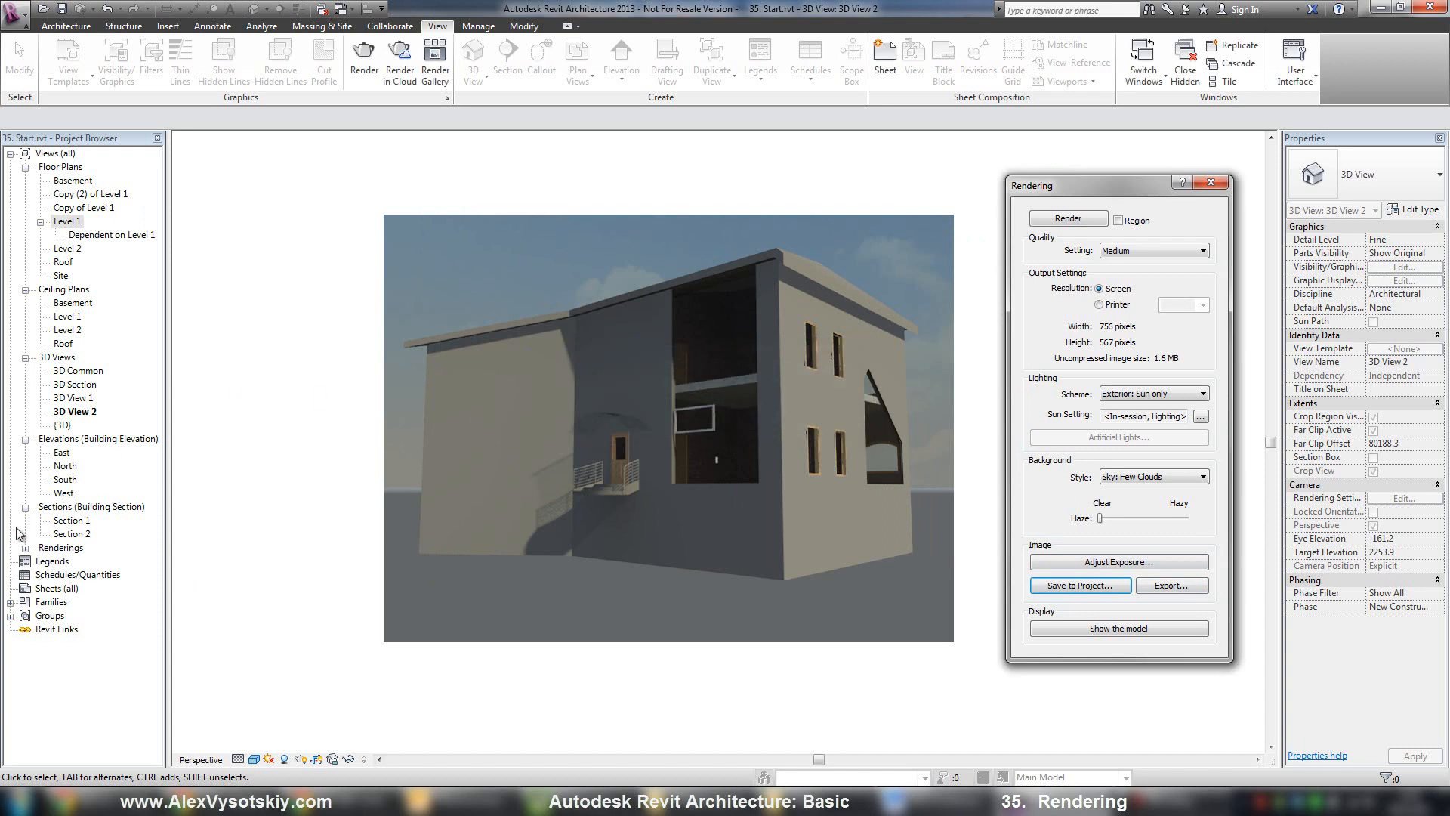
pyautogui.click(68, 221)
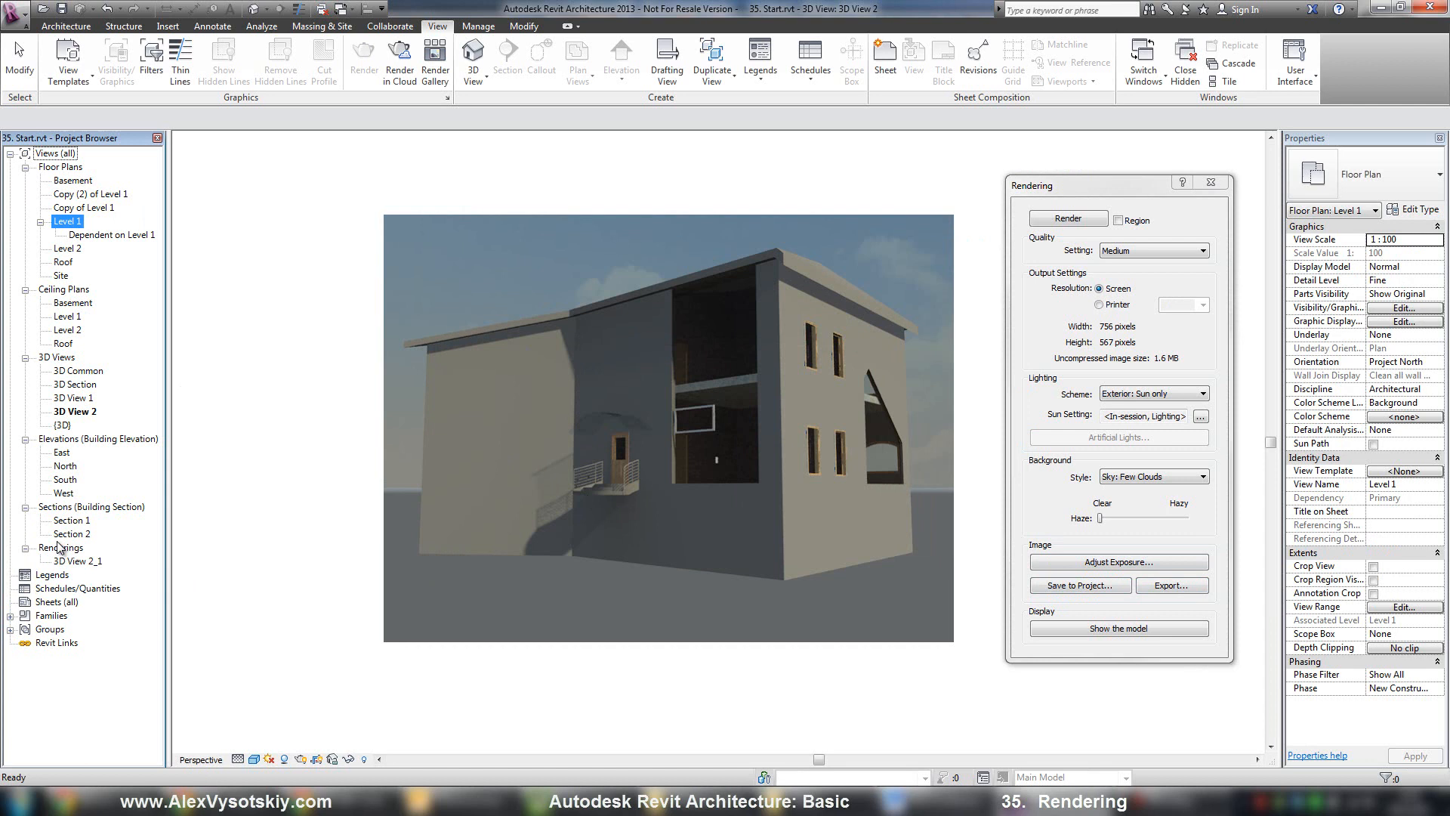
pyautogui.moveTo(1144, 574)
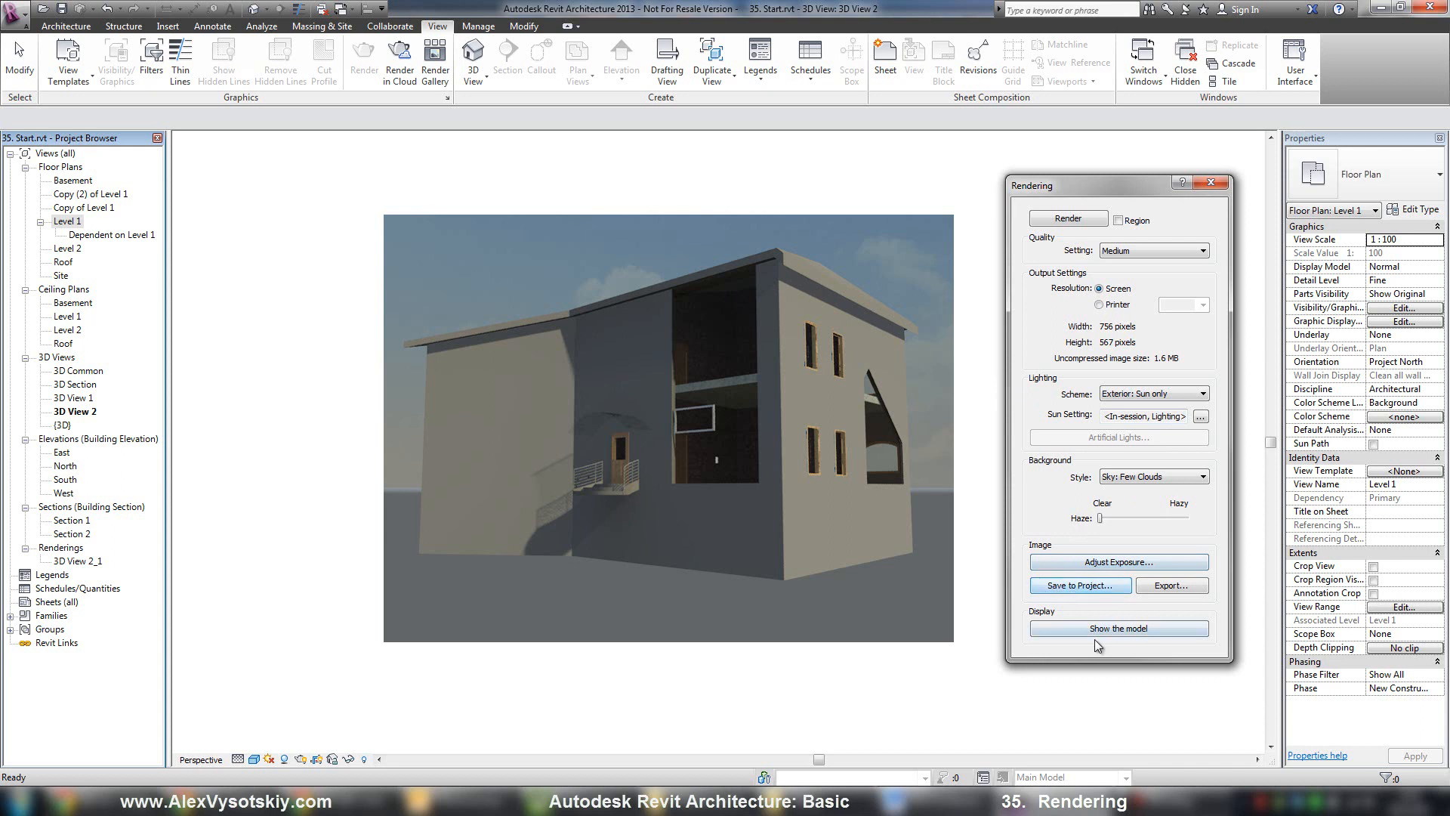
pyautogui.click(1118, 628)
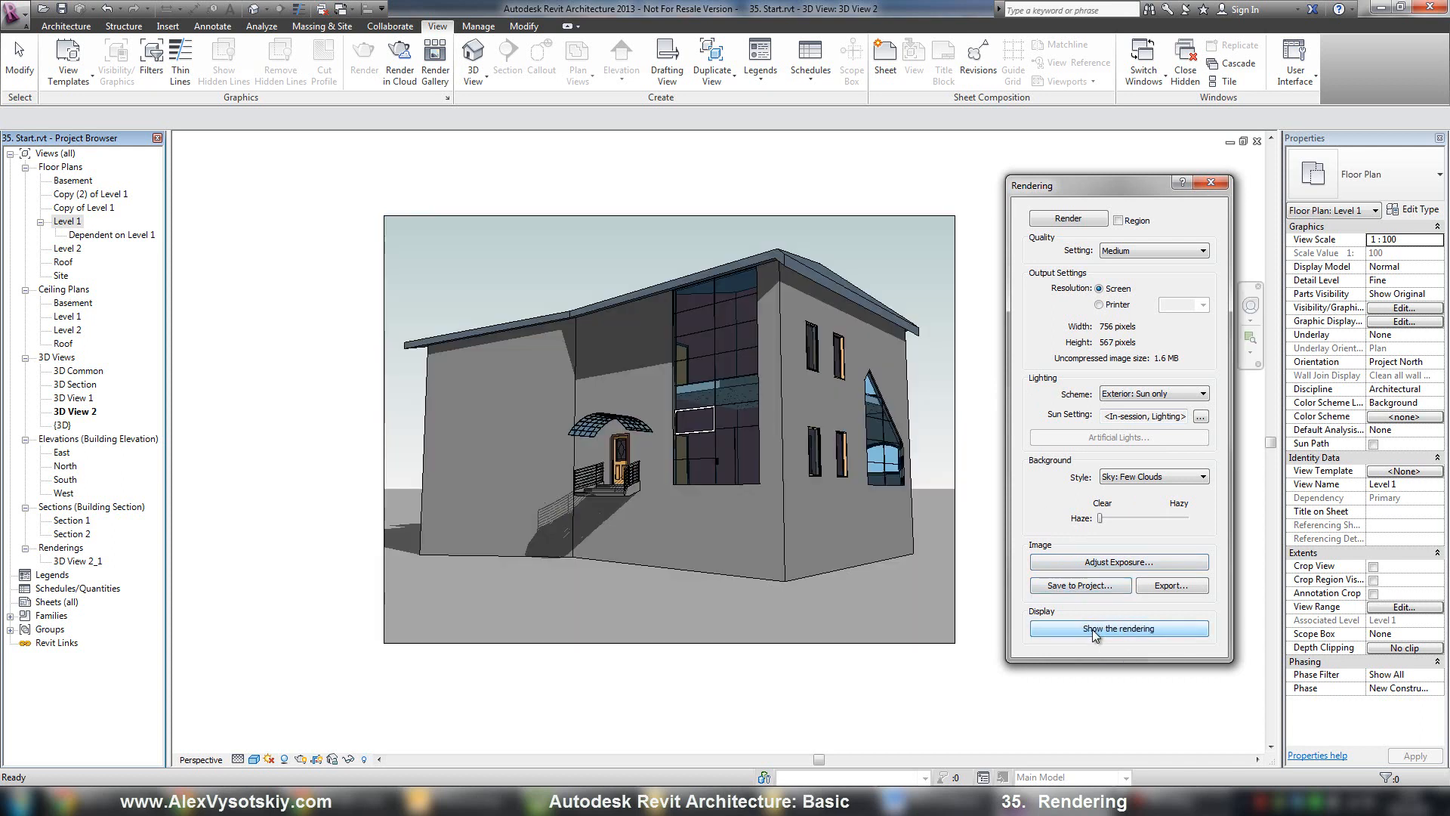
pyautogui.moveTo(1159, 230)
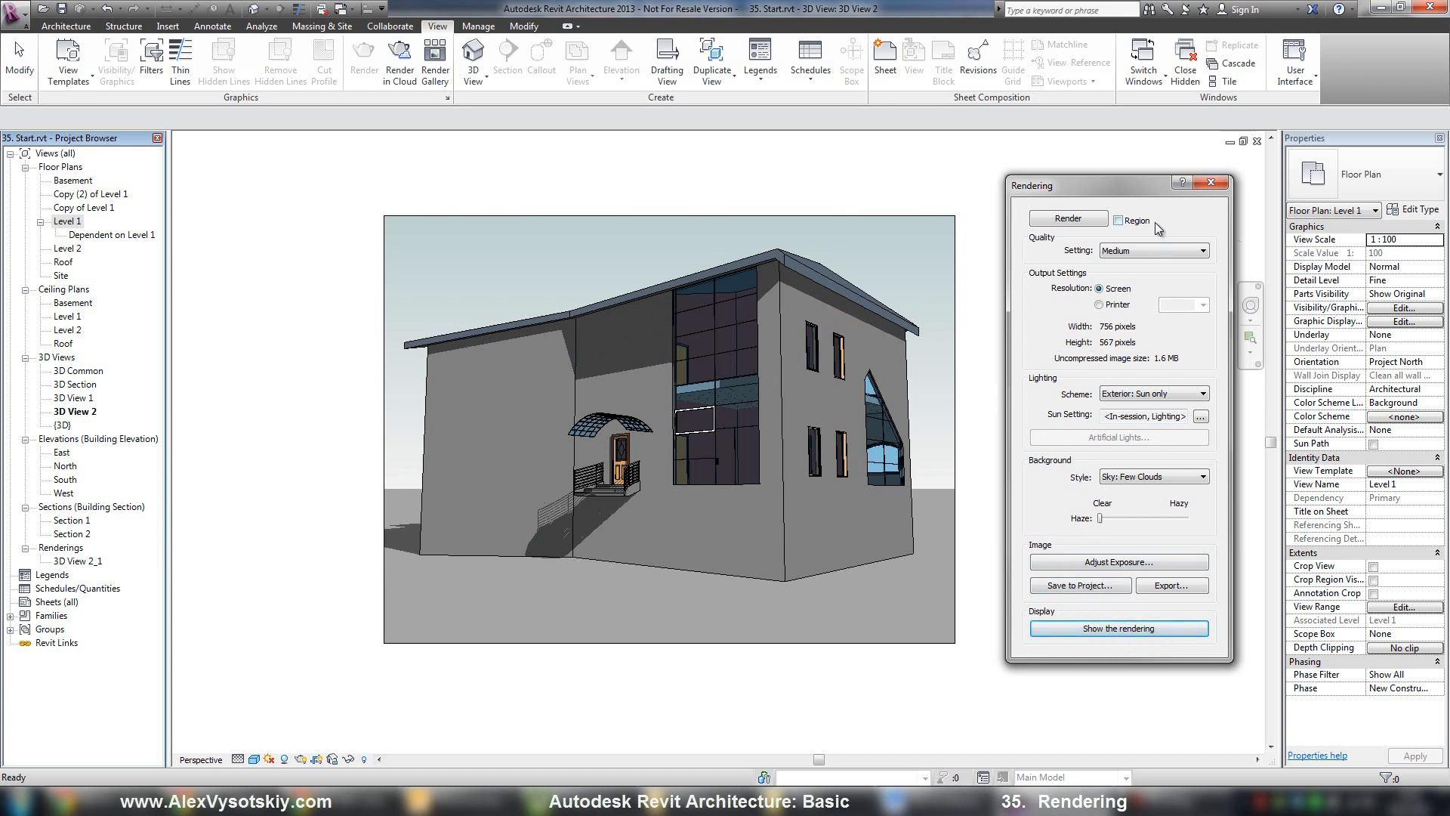
pyautogui.moveTo(1132, 228)
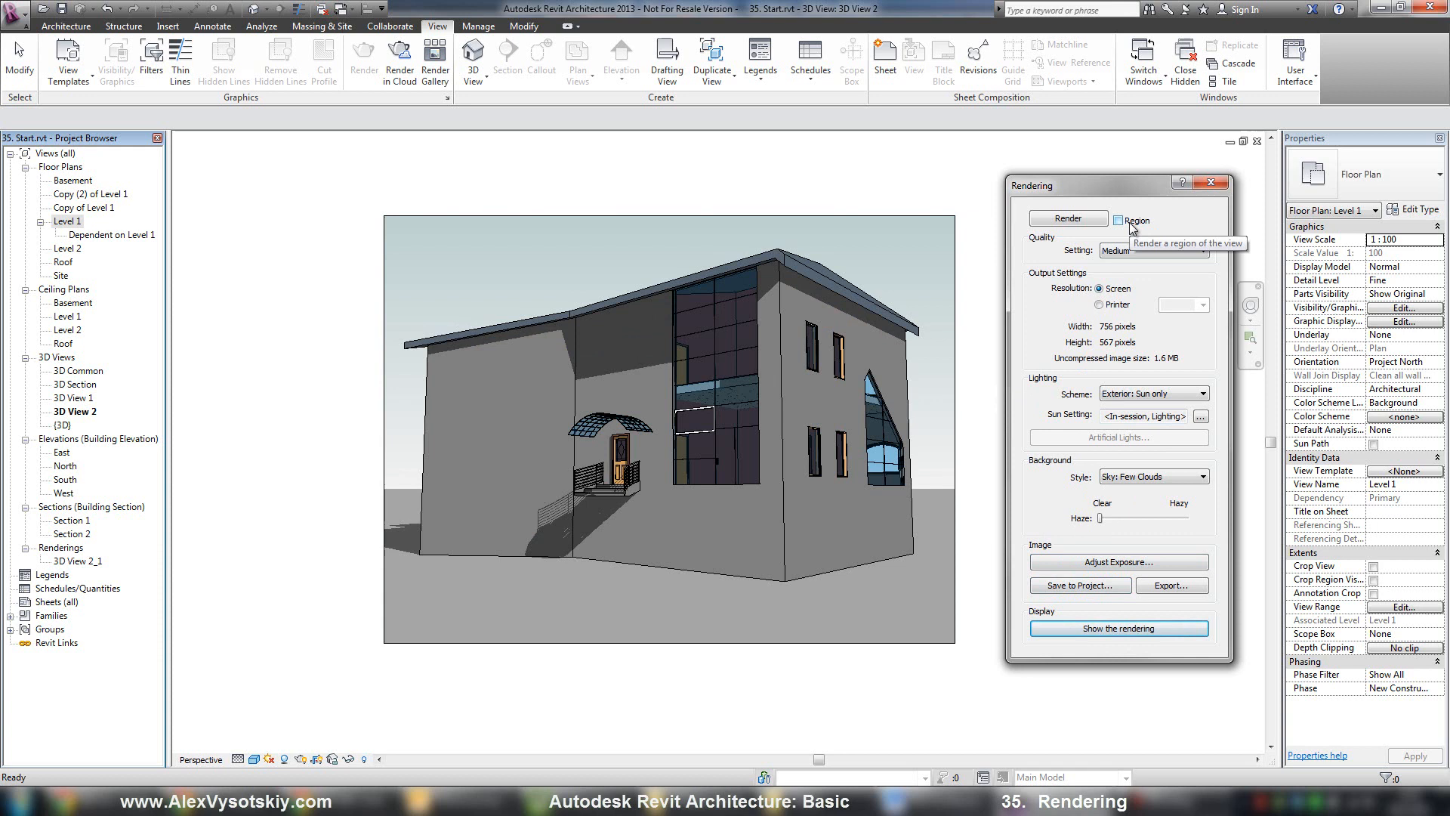
# Render only a region near the entrance at High quality, then dismiss the progress dialog
pyautogui.click(1113, 221)
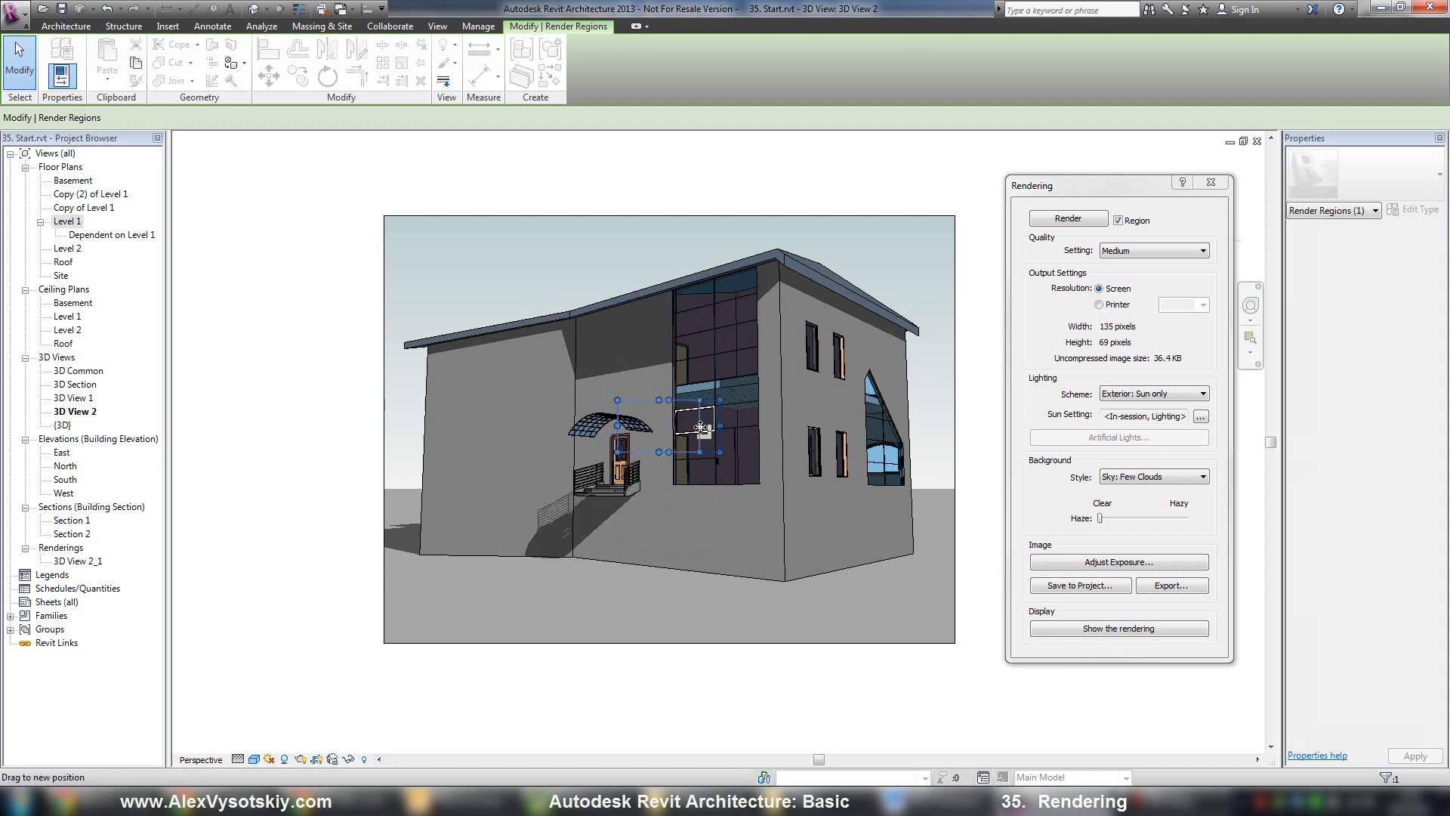
pyautogui.click(1153, 249)
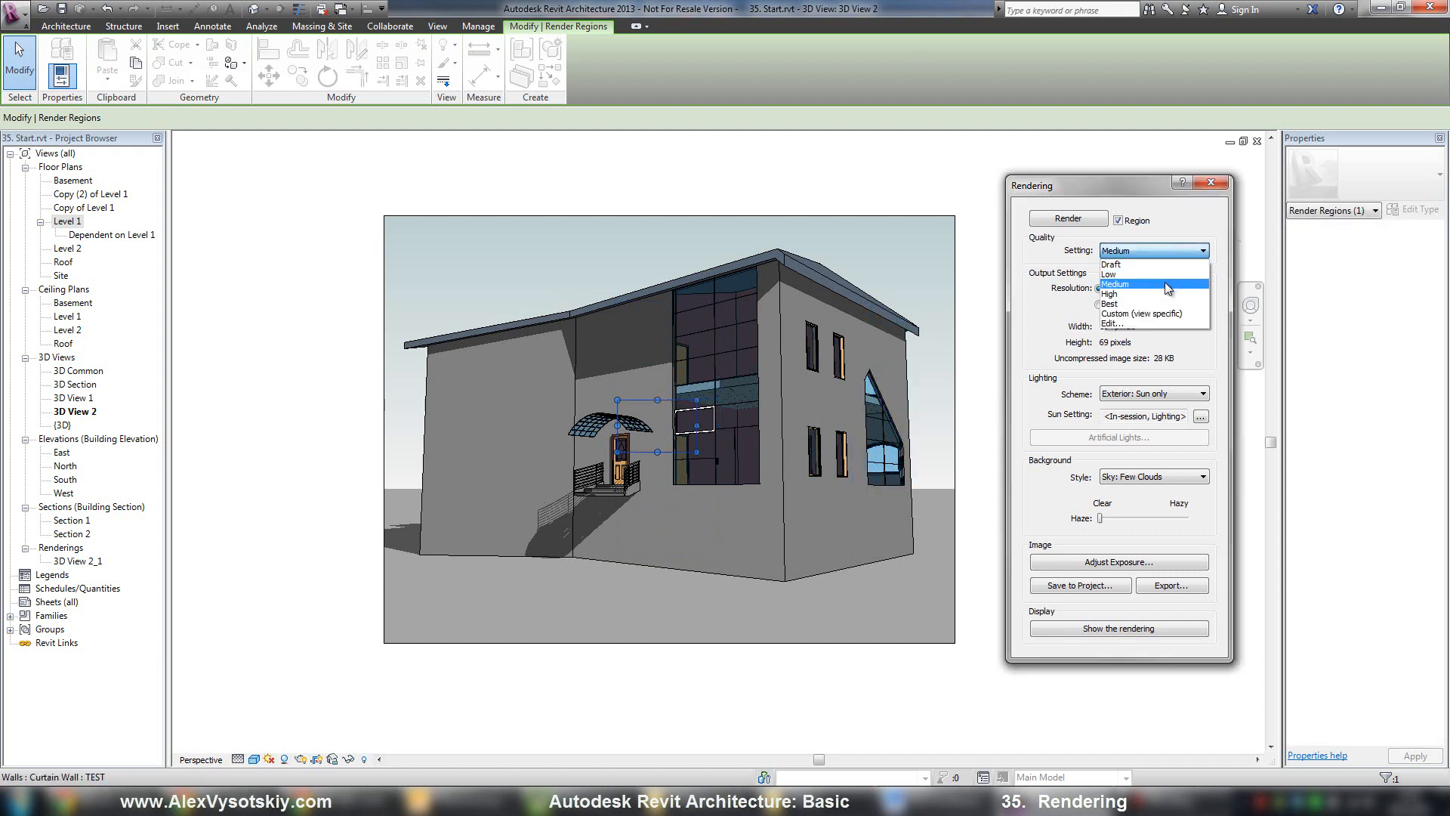
pyautogui.click(1109, 295)
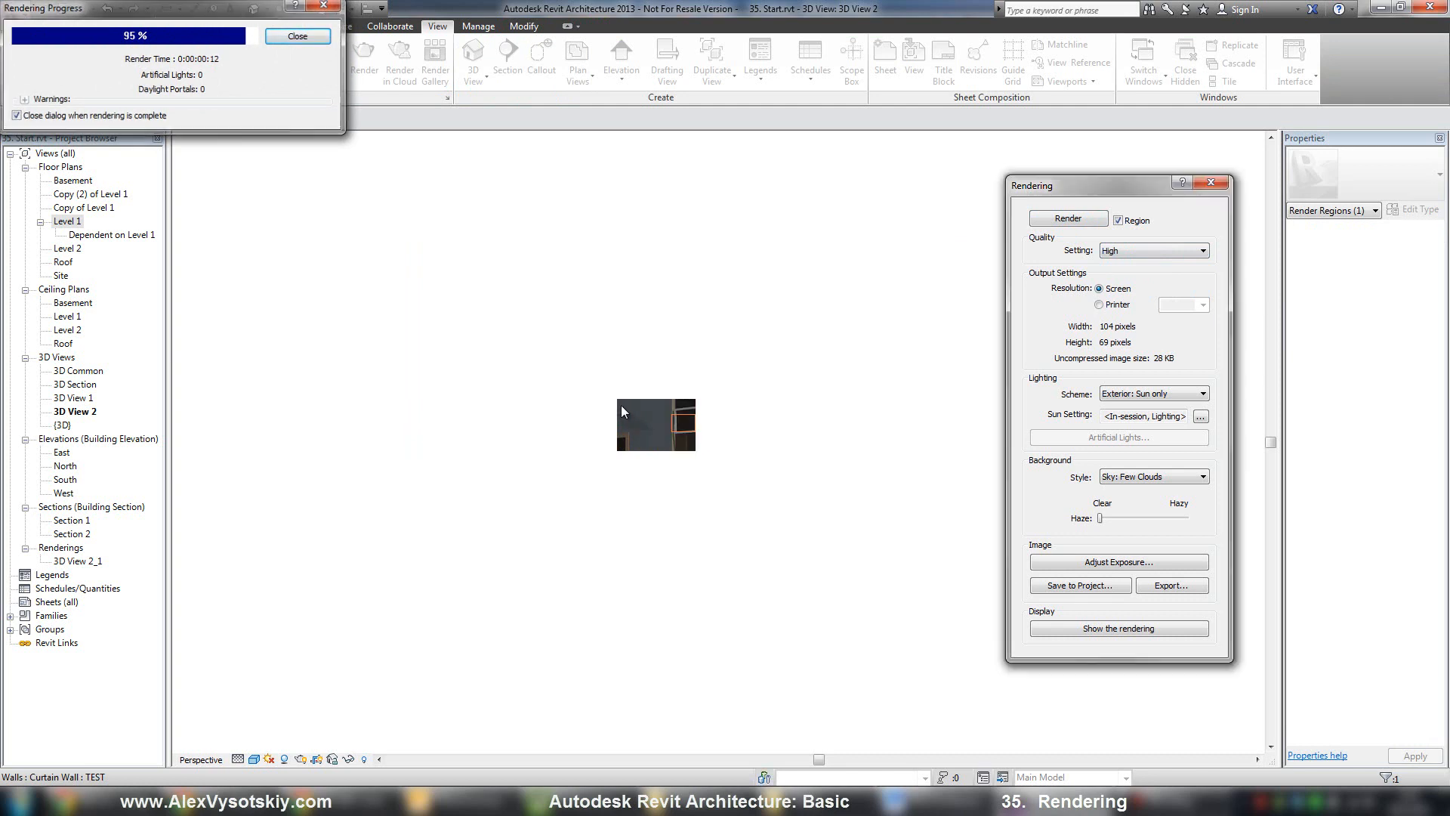
pyautogui.click(298, 36)
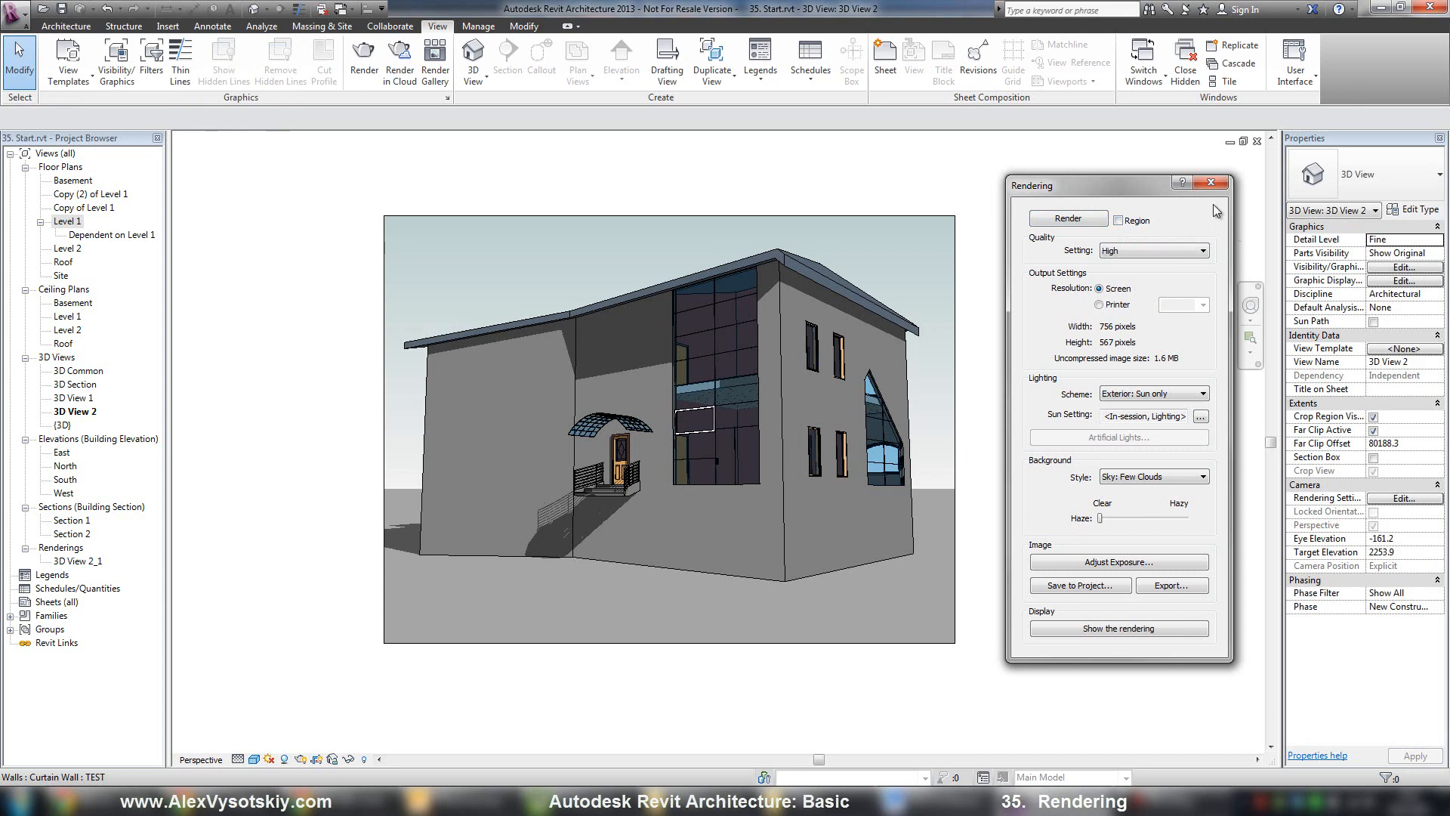
# Close the Rendering dialog and bring up the Visual Style list on the view control bar
pyautogui.click(1210, 183)
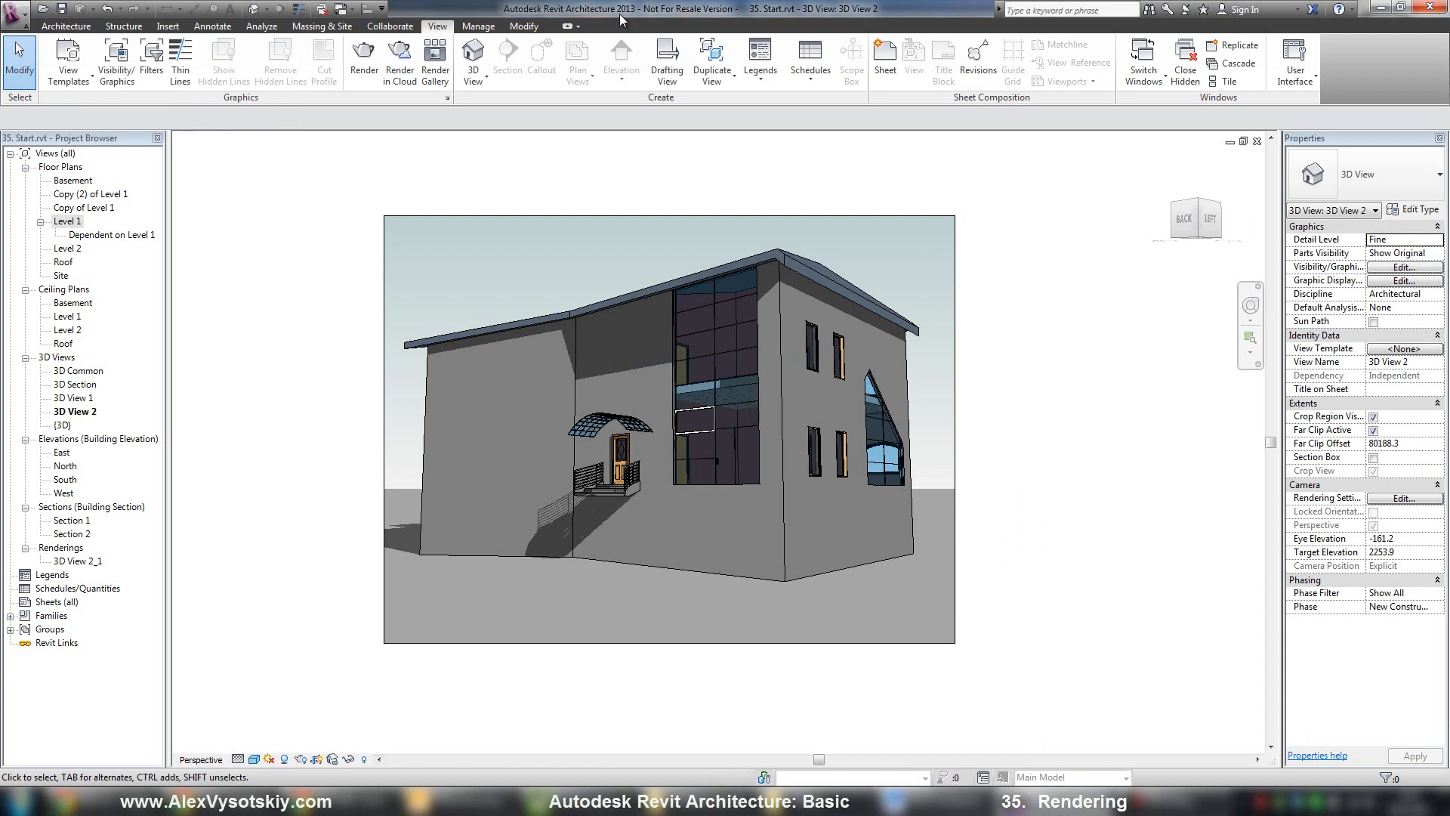
pyautogui.moveTo(325, 428)
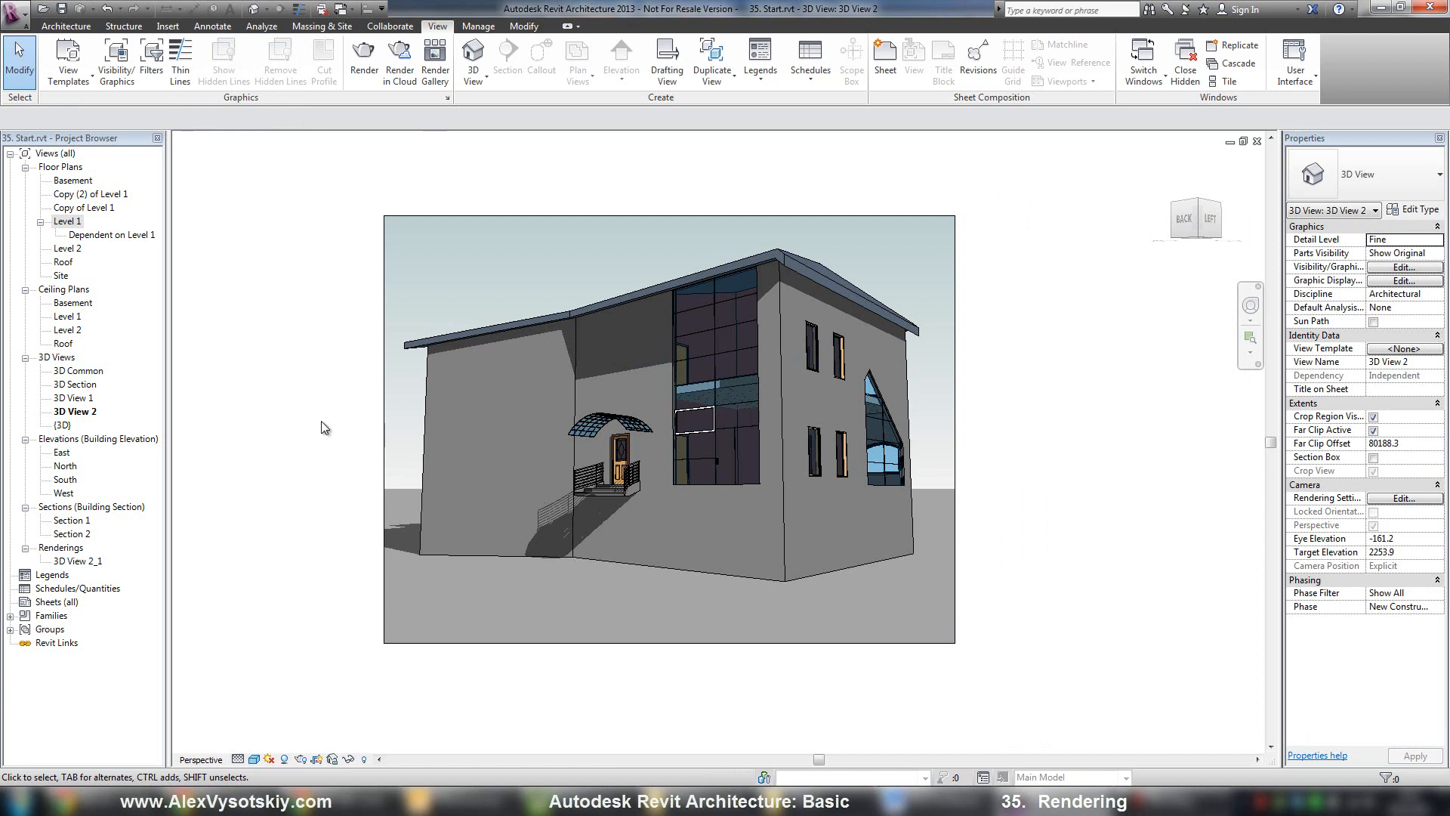
pyautogui.click(255, 760)
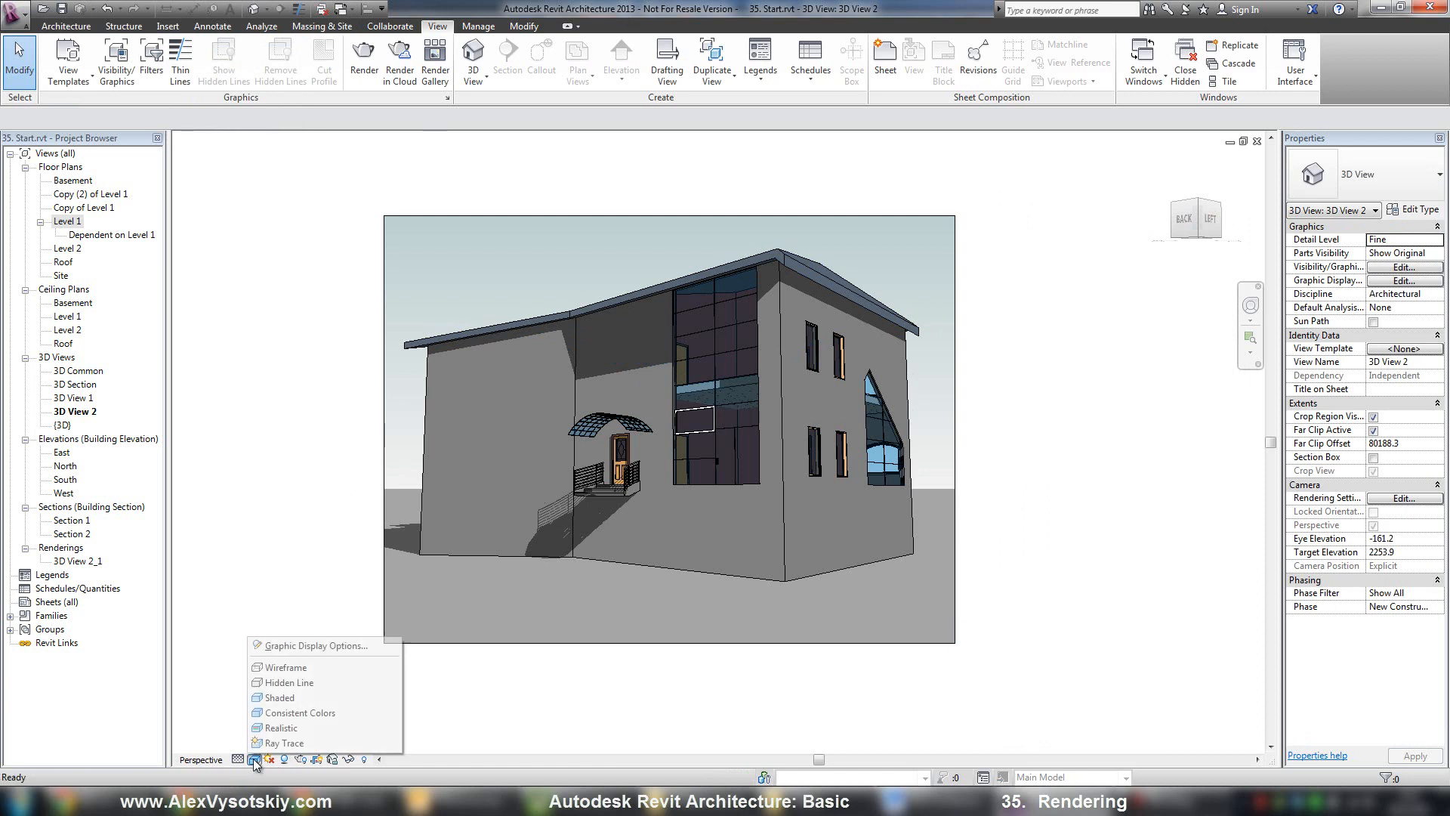
pyautogui.moveTo(283, 743)
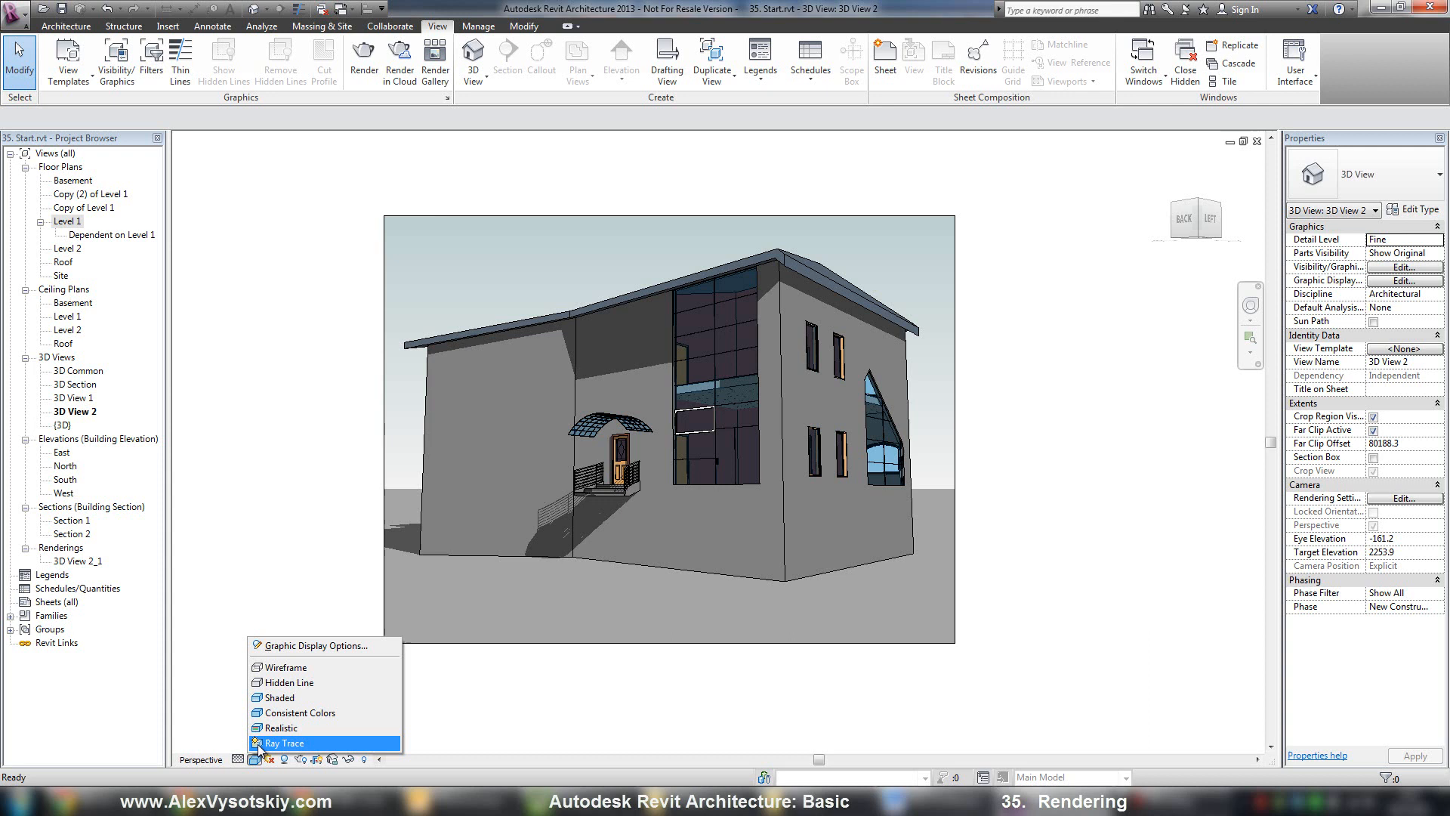
# Switch 3D View 2 to the Ray Trace visual style, starting Interactive Ray Trace mode
pyautogui.click(281, 743)
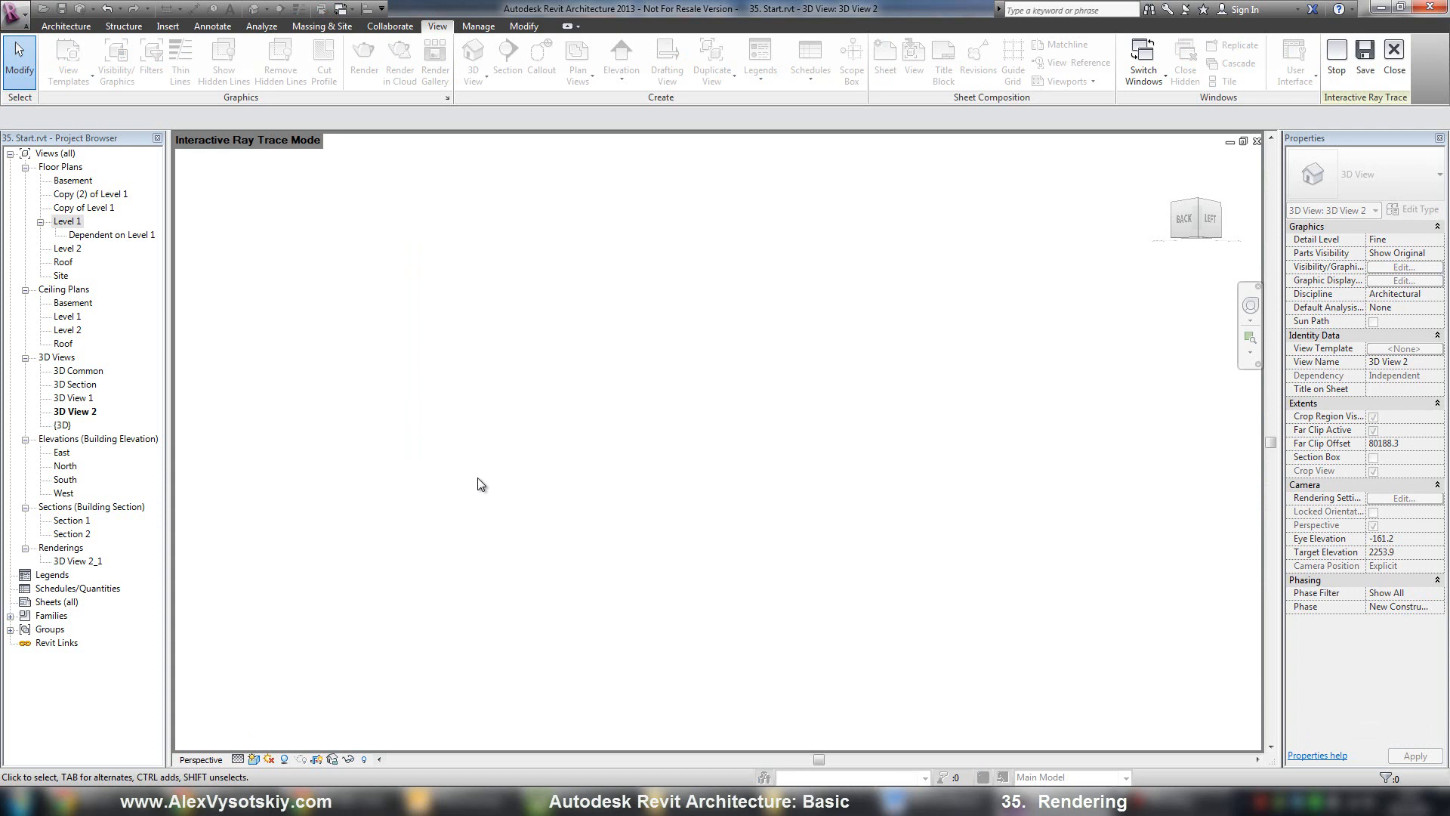
pyautogui.moveTo(731, 414)
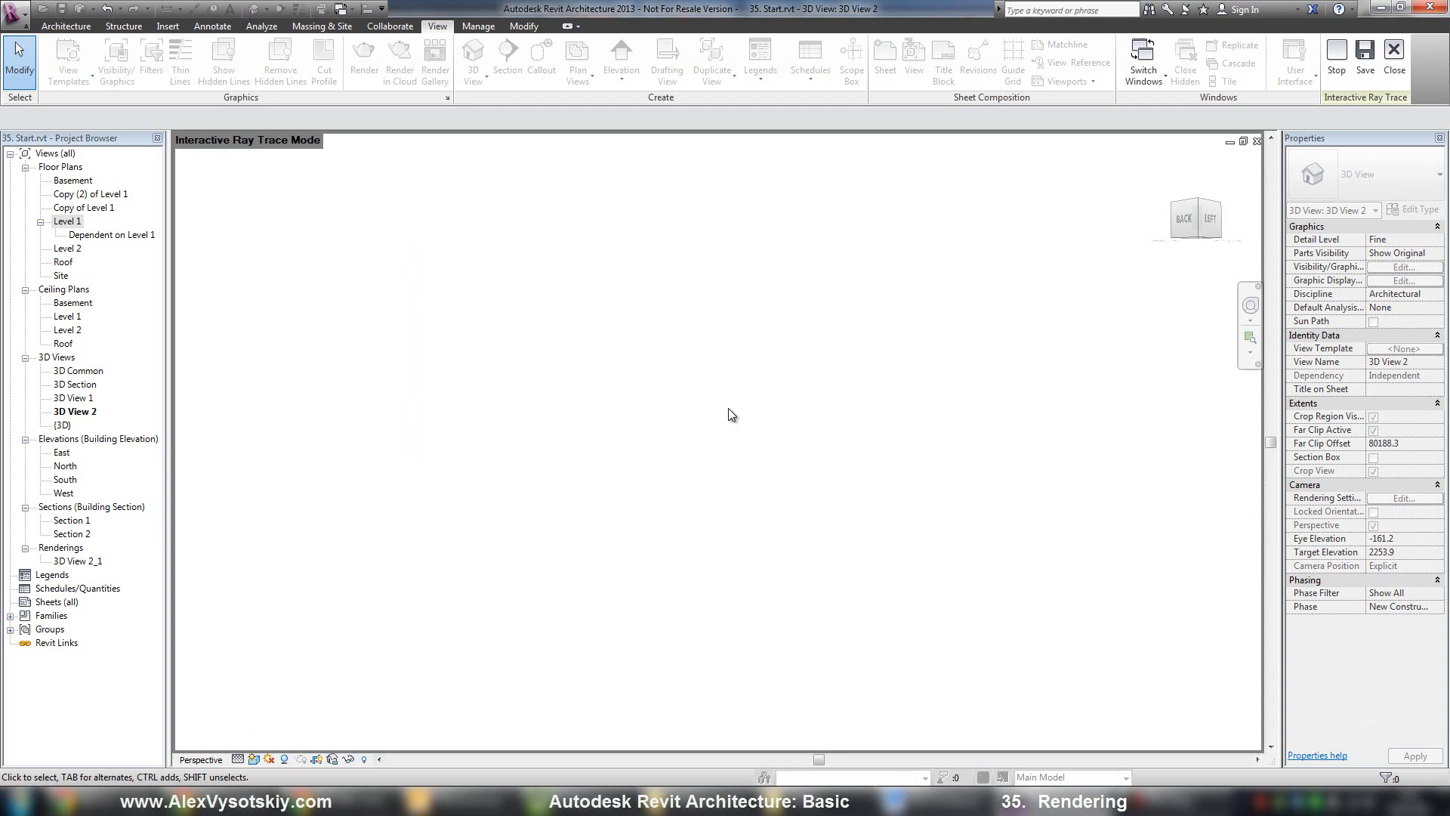
pyautogui.moveTo(1207, 213)
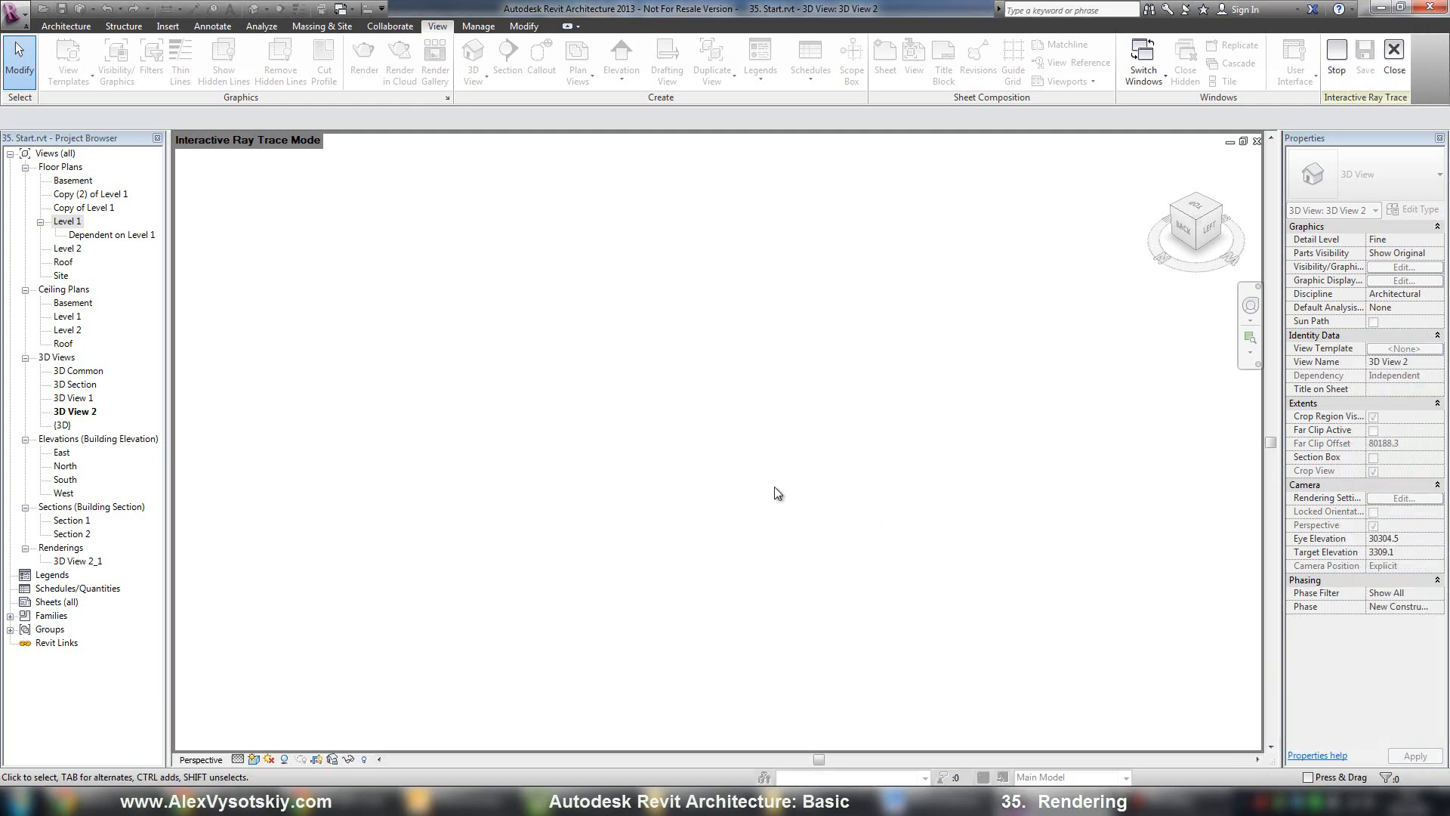
pyautogui.moveTo(1334, 66)
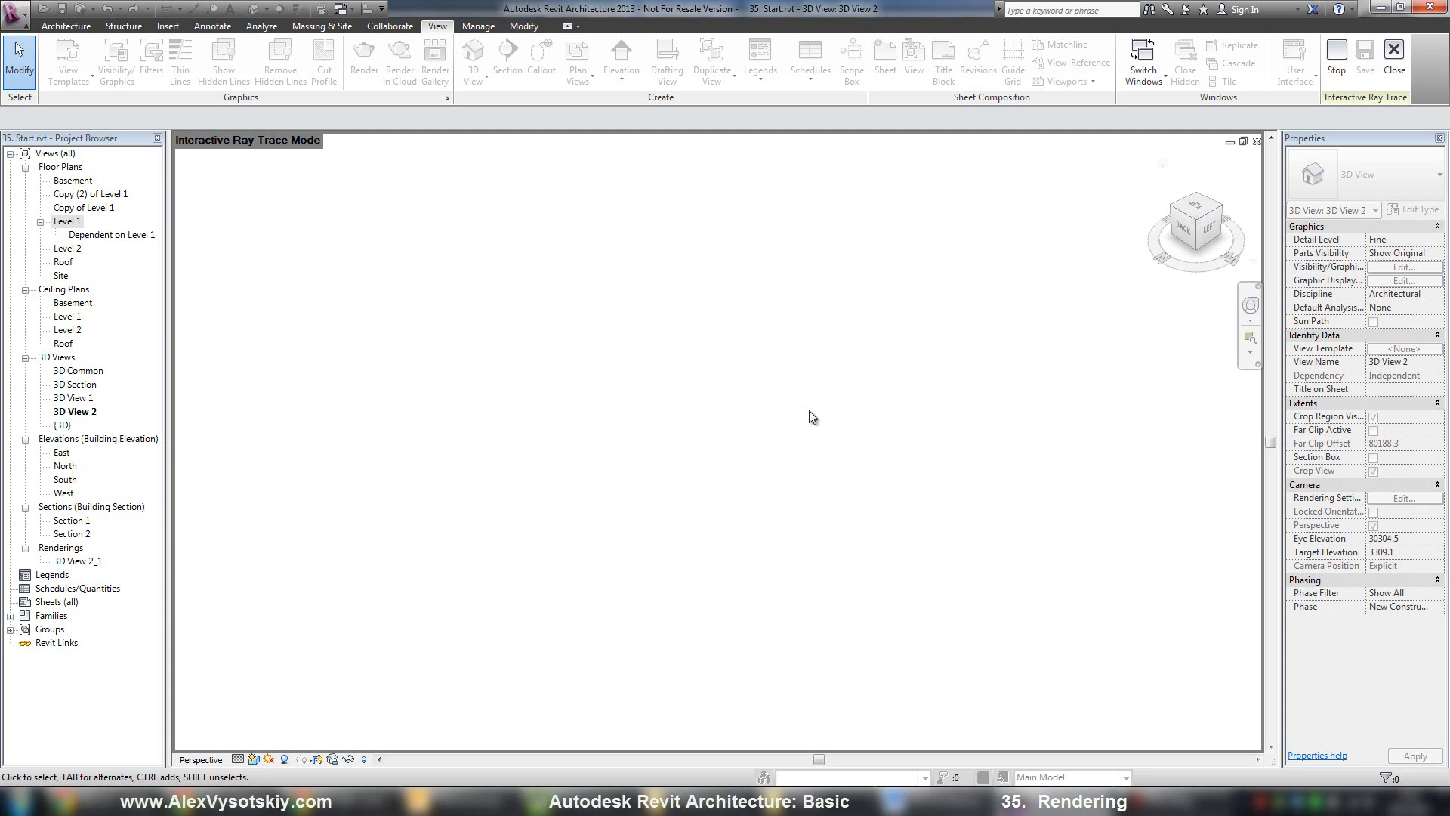
pyautogui.moveTo(542, 540)
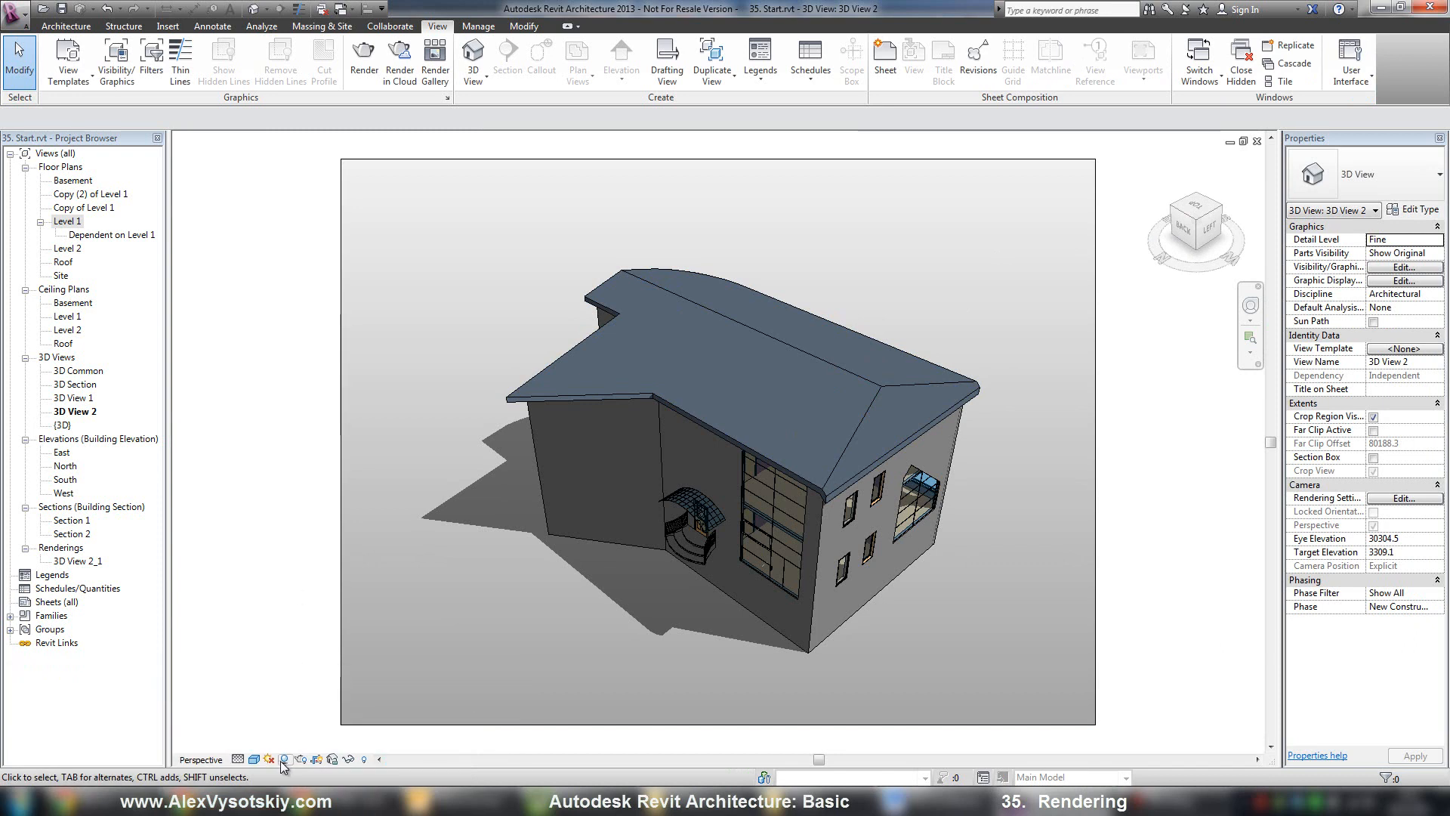
pyautogui.moveTo(299, 758)
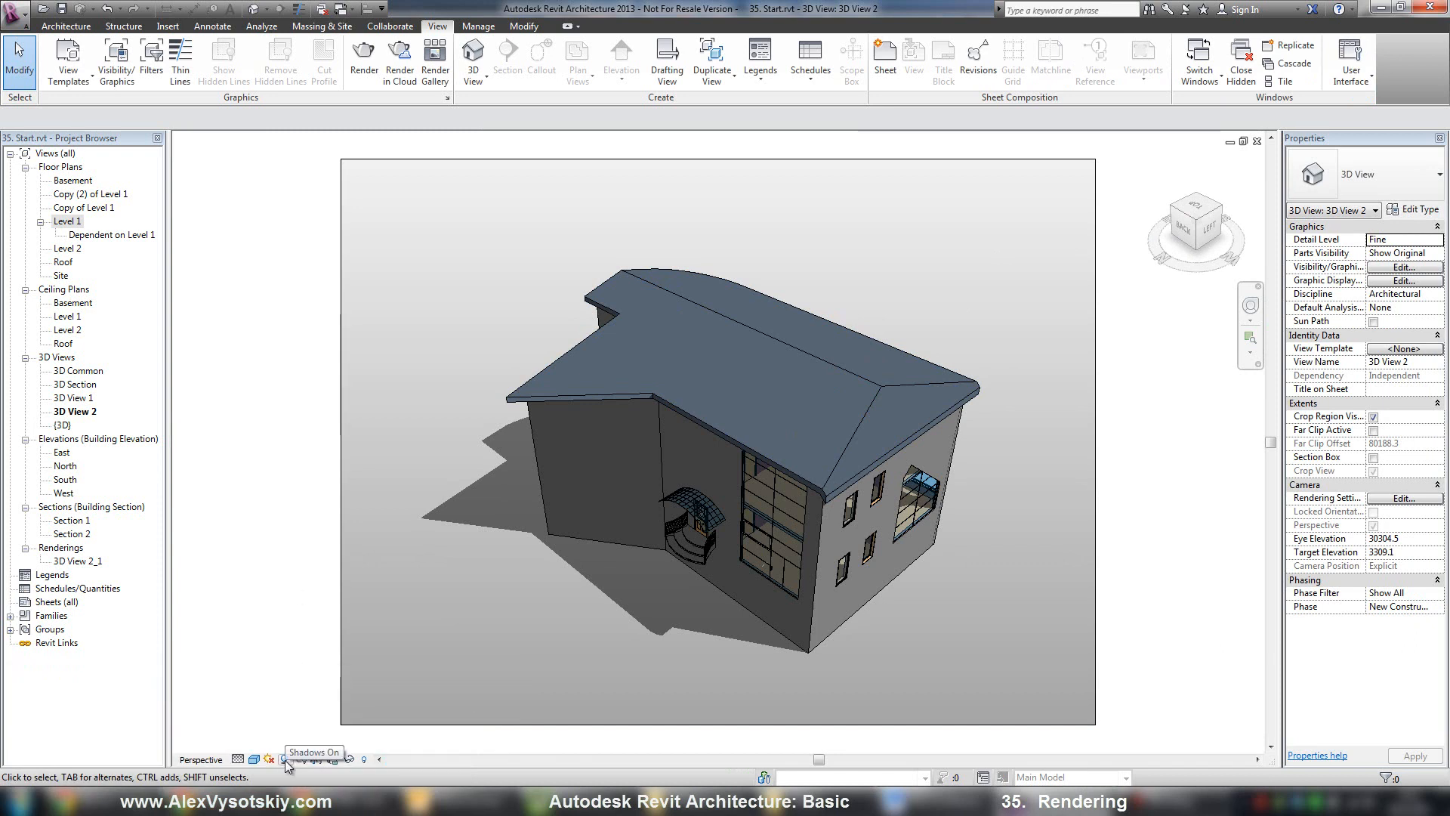
# Turn shadows off for the house view from the view control bar
pyautogui.click(300, 760)
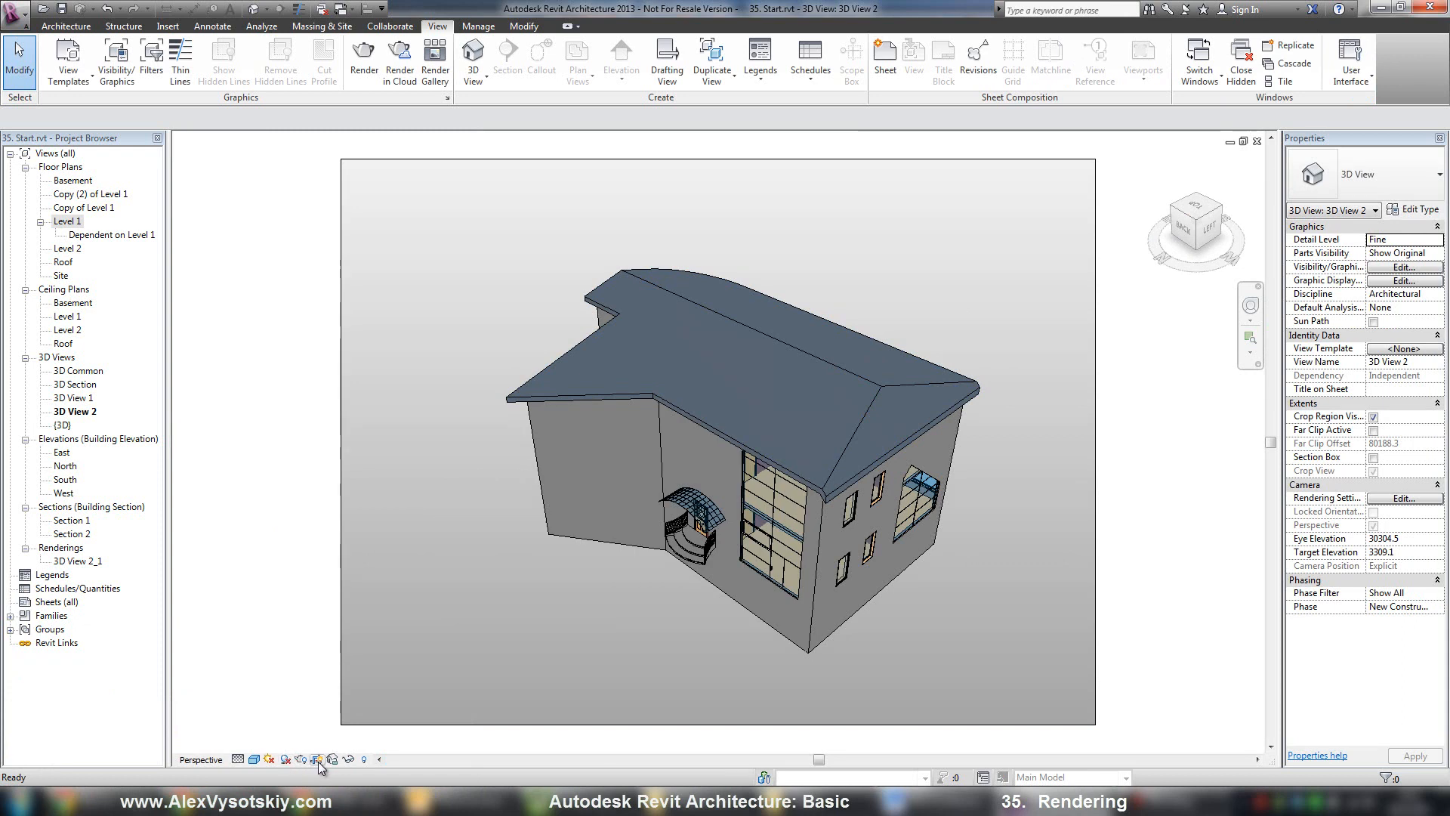
pyautogui.moveTo(254, 759)
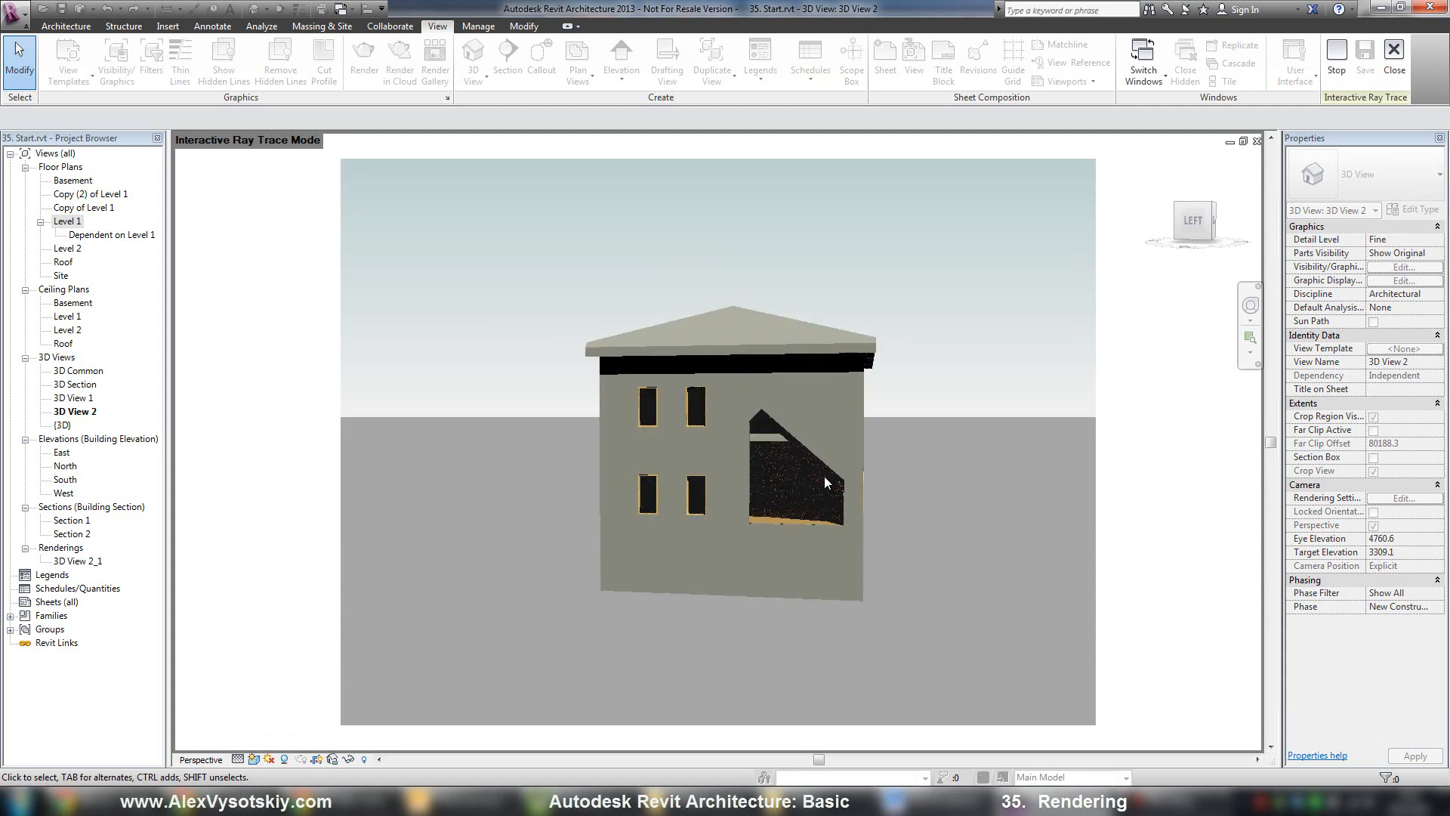
# Navigate with the SteeringWheel to zoom toward the building corner in the ray-traced view
pyautogui.click(826, 482)
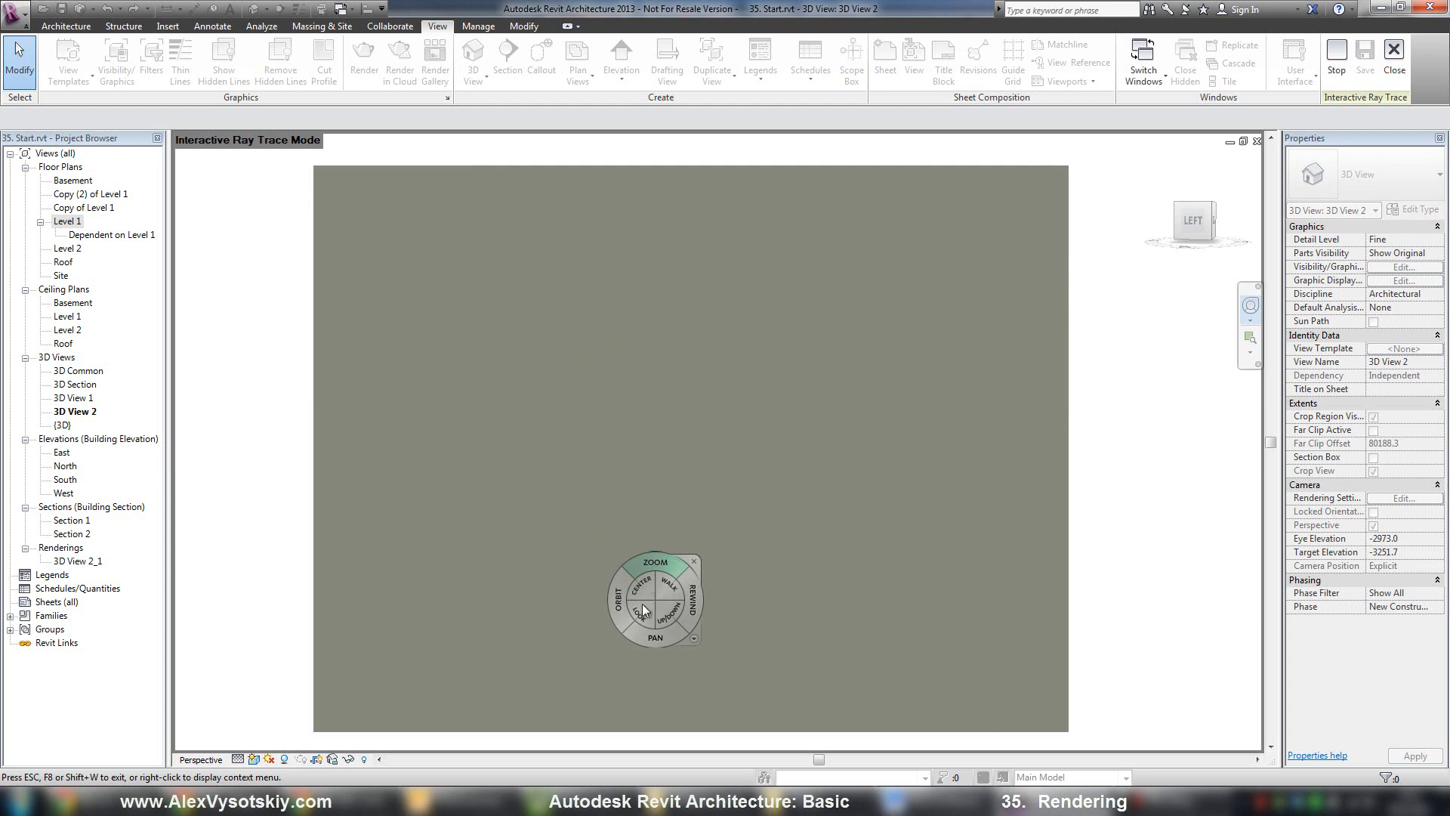
pyautogui.click(694, 562)
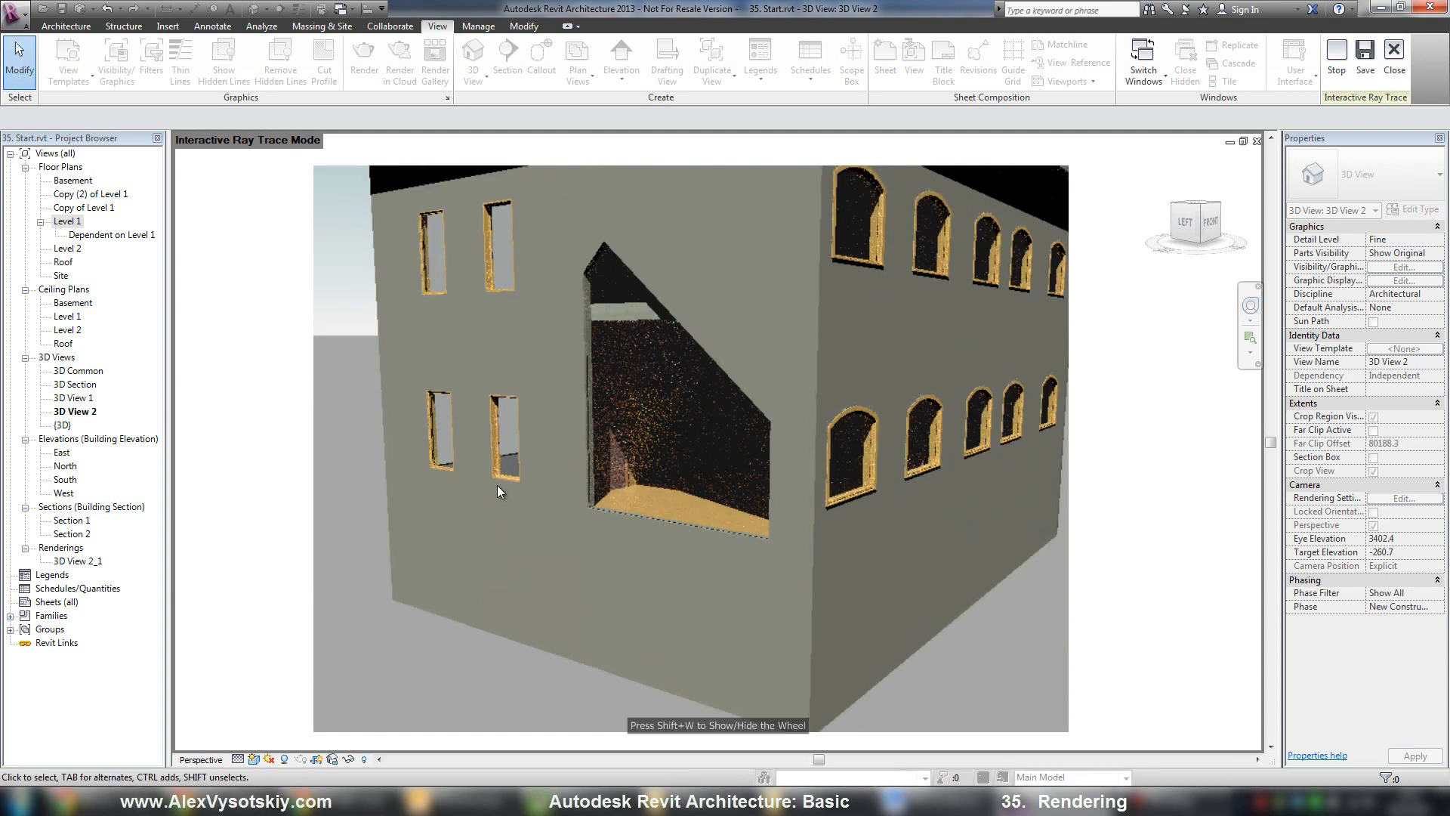
pyautogui.moveTo(1093, 453)
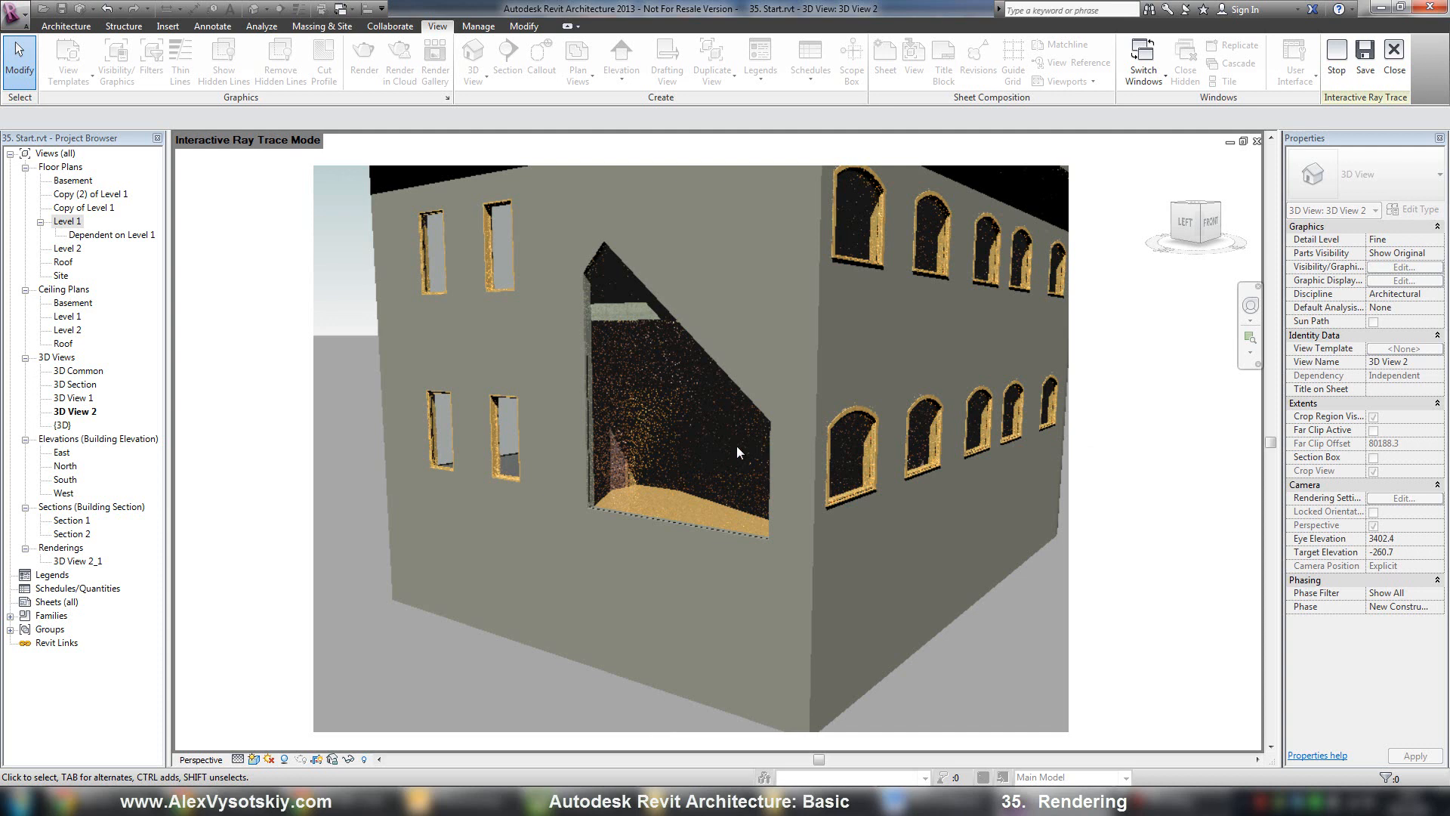
pyautogui.moveTo(673, 452)
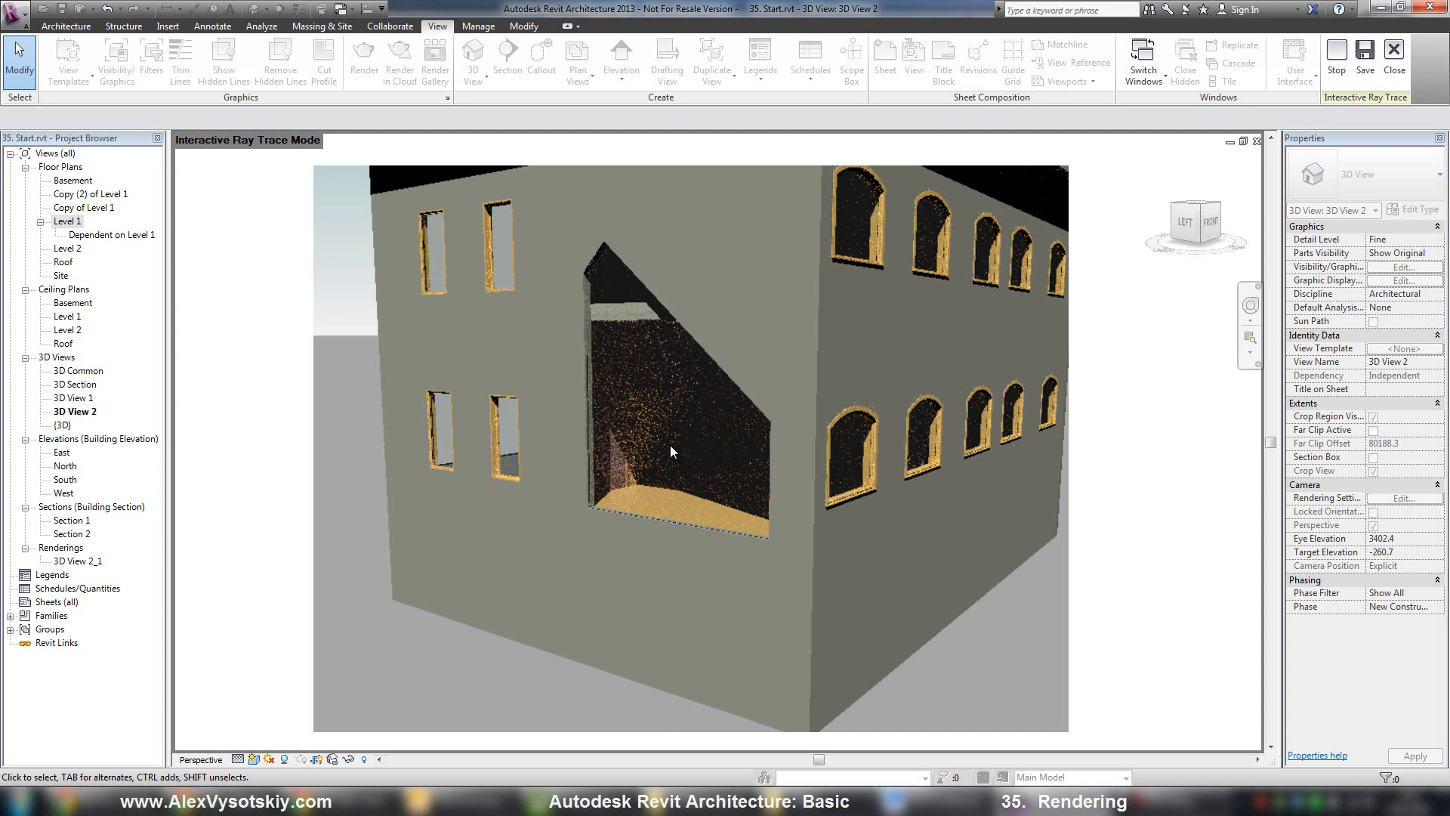
pyautogui.moveTo(600, 391)
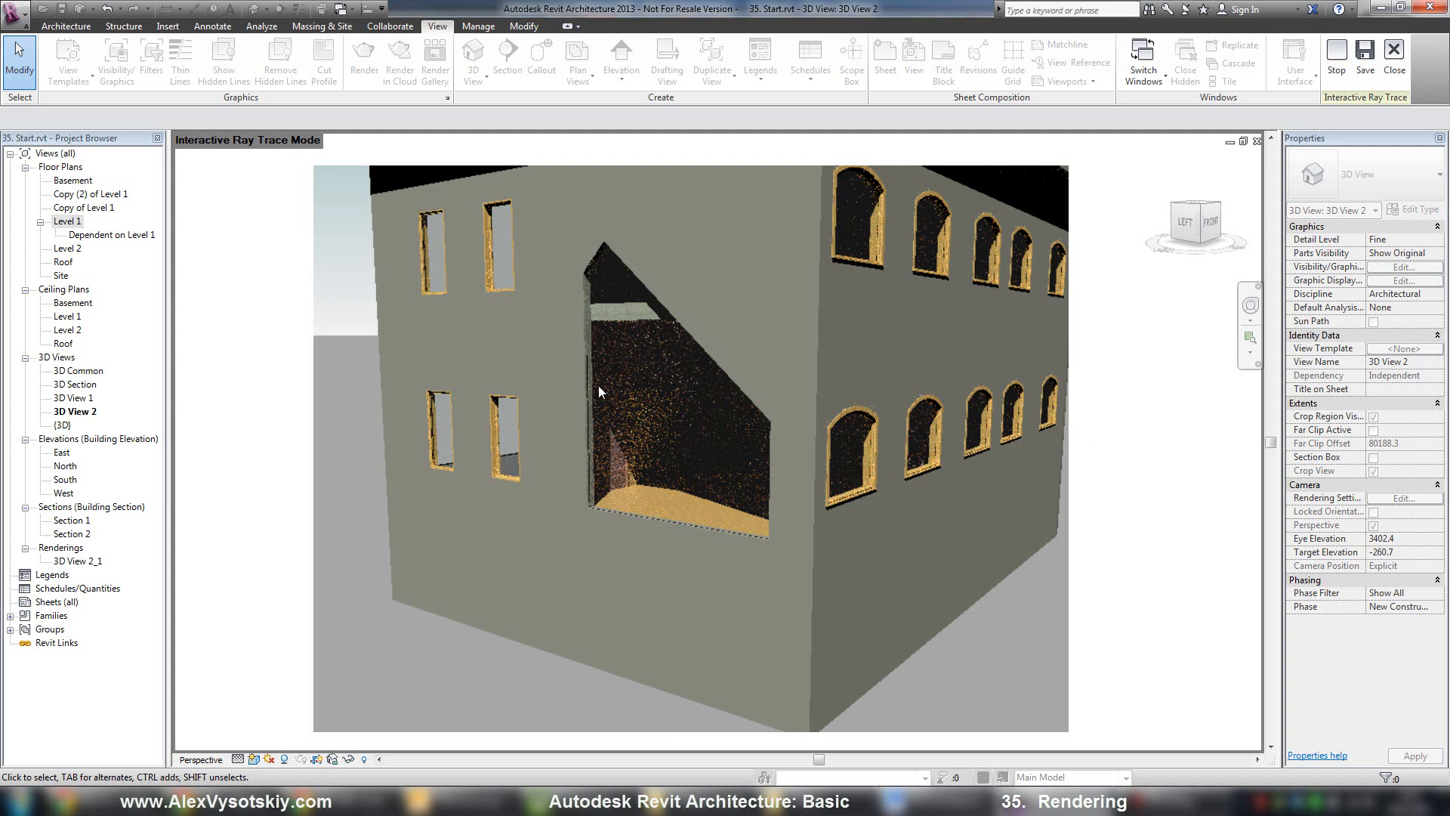
pyautogui.moveTo(777, 340)
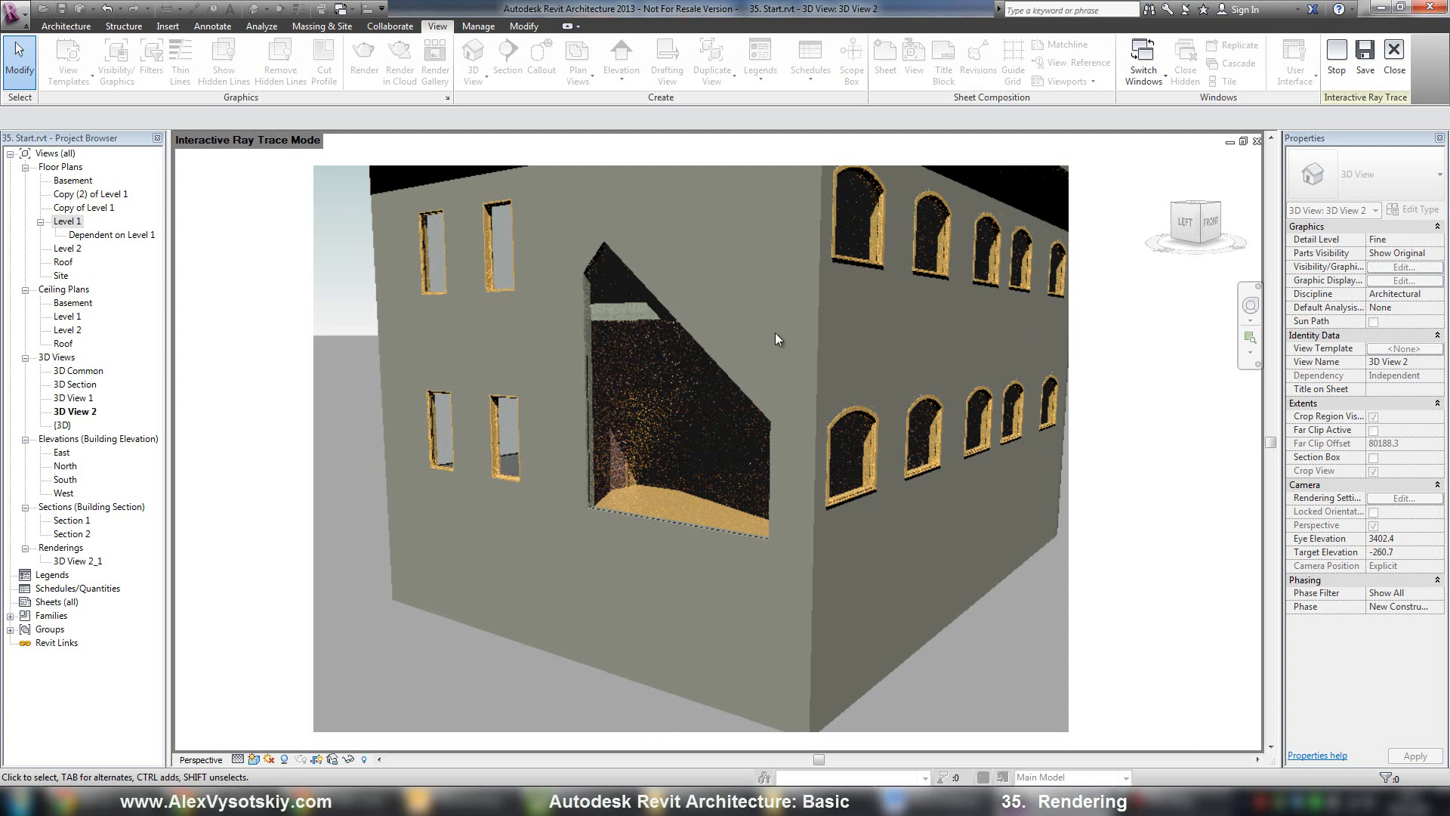
pyautogui.moveTo(1176, 189)
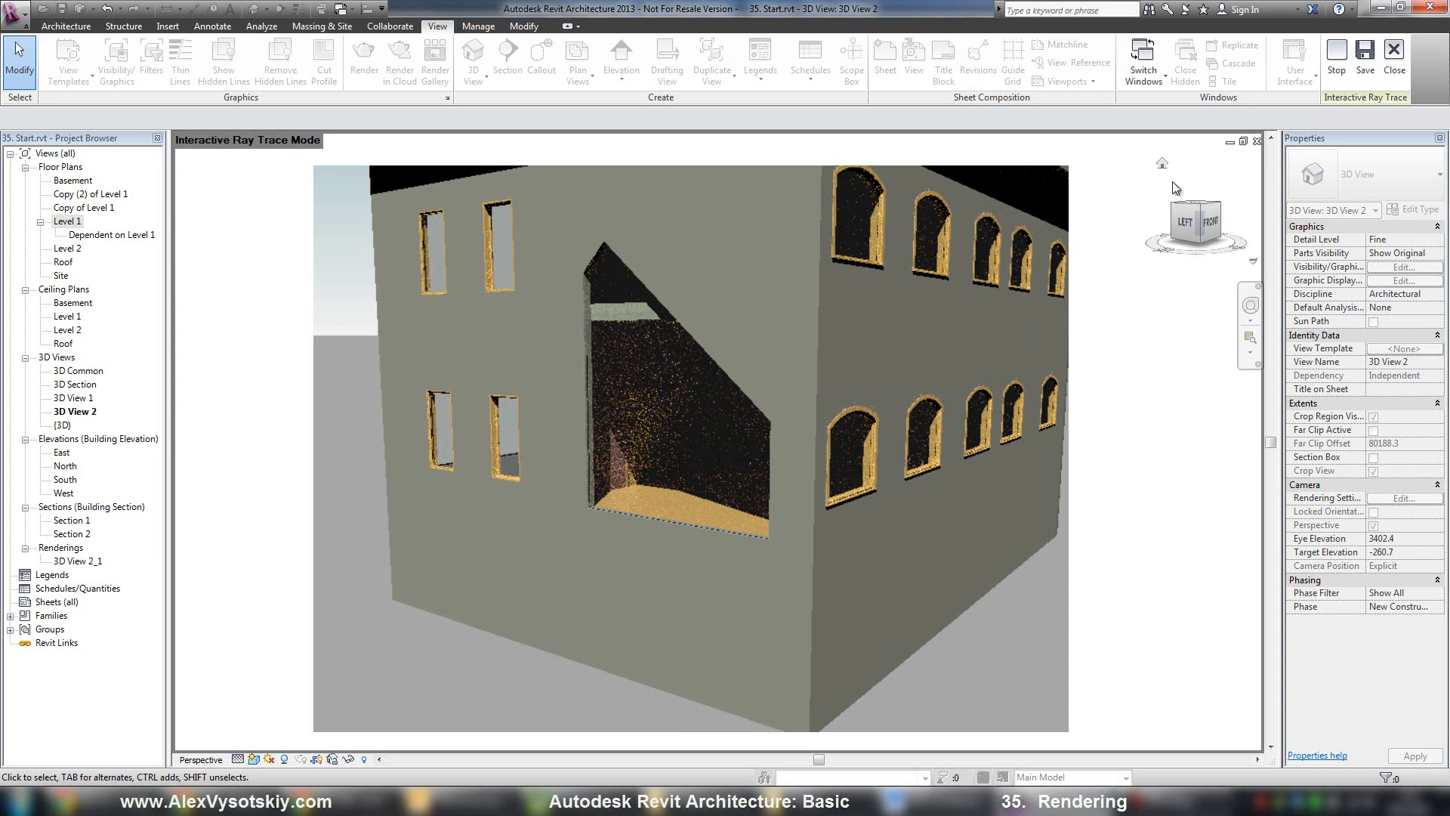
pyautogui.moveTo(803, 311)
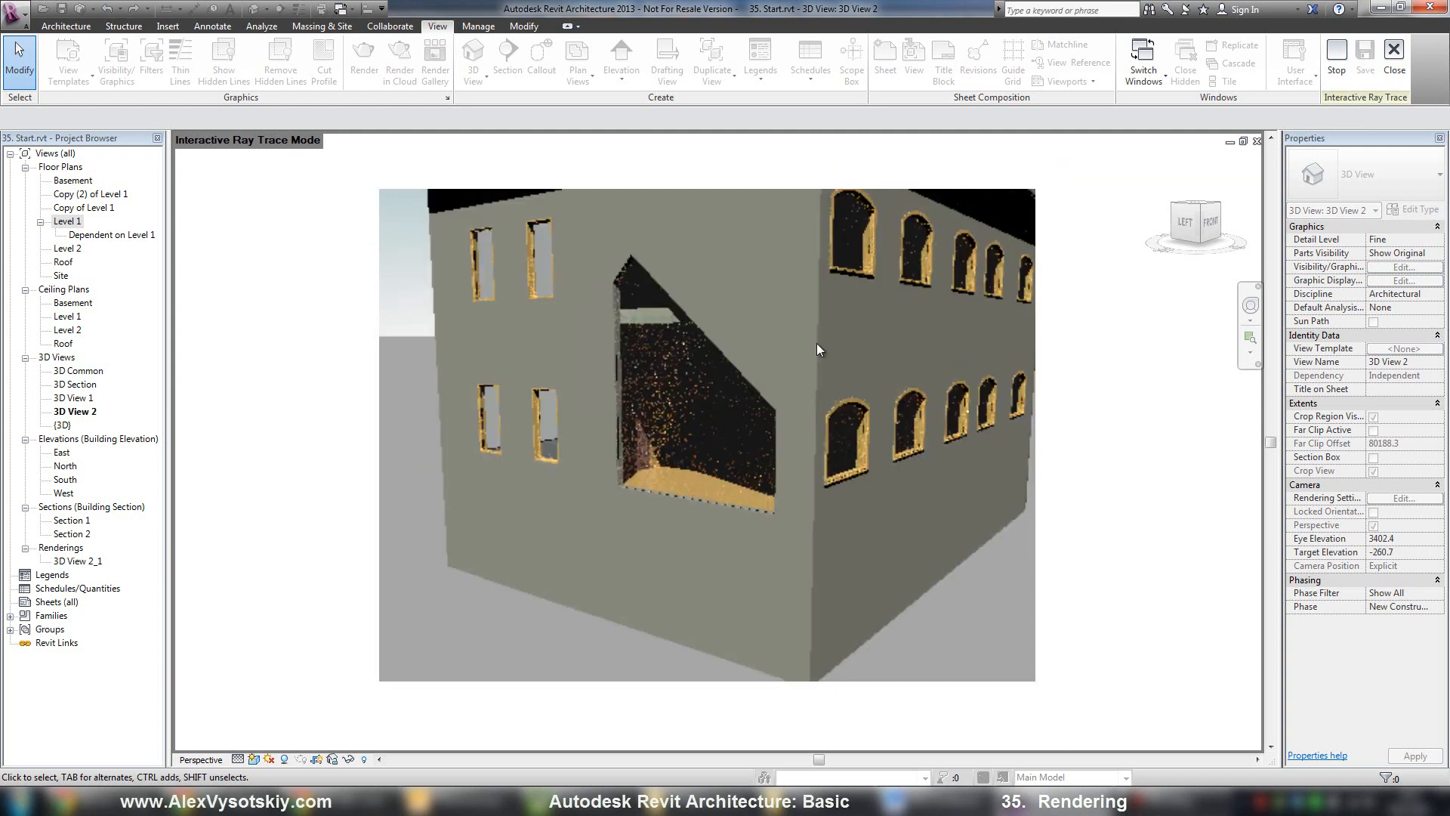
# Save the ray-traced corner view as 3D View 2_2 under Renderings and exit Interactive Ray Trace
pyautogui.click(1336, 58)
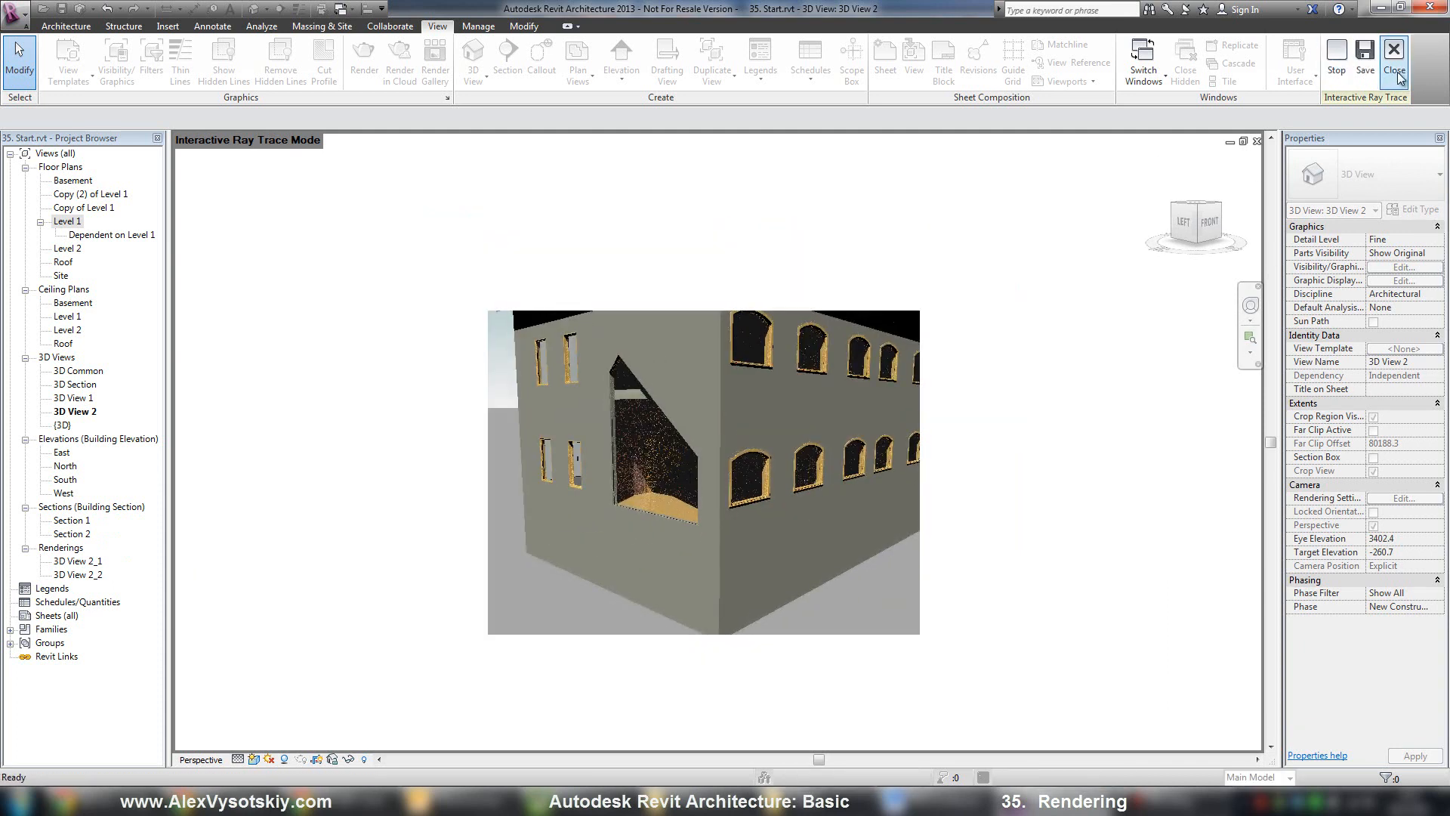
pyautogui.click(1394, 56)
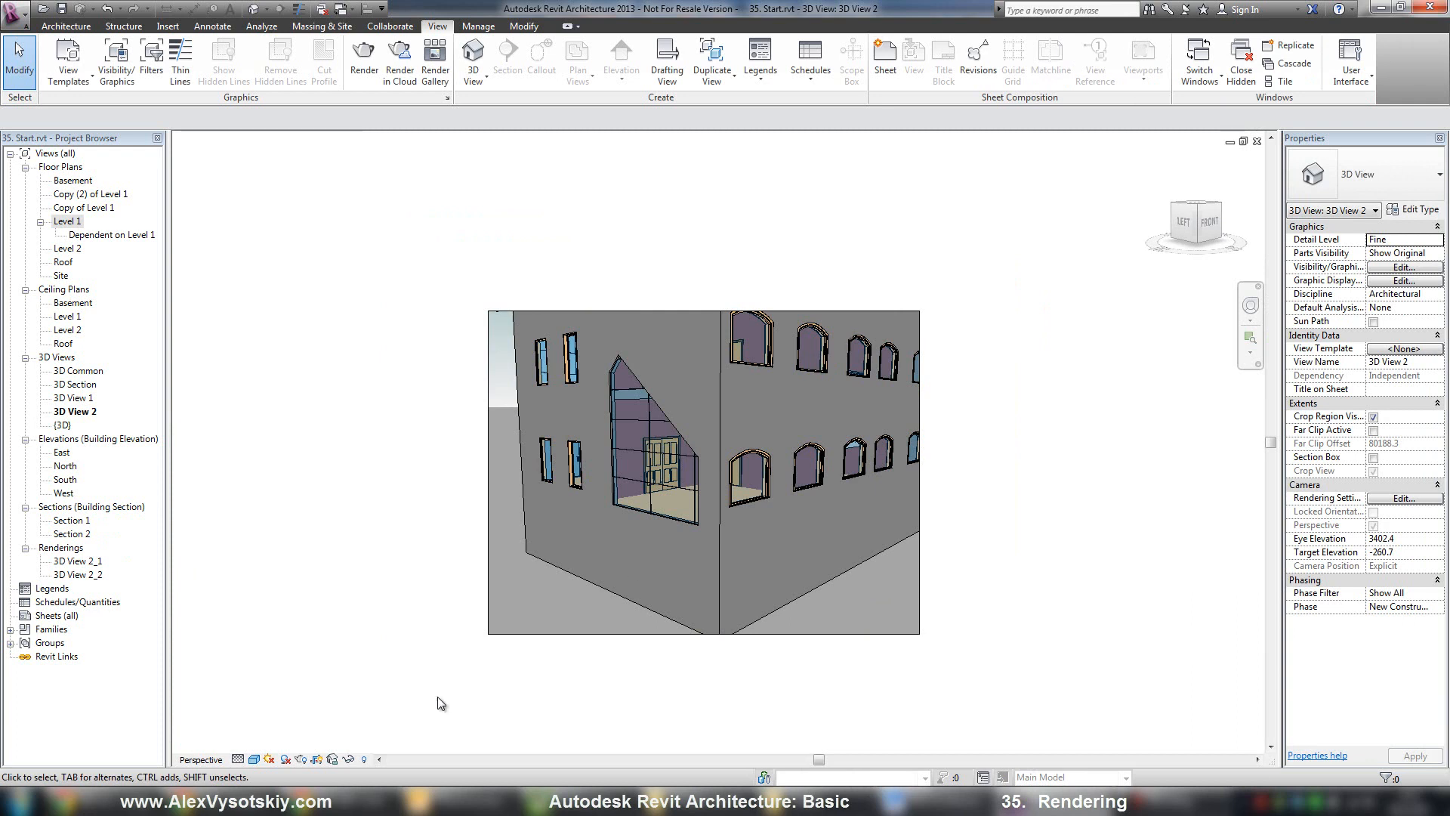
pyautogui.moveTo(377, 514)
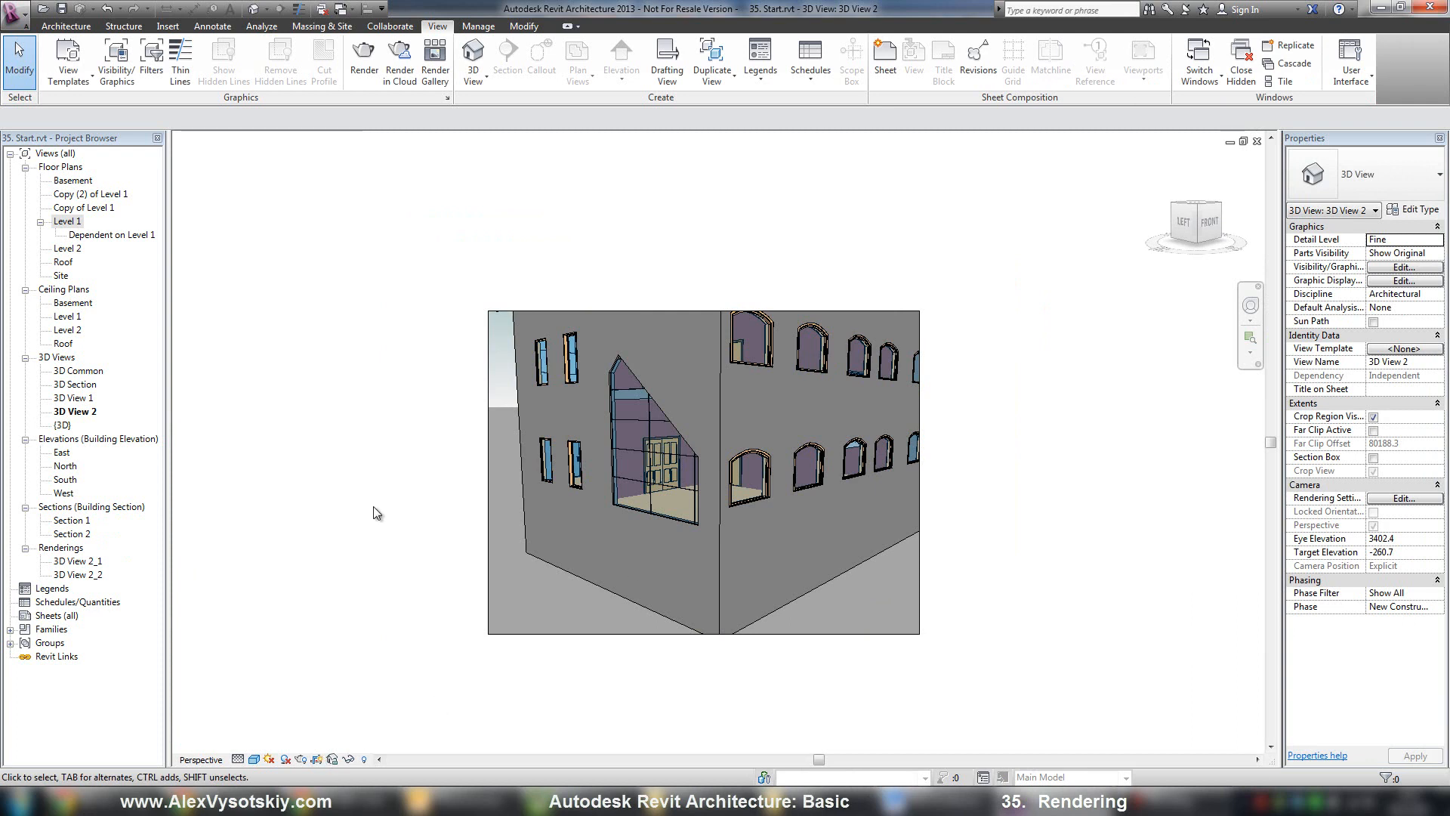